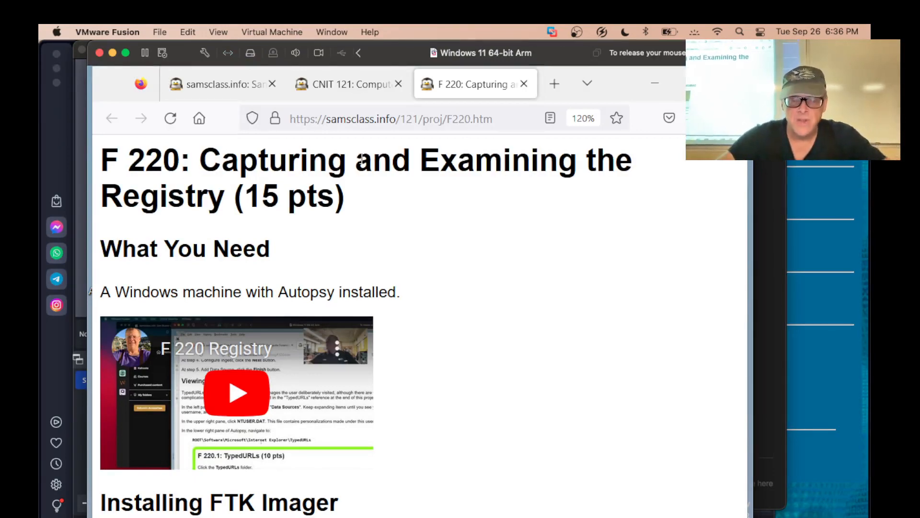
# Scroll the F220 project page past Installing FTK Imager to Viewing the Hive Files.
pyautogui.scroll(-3)
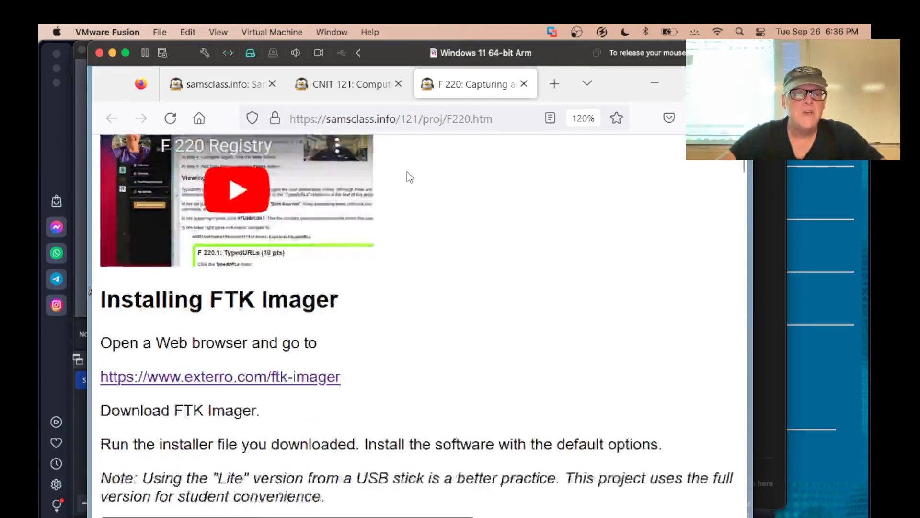
pyautogui.scroll(-3)
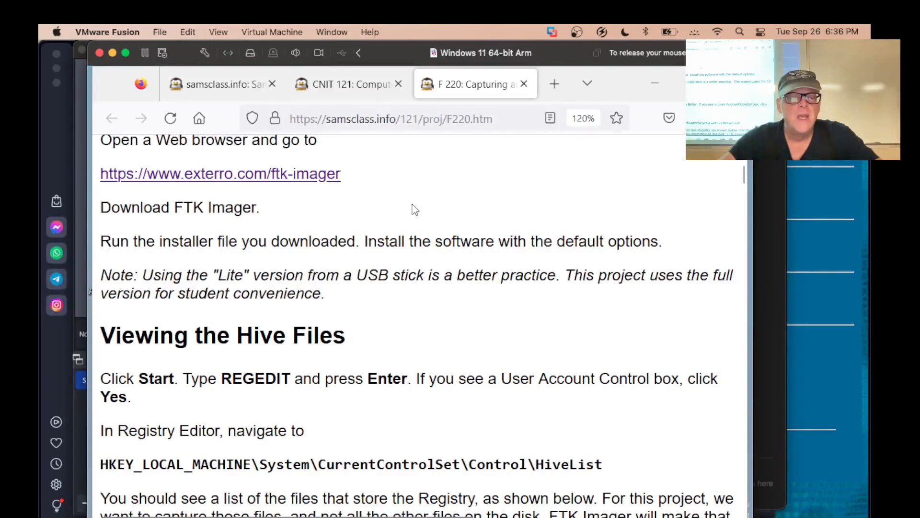
pyautogui.scroll(-3)
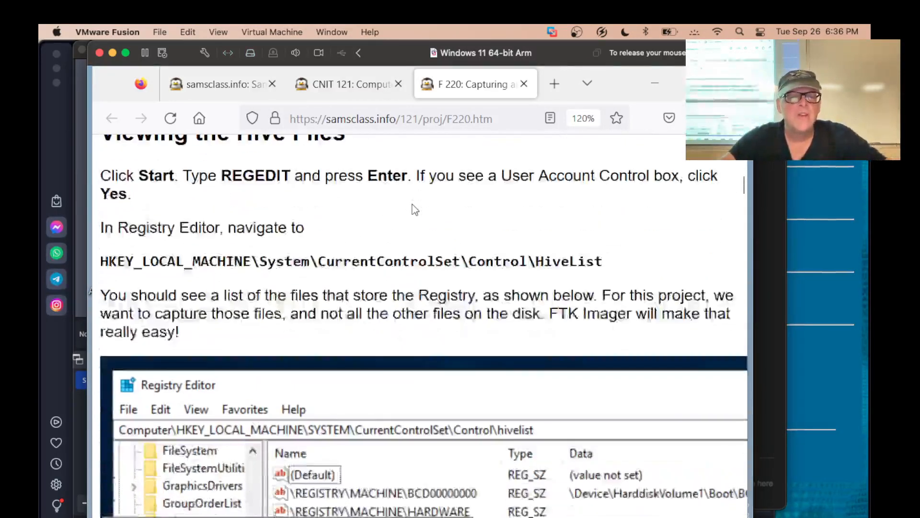
pyautogui.scroll(3)
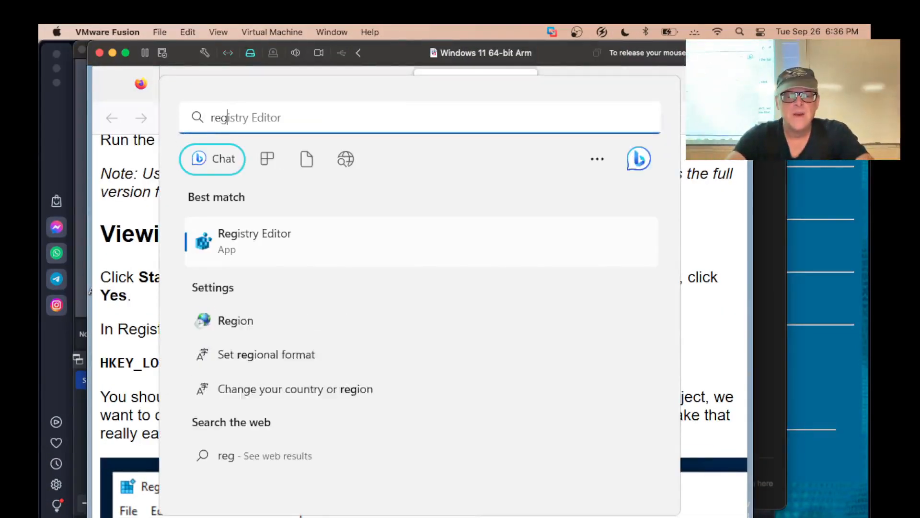
# Search Start for regedit and launch Registry Editor.
pyautogui.write('regedit')
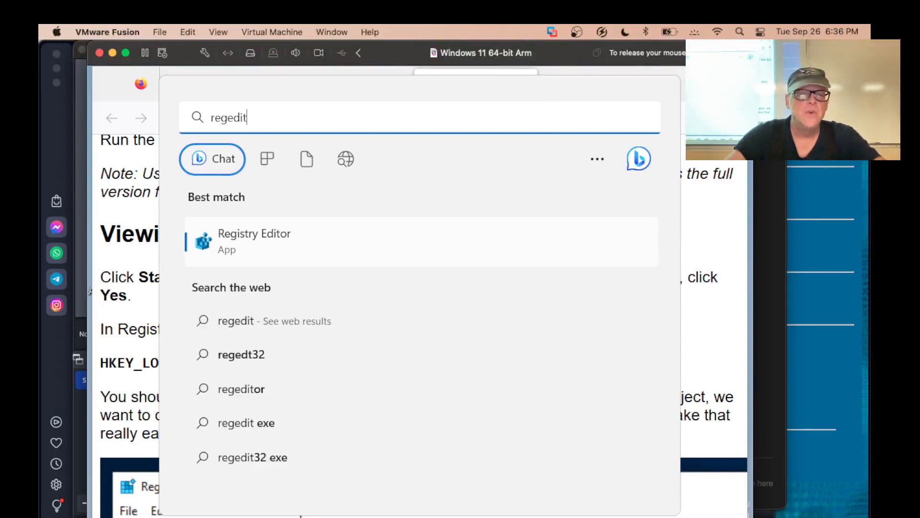
pyautogui.click(254, 241)
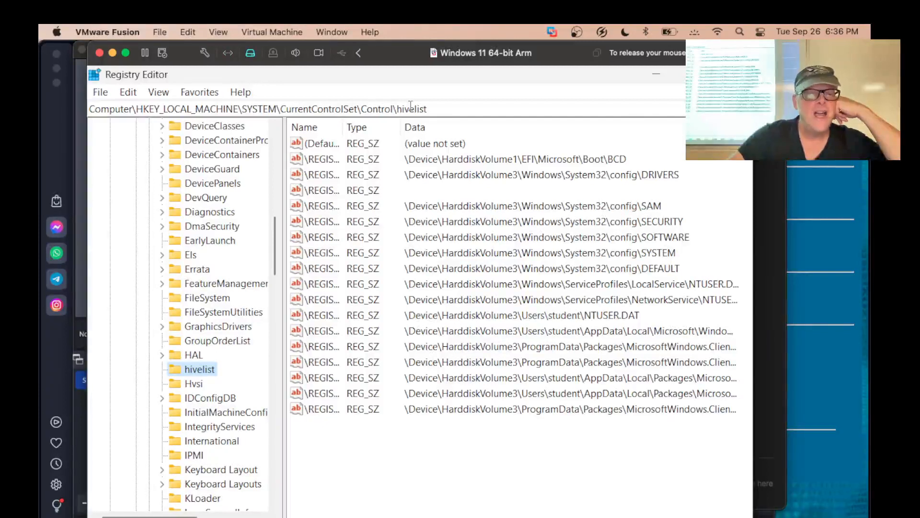
pyautogui.moveTo(656, 174)
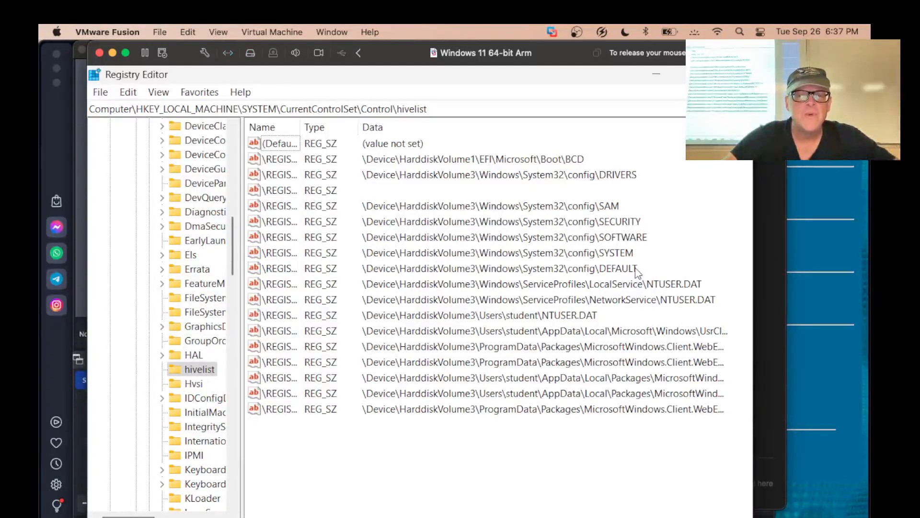
pyautogui.moveTo(643, 277)
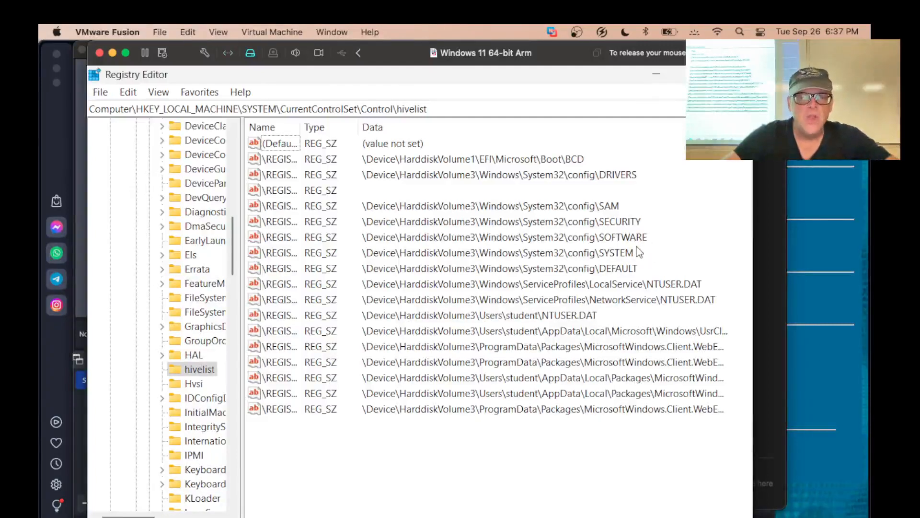
pyautogui.moveTo(682, 287)
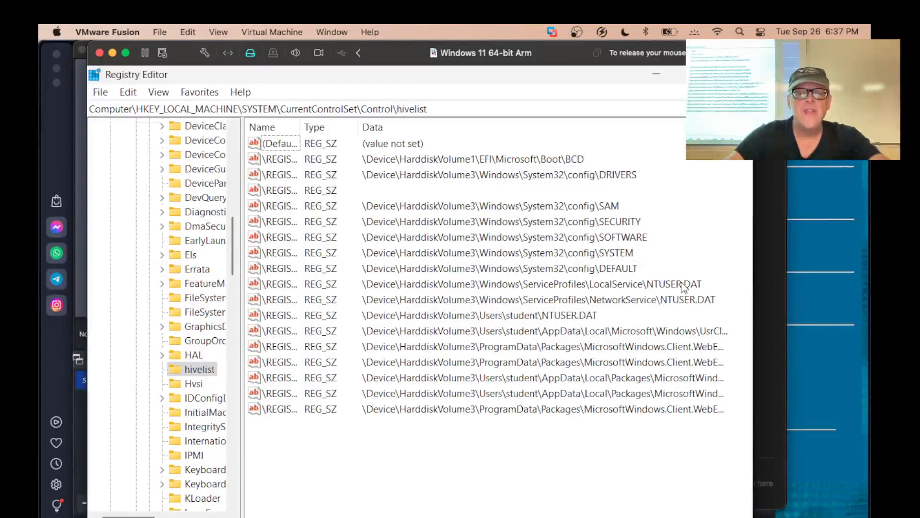
pyautogui.moveTo(711, 293)
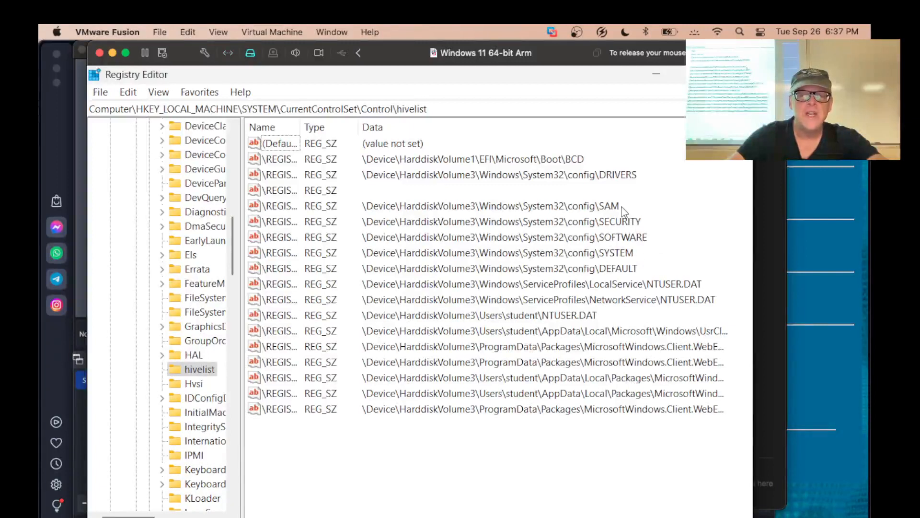
pyautogui.moveTo(691, 301)
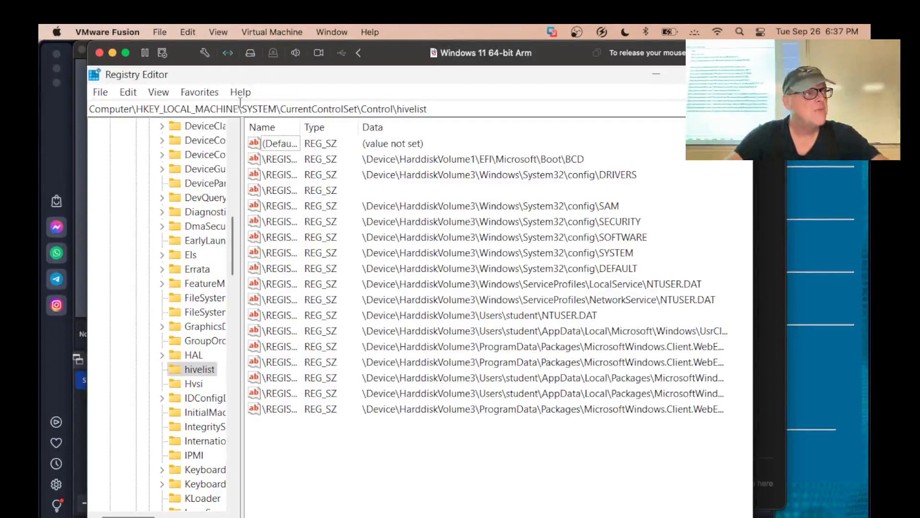
pyautogui.moveTo(527, 137)
pyautogui.write('ftk')
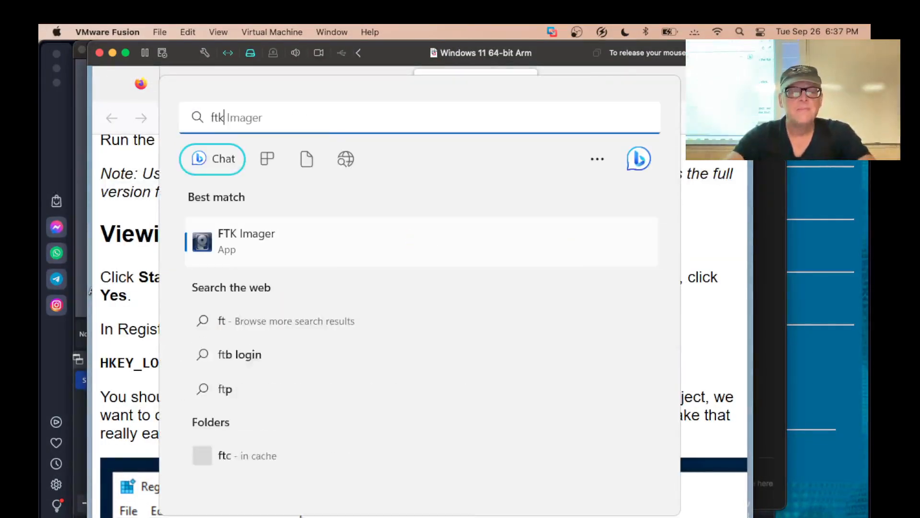
# Launch FTK Imager from search and move its window higher on screen.
pyautogui.click(246, 242)
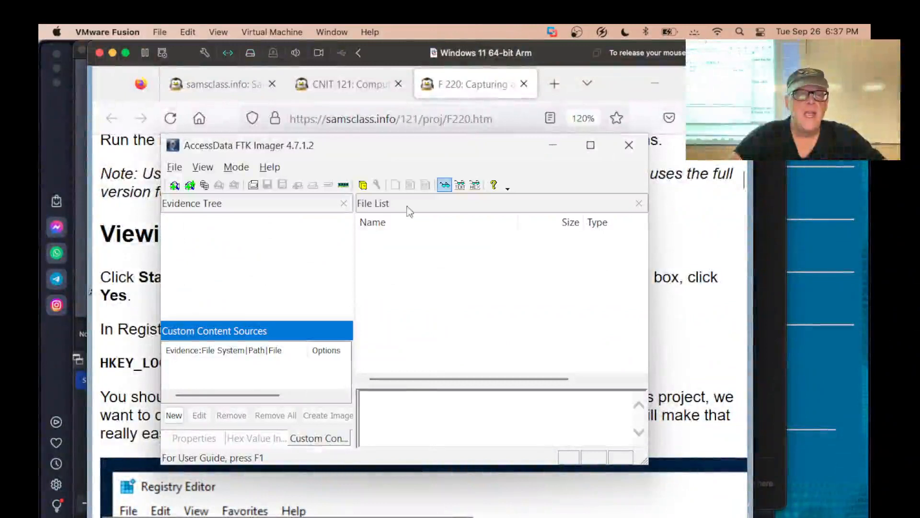
pyautogui.moveTo(403, 145); pyautogui.dragTo(383, 105)
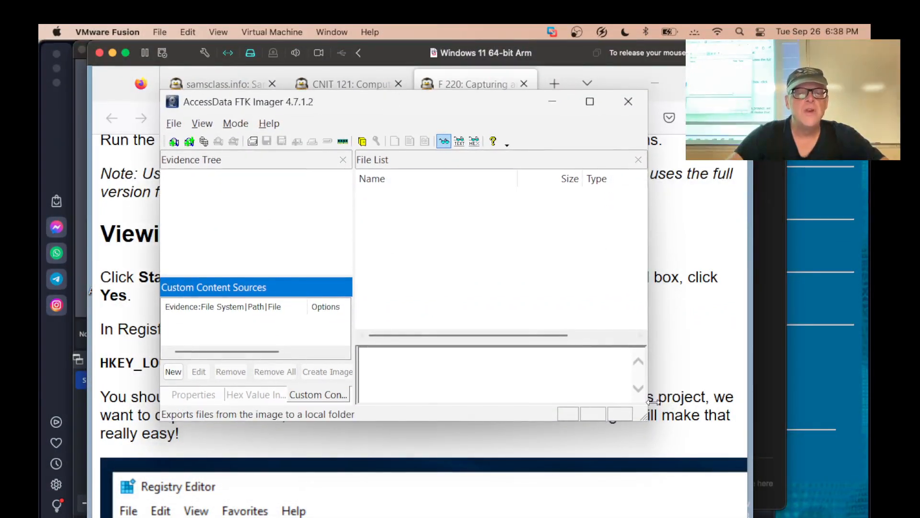
pyautogui.moveTo(645, 435)
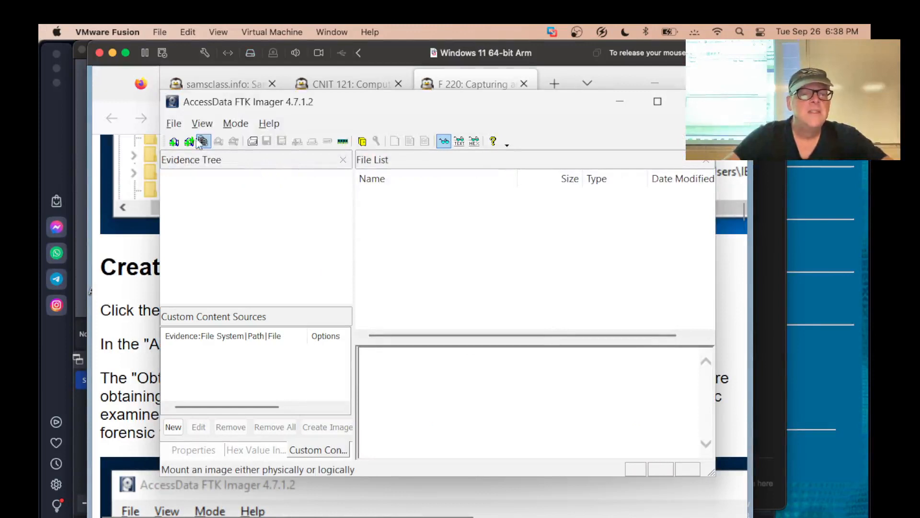
# Start File > Obtain Protected Files with 'Password recovery and all registry files' selected.
pyautogui.click(172, 124)
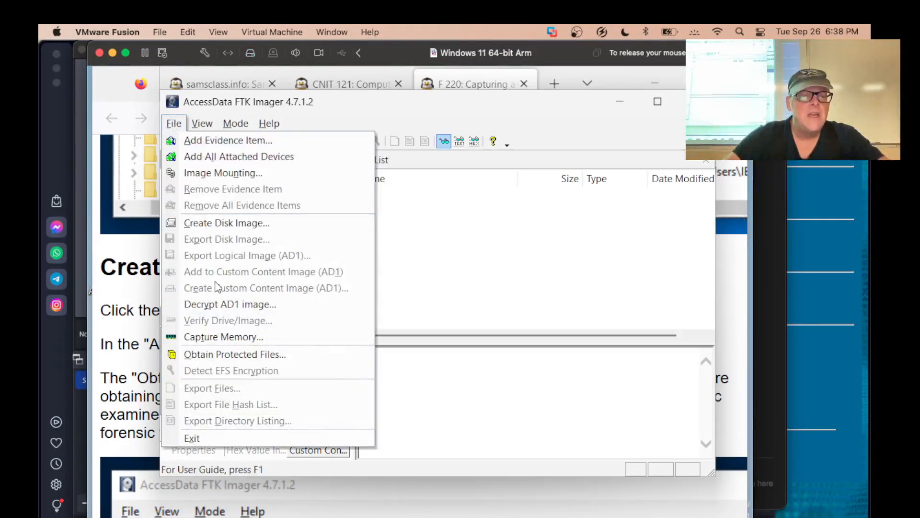
pyautogui.click(234, 354)
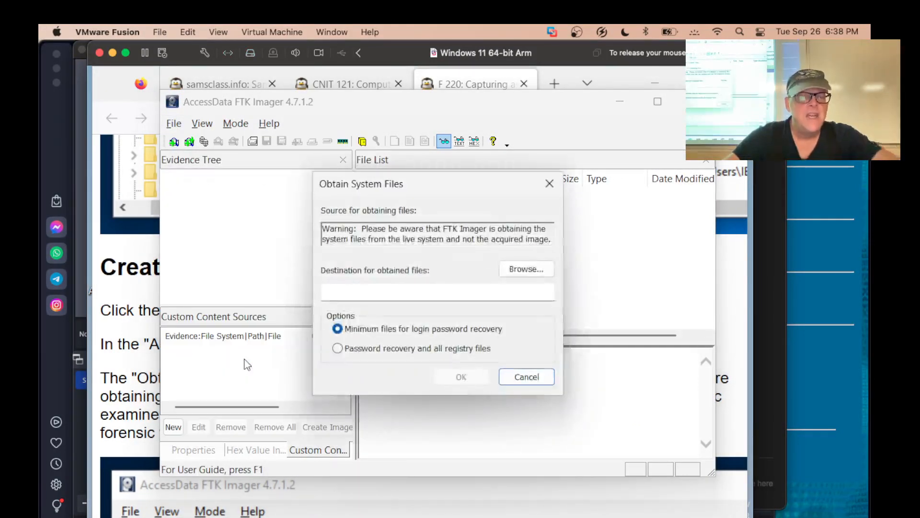
pyautogui.moveTo(394, 344)
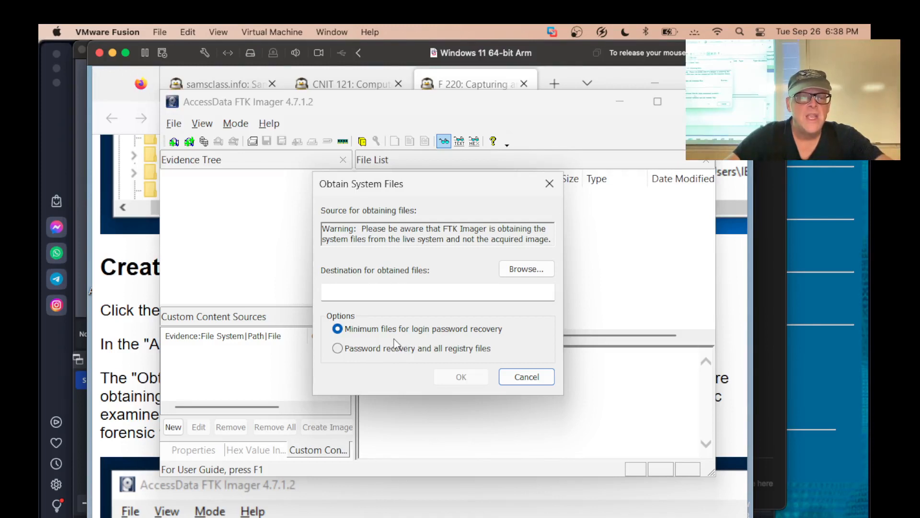
pyautogui.click(337, 348)
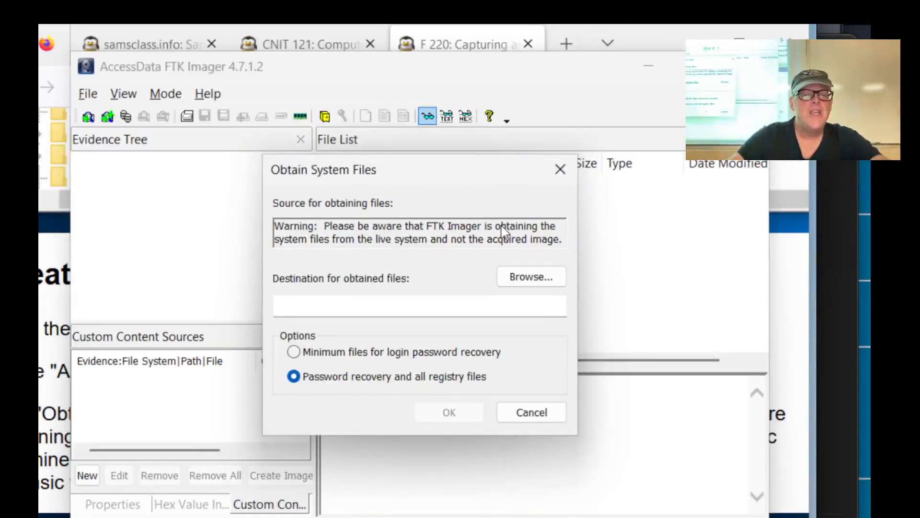
pyautogui.moveTo(426, 251)
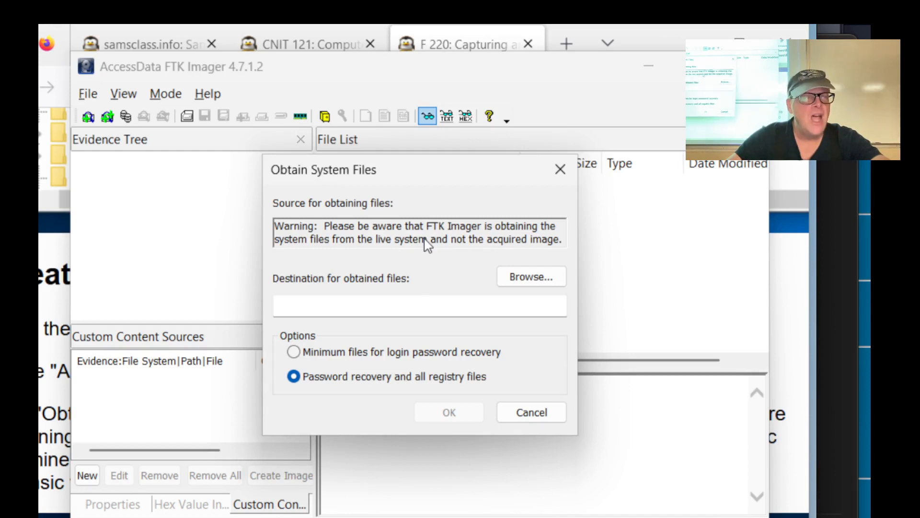
pyautogui.moveTo(483, 247)
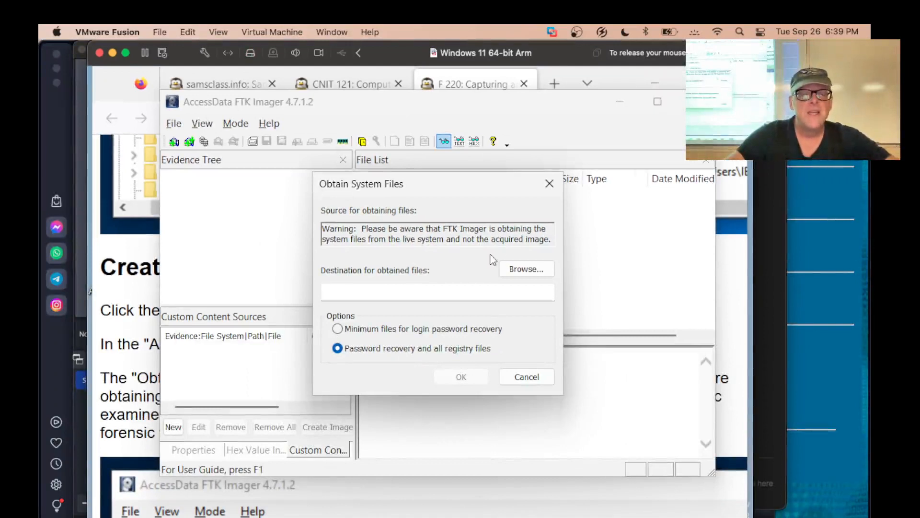
pyautogui.moveTo(397, 336)
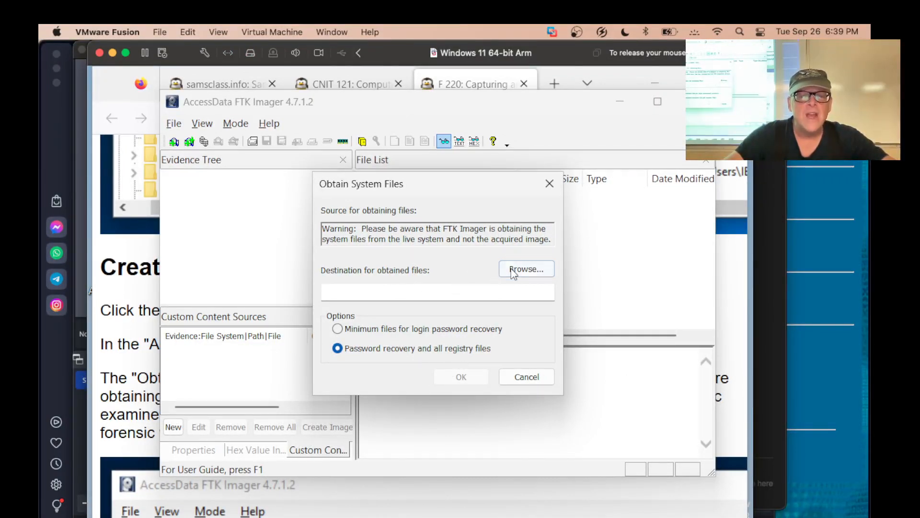
# Create a new Desktop folder as the destination, typing reg2 as its name.
pyautogui.click(526, 268)
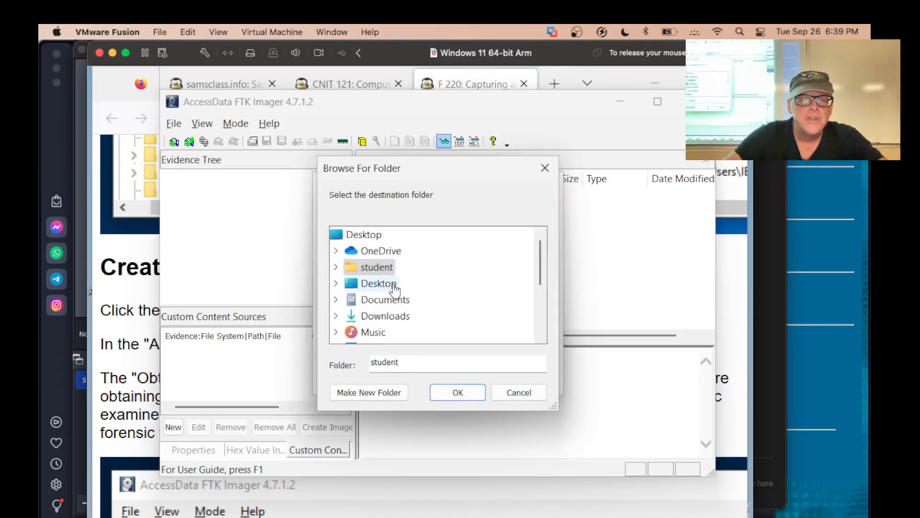
pyautogui.click(336, 283)
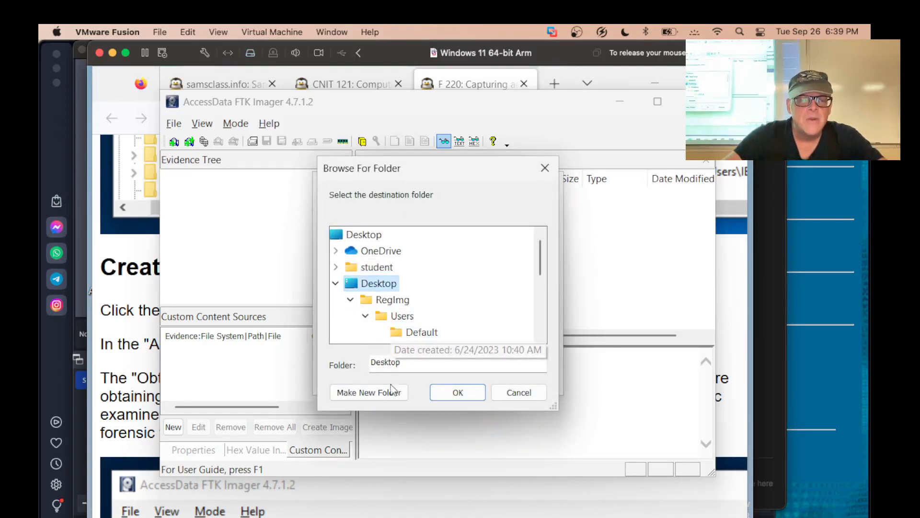
pyautogui.click(369, 392)
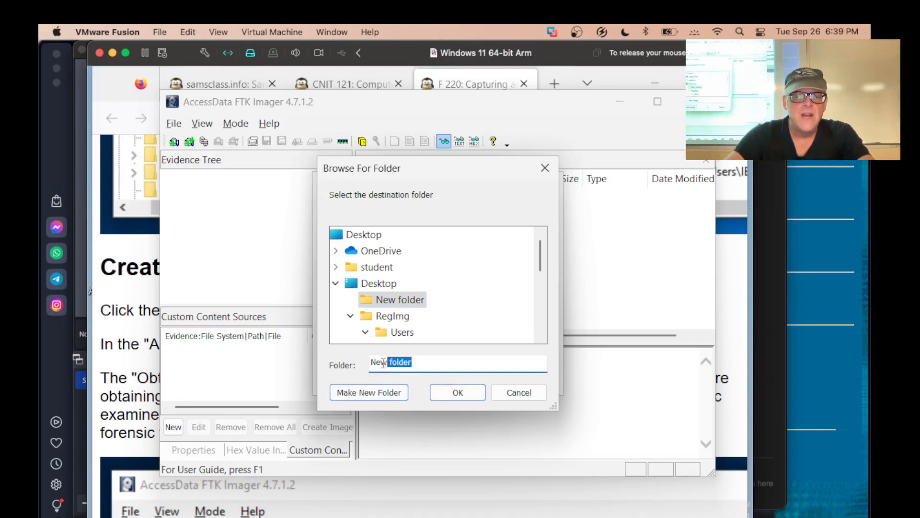
pyautogui.write('reg2')
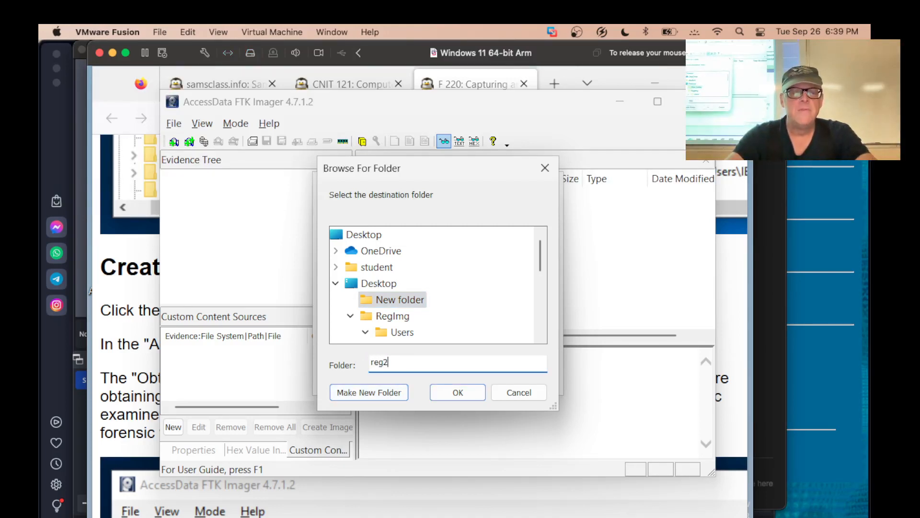
pyautogui.click(457, 392)
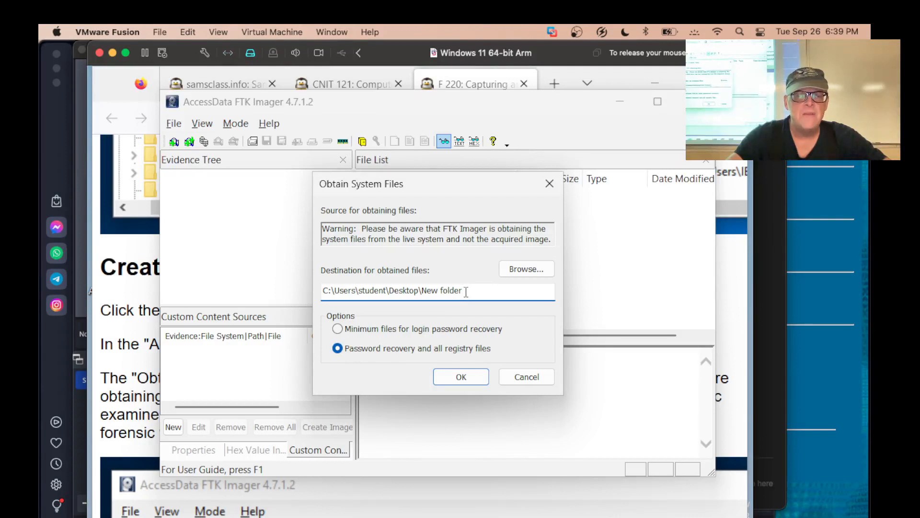
# Rename the new Desktop folder to reg2, confirm it as destination, and start the export.
pyautogui.click(527, 269)
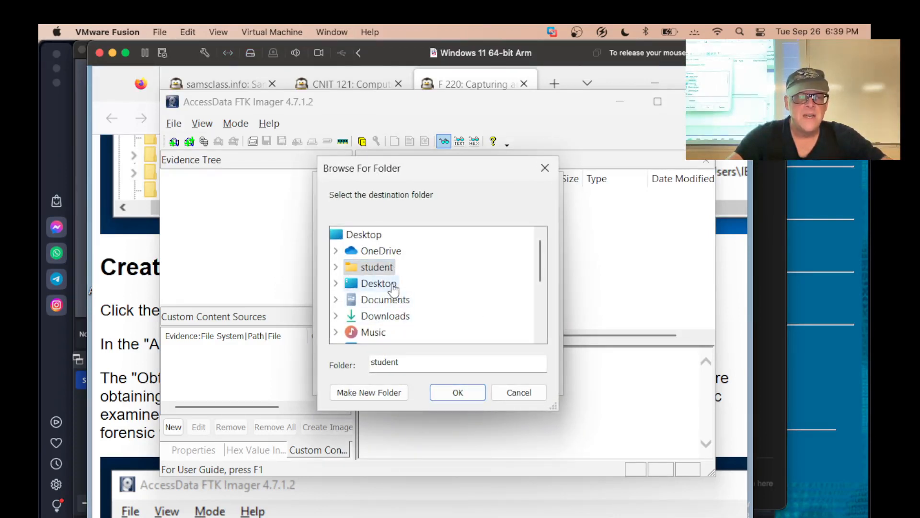
pyautogui.click(369, 392)
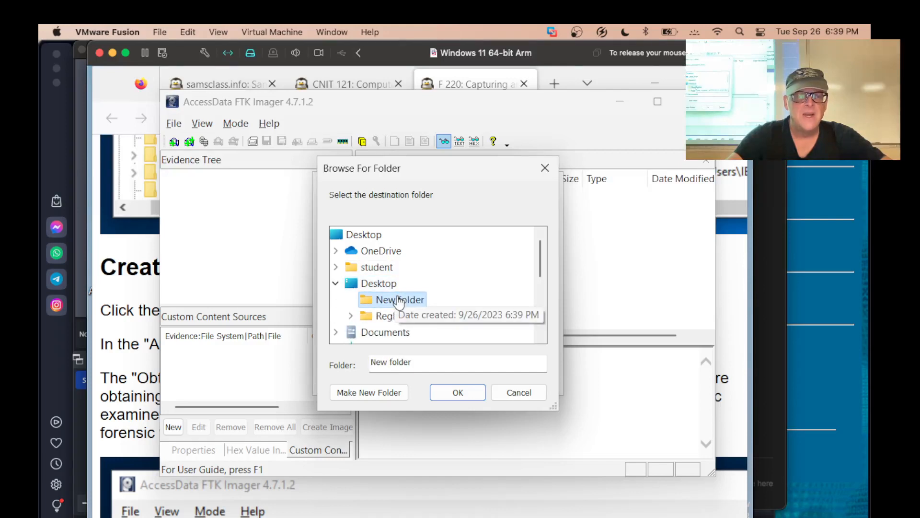
pyautogui.moveTo(403, 301)
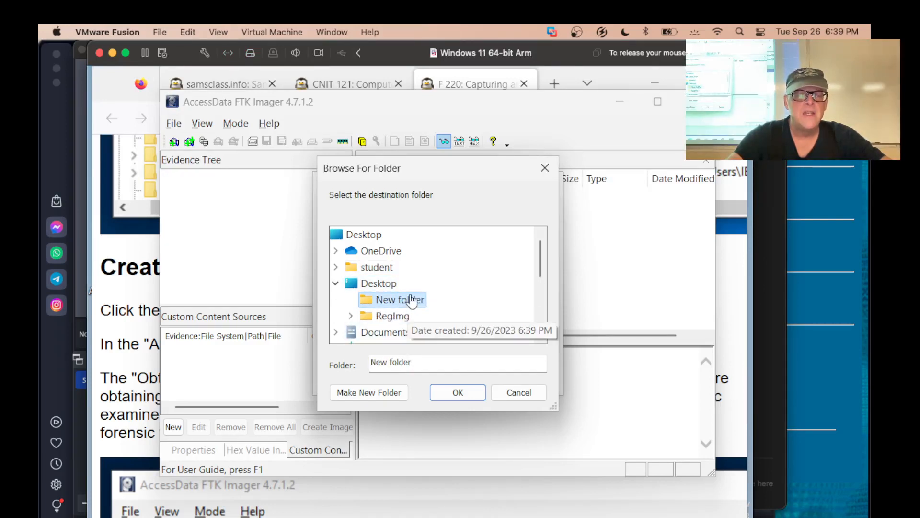
pyautogui.rightClick(392, 300)
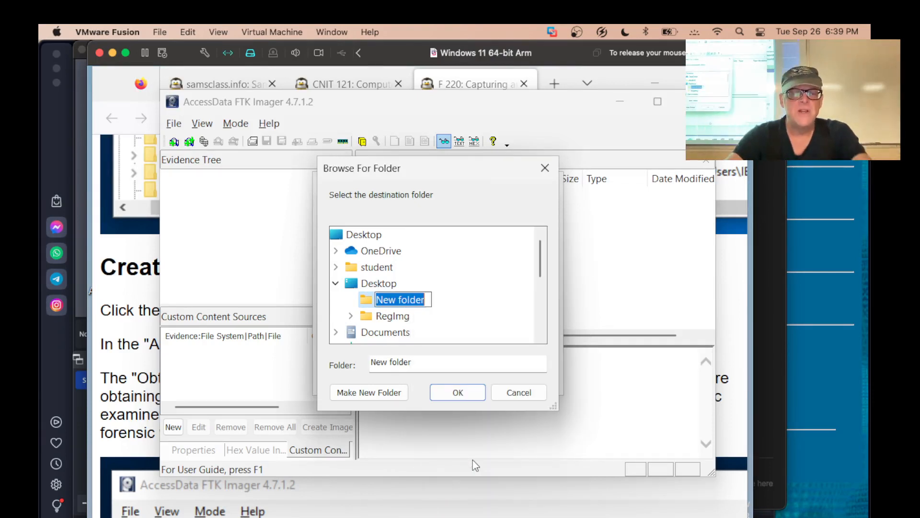
pyautogui.write('reg2')
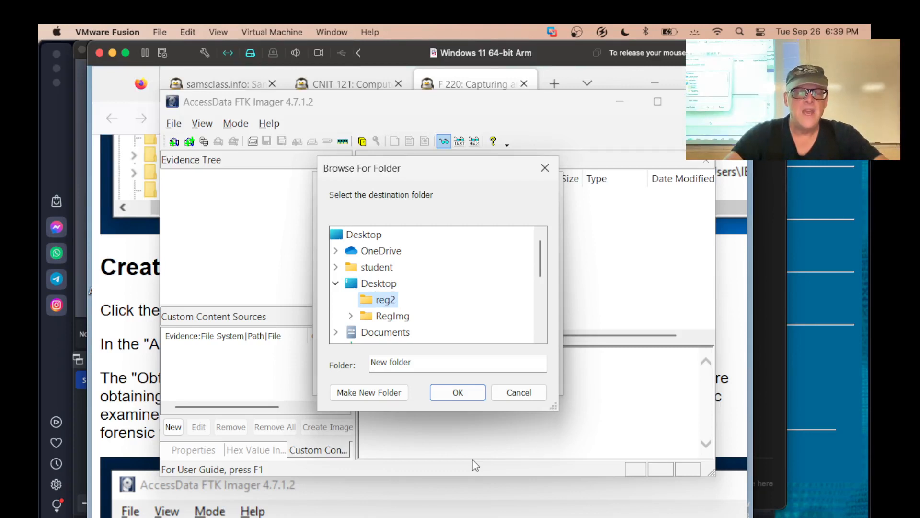
pyautogui.moveTo(369, 299)
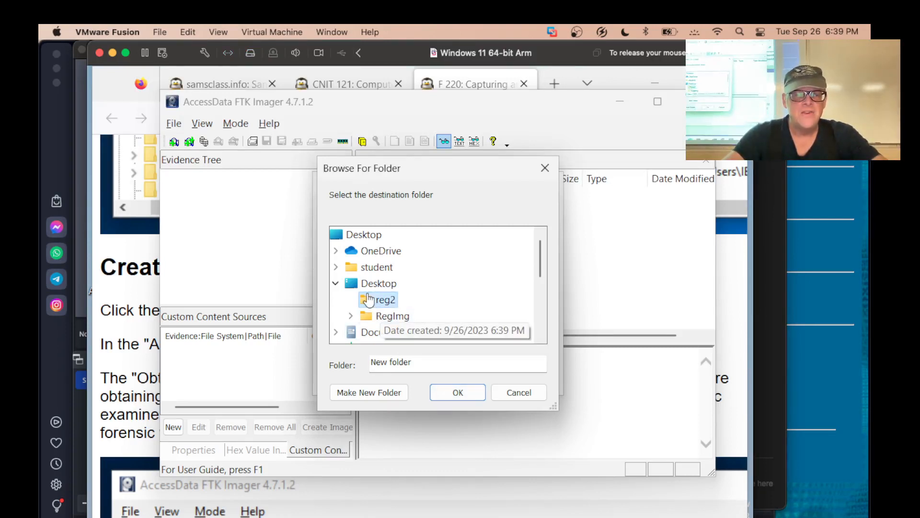
pyautogui.click(378, 283)
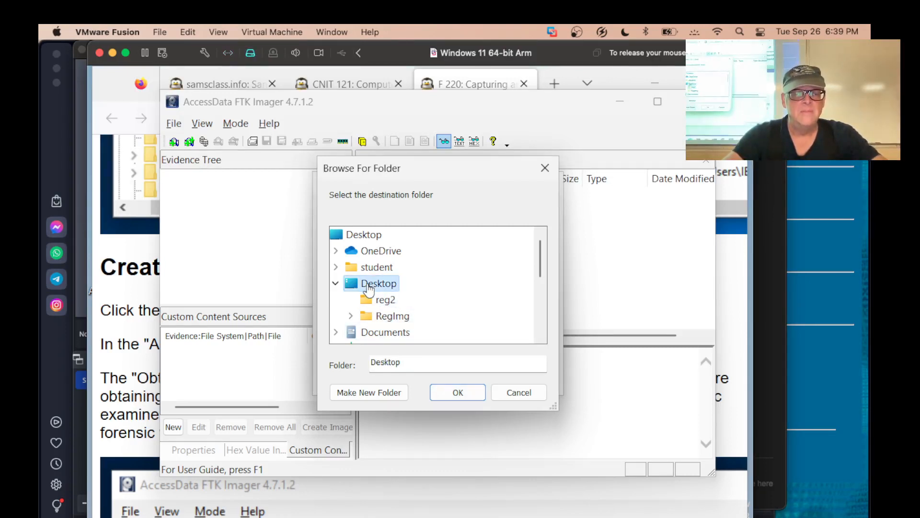
pyautogui.click(387, 299)
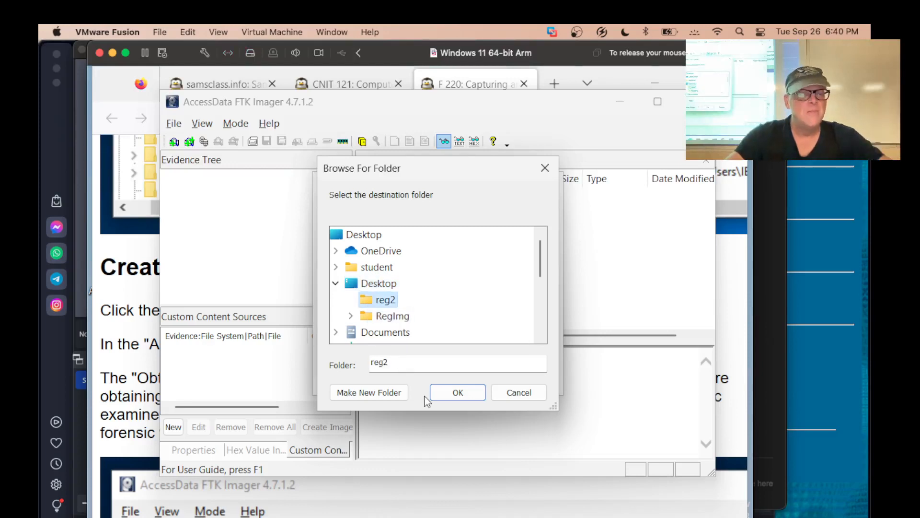
pyautogui.click(457, 392)
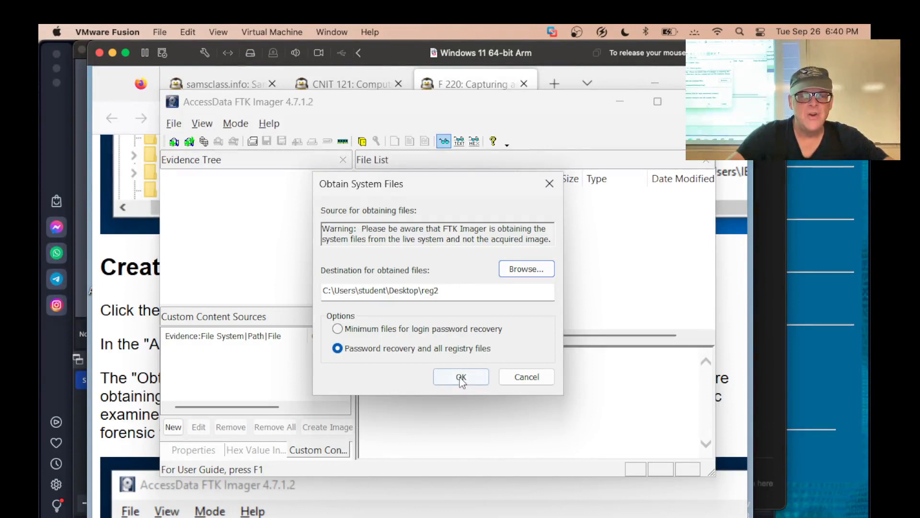
pyautogui.click(460, 377)
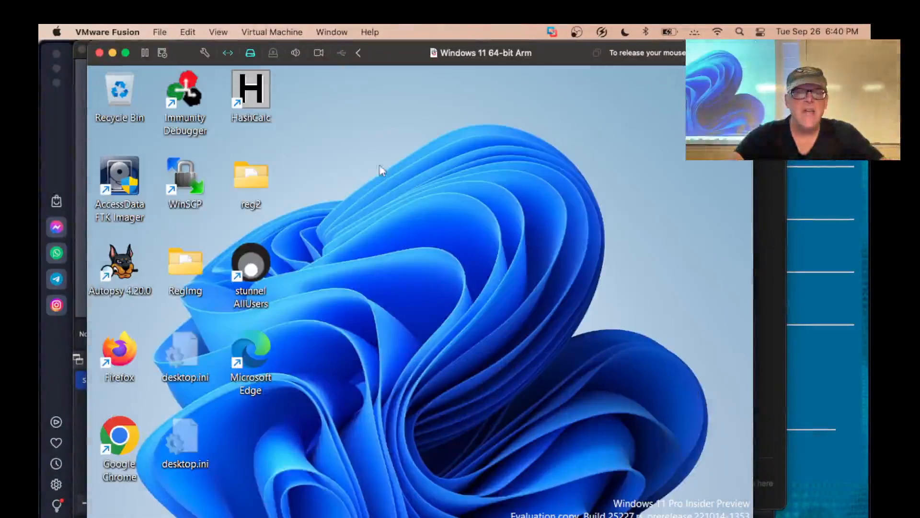
pyautogui.moveTo(250, 187)
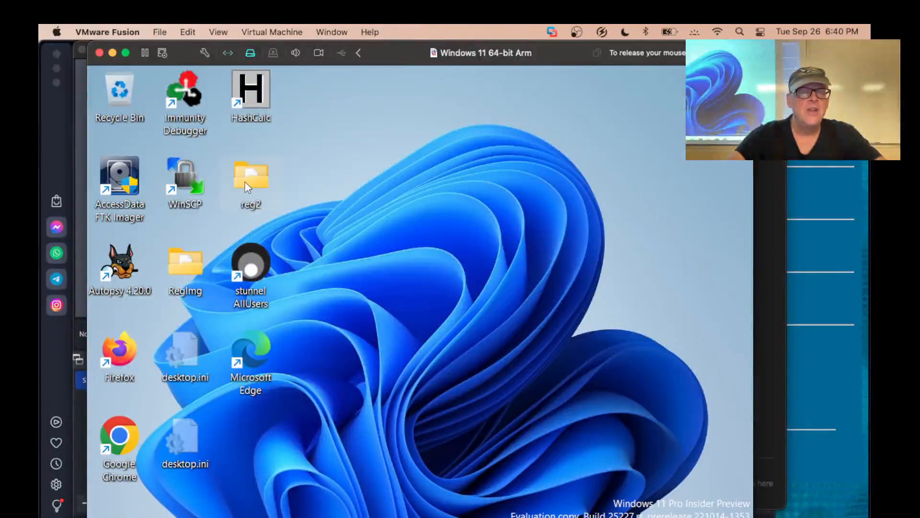
# Open the reg2 desktop folder and go to View > Show to reveal hidden items.
pyautogui.doubleClick(251, 176)
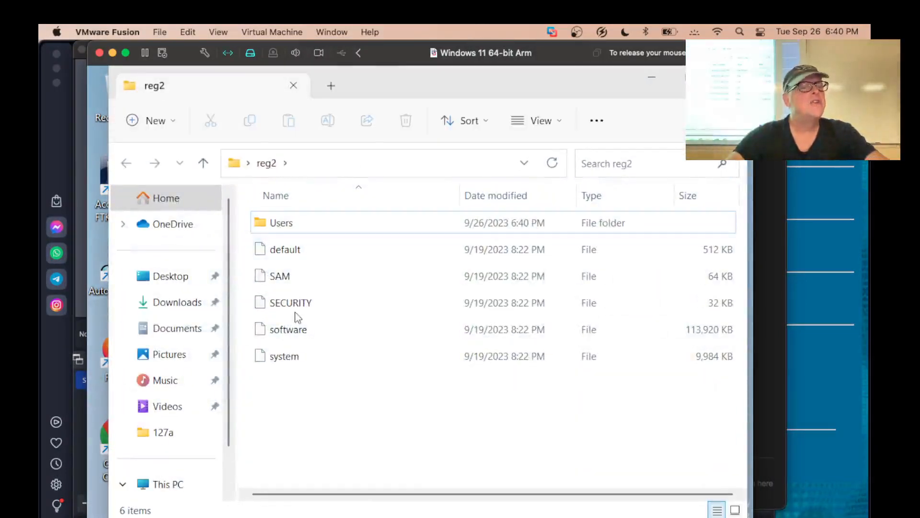
pyautogui.click(287, 356)
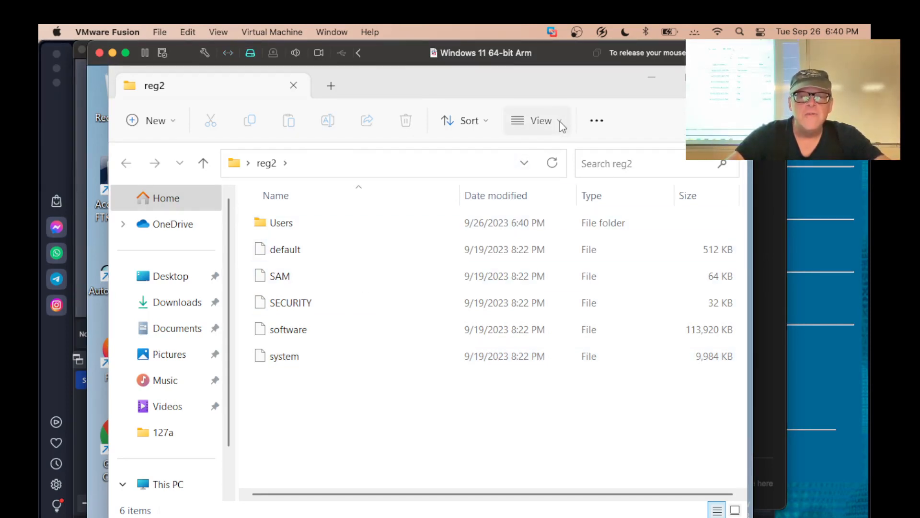
pyautogui.click(538, 120)
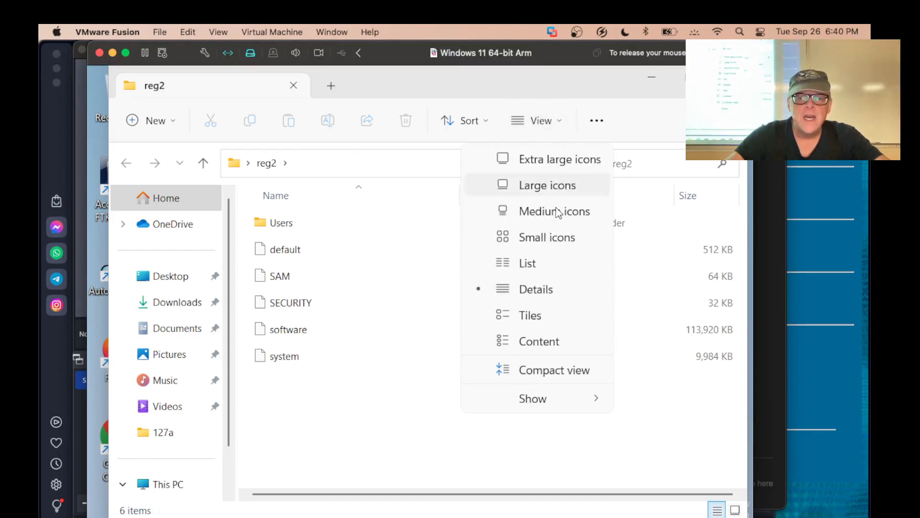
pyautogui.moveTo(561, 401)
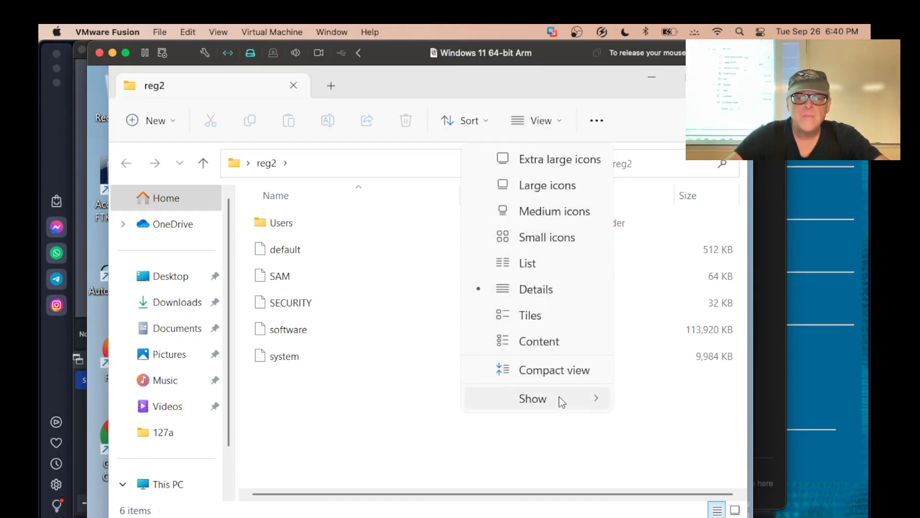
pyautogui.click(532, 398)
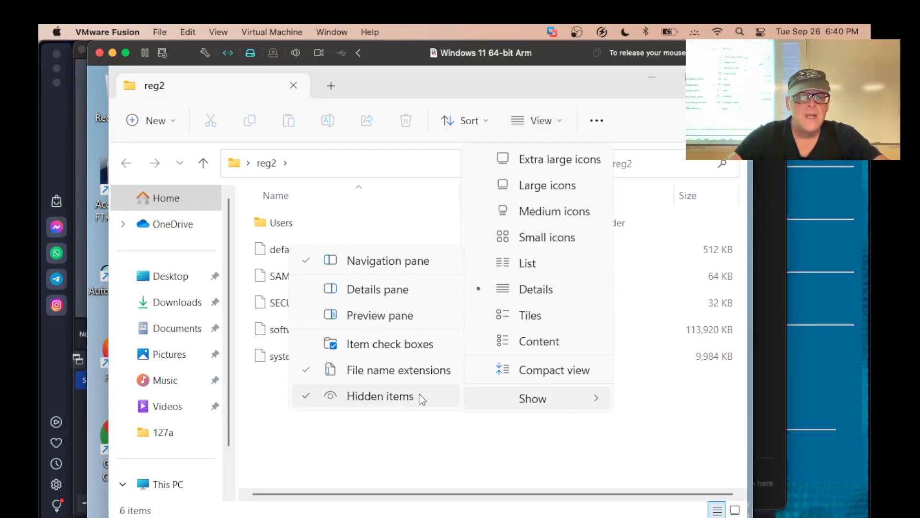
pyautogui.moveTo(478, 413)
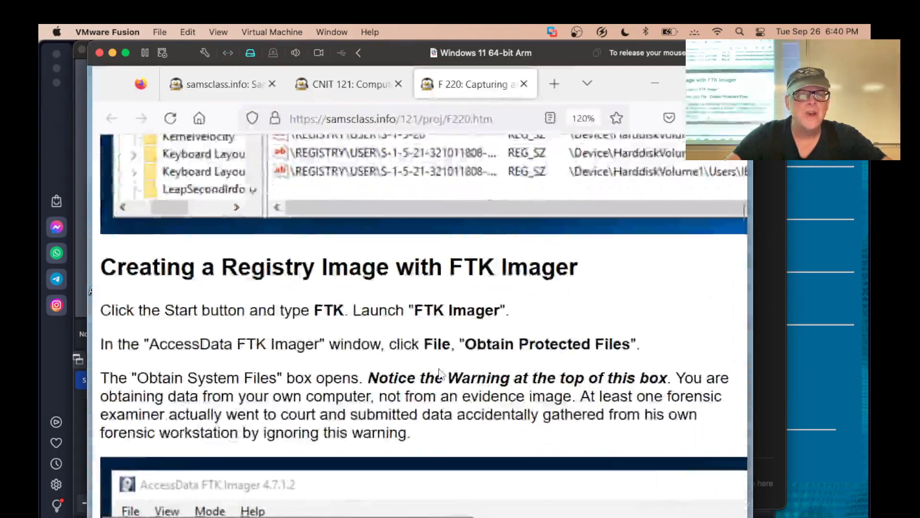
# Scroll the F220 project page down to the Showing System Files section.
pyautogui.scroll(-3)
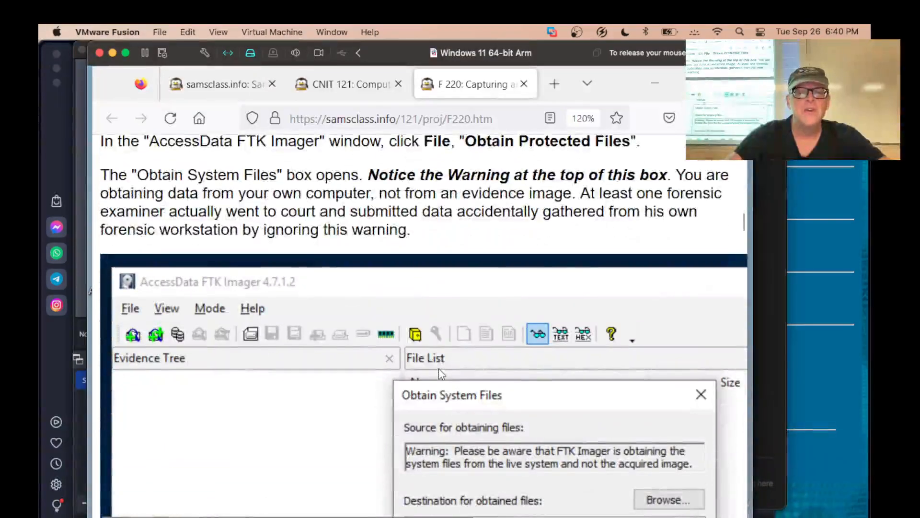
pyautogui.scroll(-3)
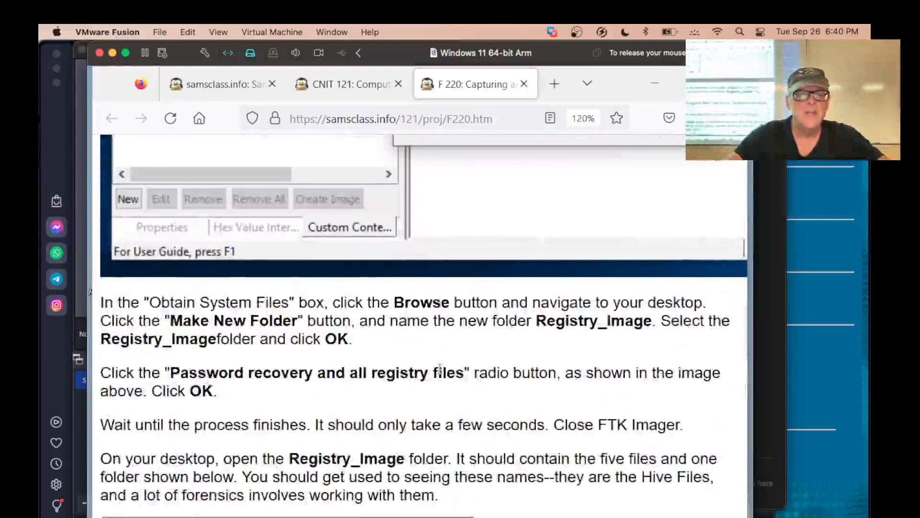
pyautogui.scroll(-3)
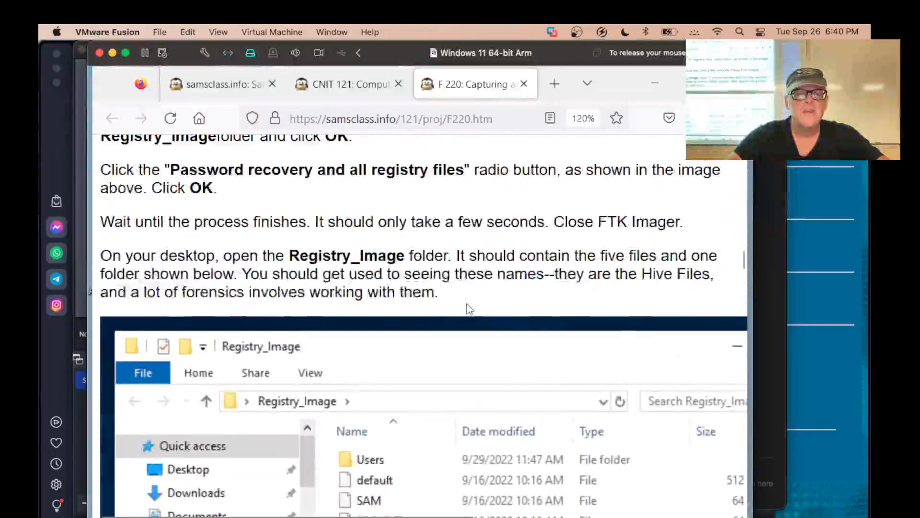
pyautogui.moveTo(490, 276)
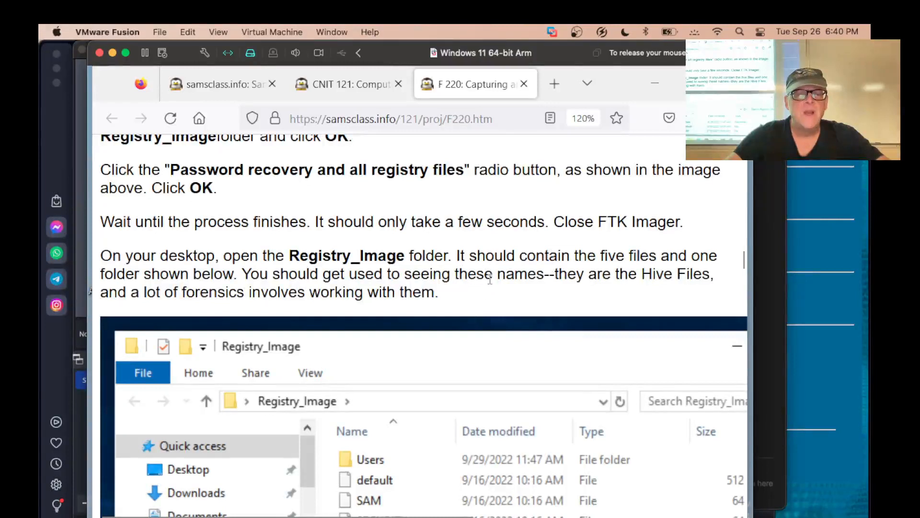
pyautogui.scroll(-3)
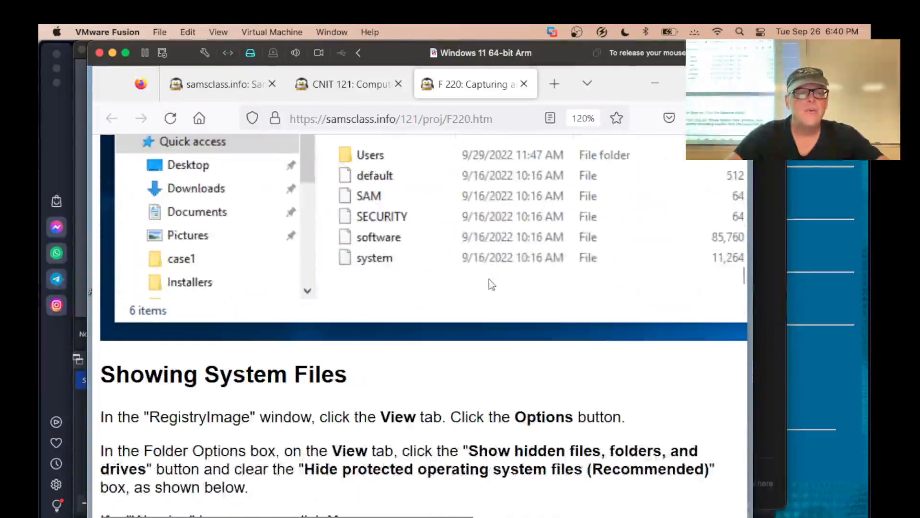
pyautogui.scroll(-3)
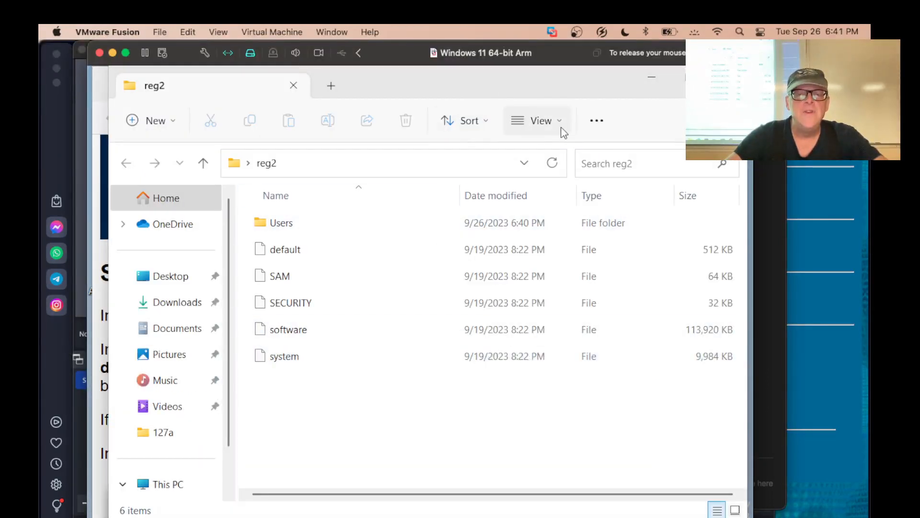
# Open File Explorer's Folder Options for reg2 through the See more menu.
pyautogui.click(539, 120)
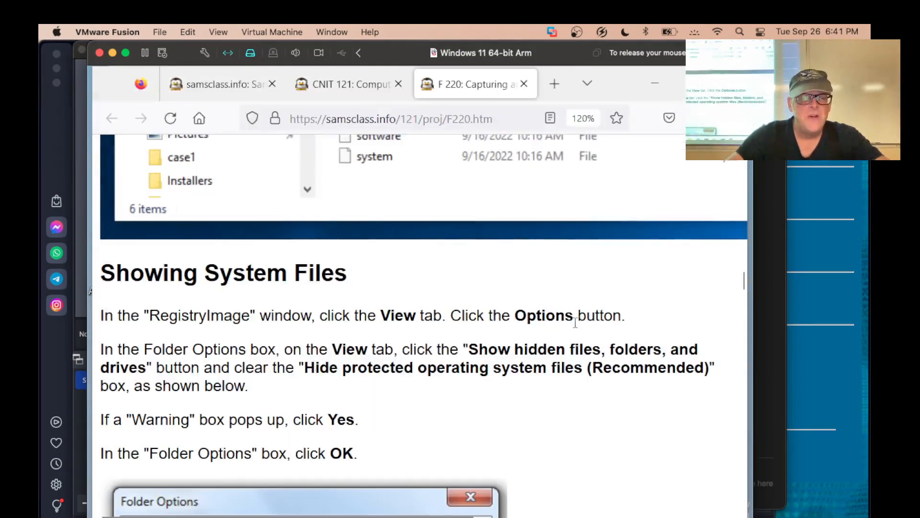
pyautogui.moveTo(528, 355)
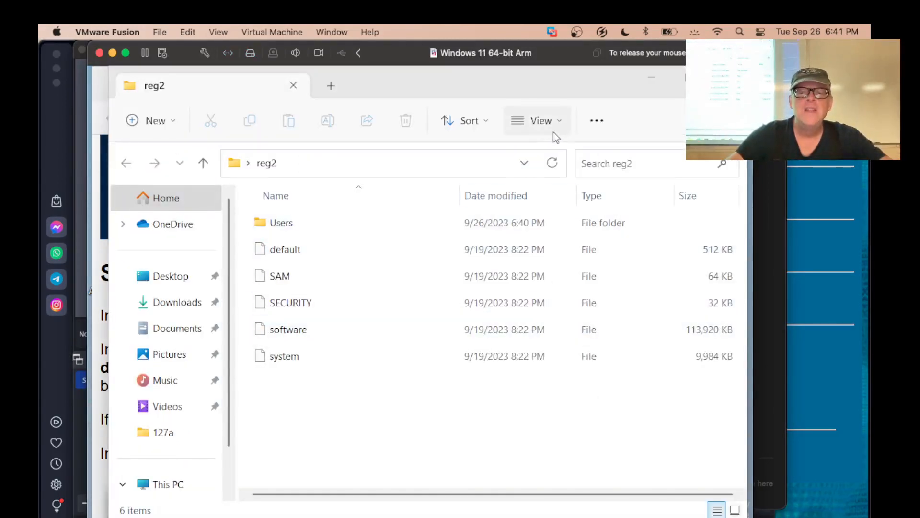
pyautogui.click(537, 120)
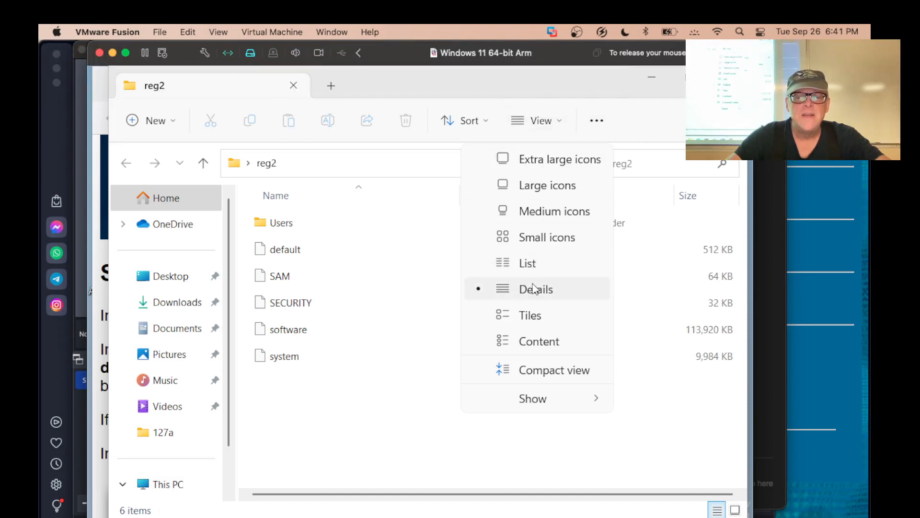
pyautogui.moveTo(562, 123)
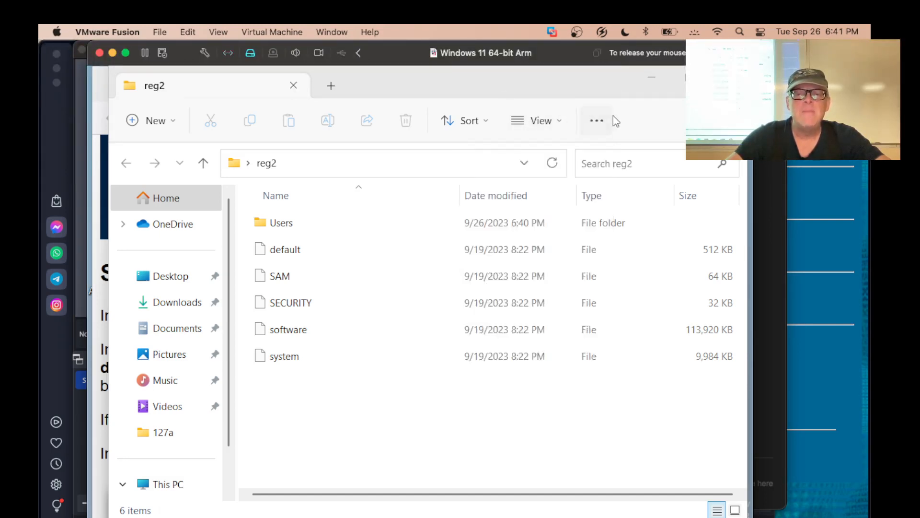
pyautogui.click(597, 120)
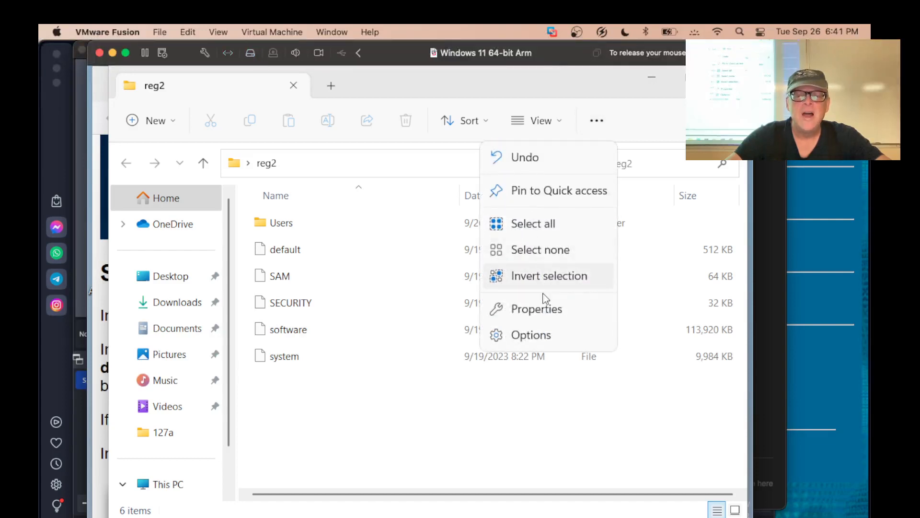
pyautogui.moveTo(546, 338)
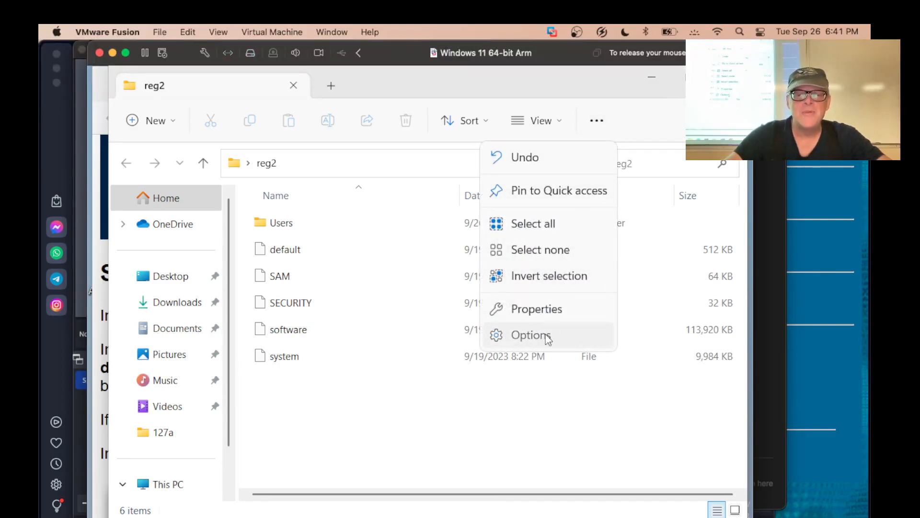
pyautogui.click(532, 335)
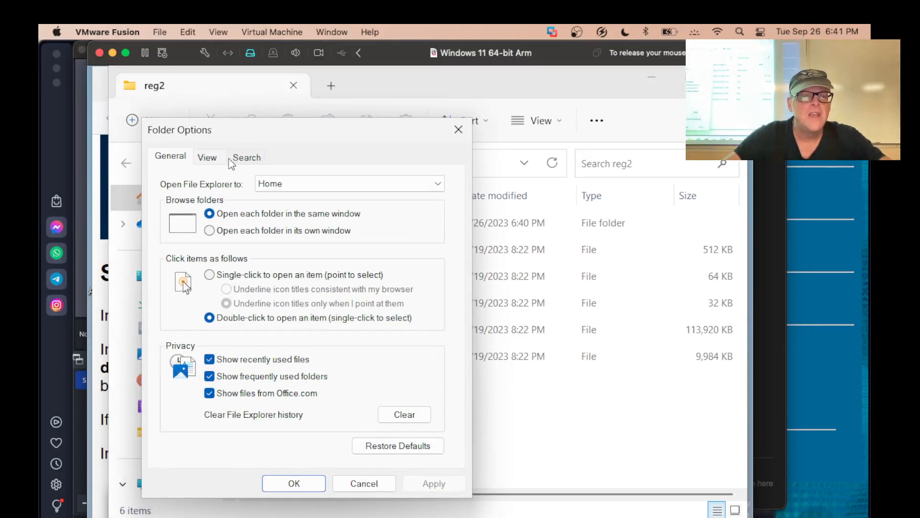
# Show Folder Options' View tab and scroll to the protected operating system files setting.
pyautogui.click(207, 156)
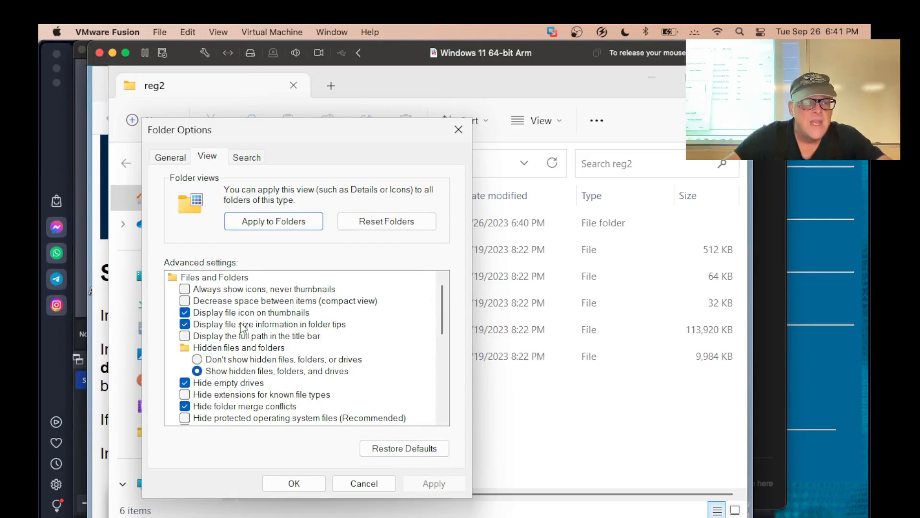
pyautogui.scroll(-3)
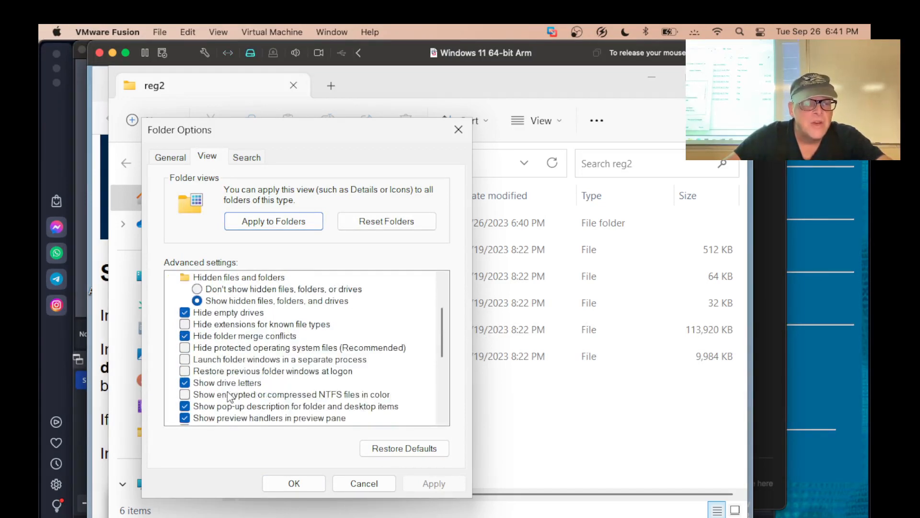
pyautogui.scroll(-3)
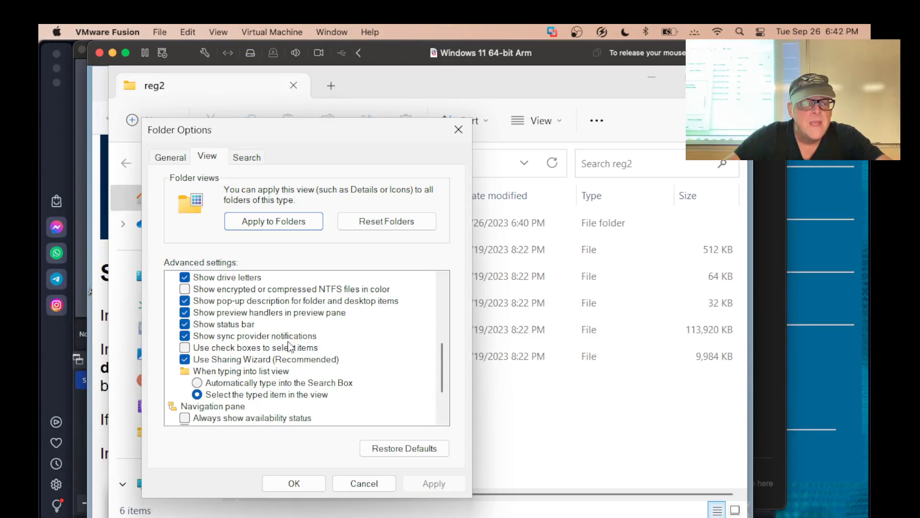
pyautogui.scroll(-3)
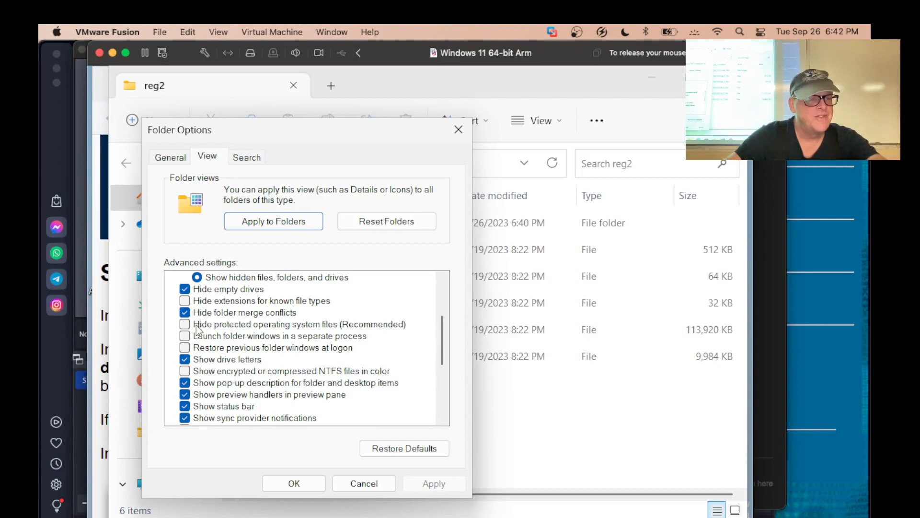
pyautogui.moveTo(325, 306)
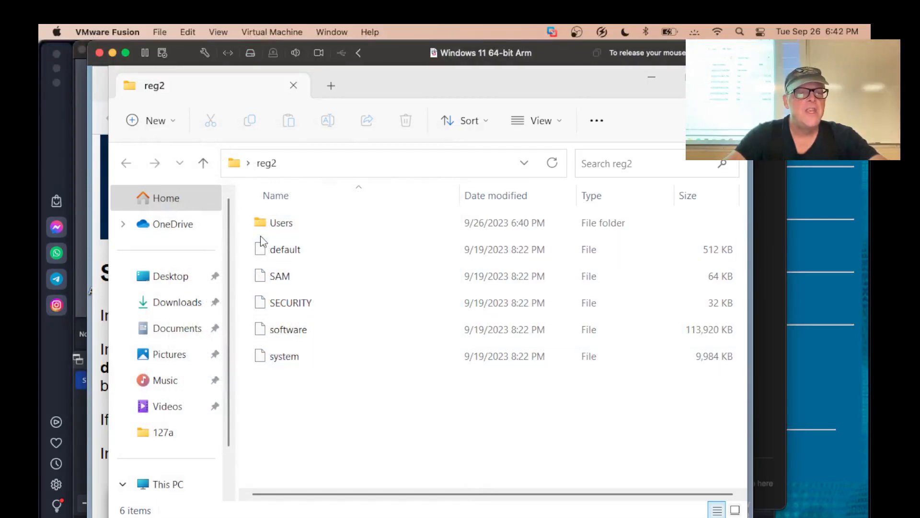
# Navigate into reg2\Users\student and select NTUSER.DAT.
pyautogui.click(280, 276)
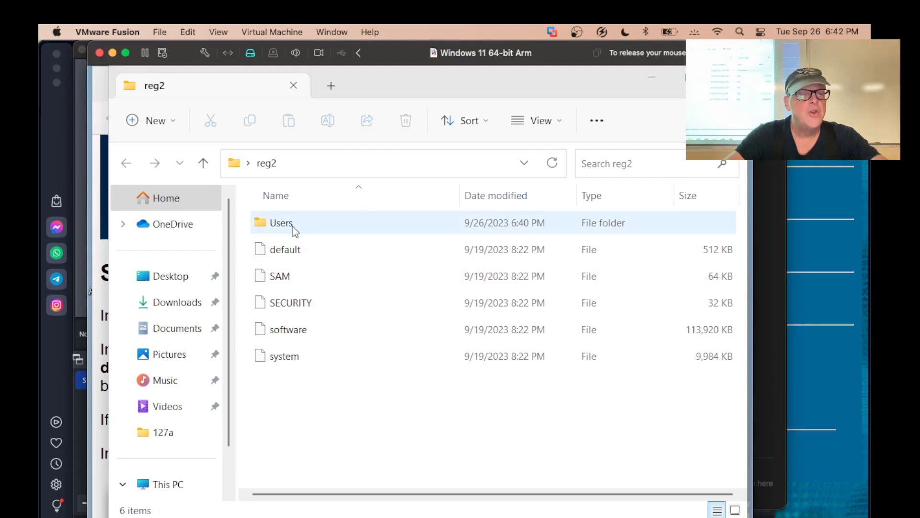
pyautogui.doubleClick(280, 222)
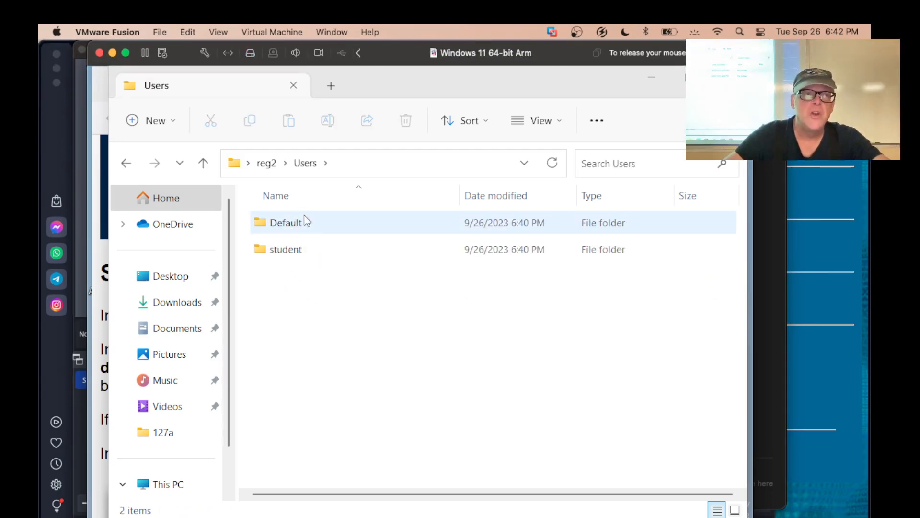
pyautogui.moveTo(307, 222)
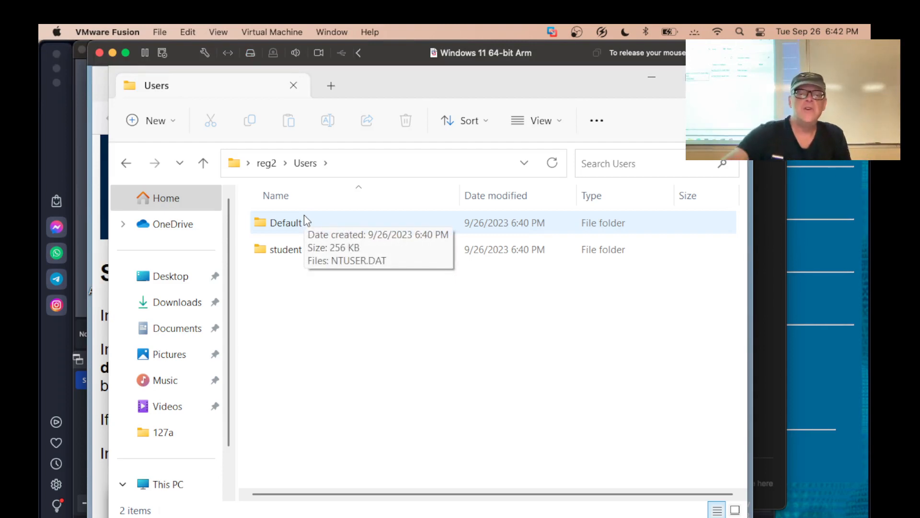
pyautogui.doubleClick(288, 249)
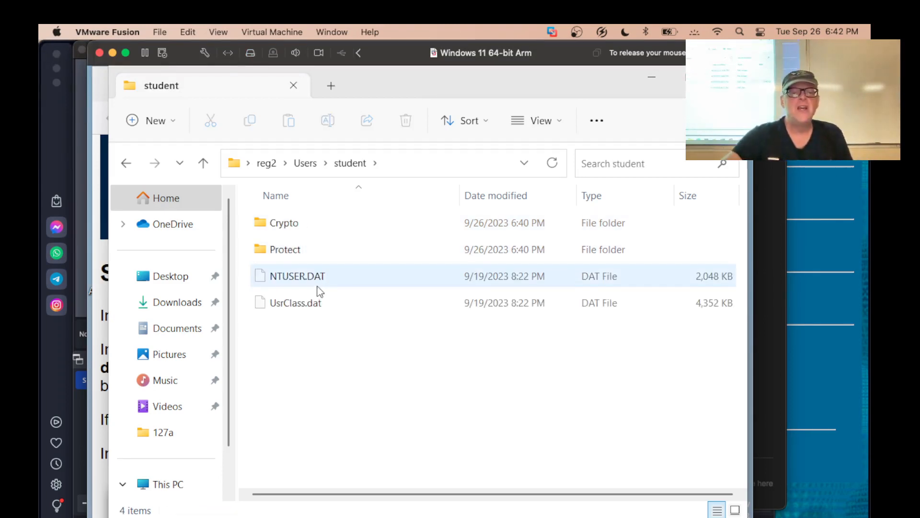
pyautogui.moveTo(316, 288)
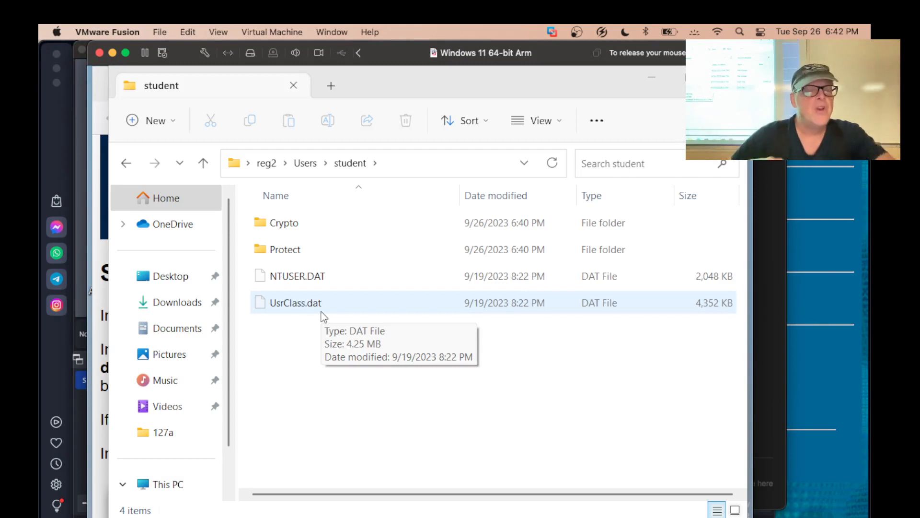
pyautogui.click(299, 276)
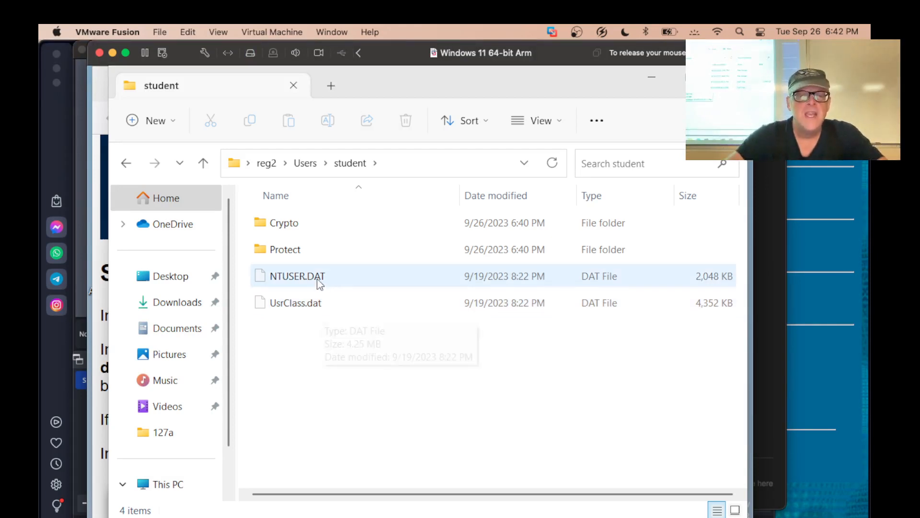
pyautogui.moveTo(319, 284)
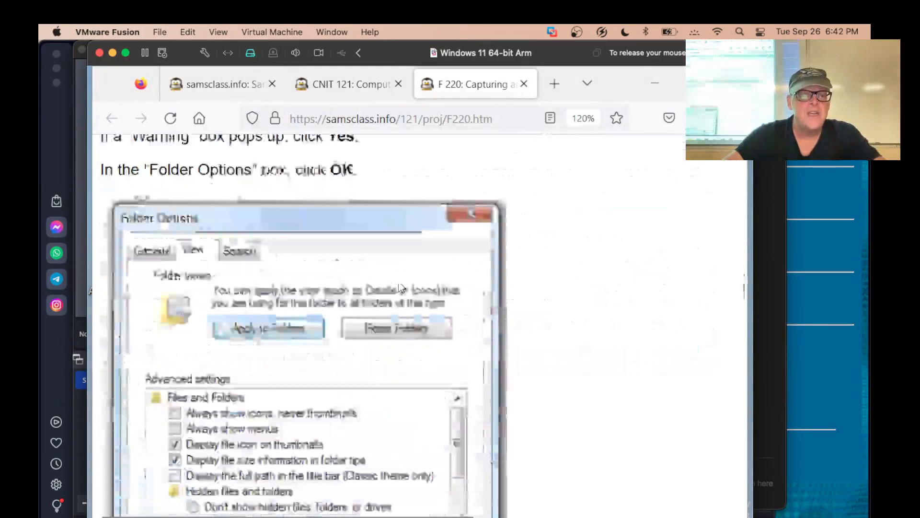
# Minimize Firefox and launch Autopsy 4.20.0 from its desktop shortcut.
pyautogui.scroll(-3)
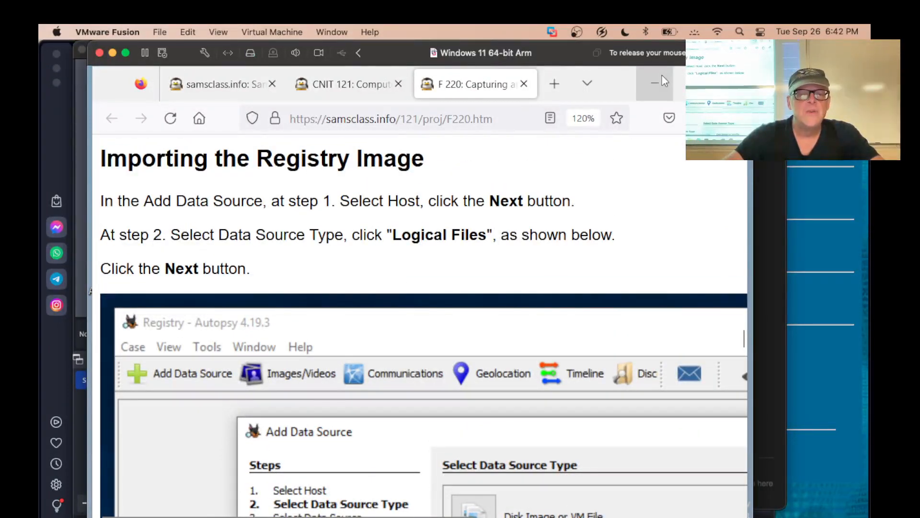
pyautogui.moveTo(654, 84)
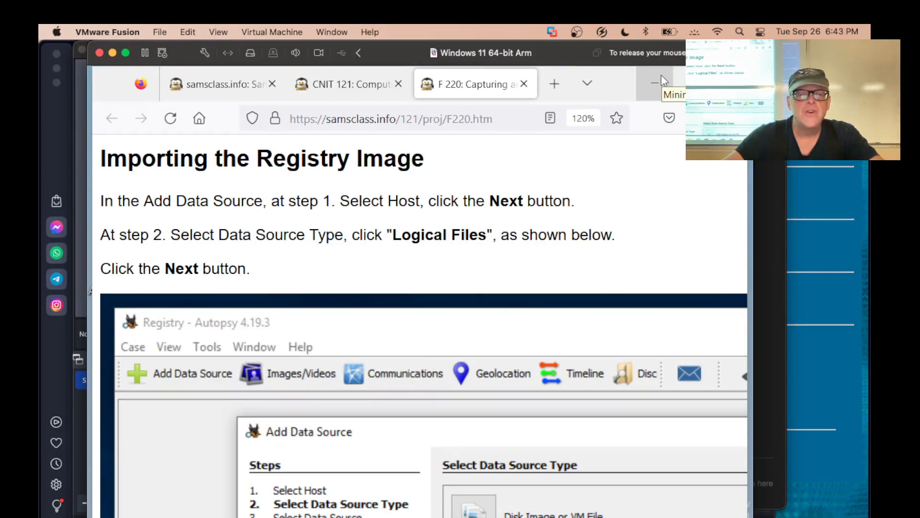
pyautogui.click(654, 81)
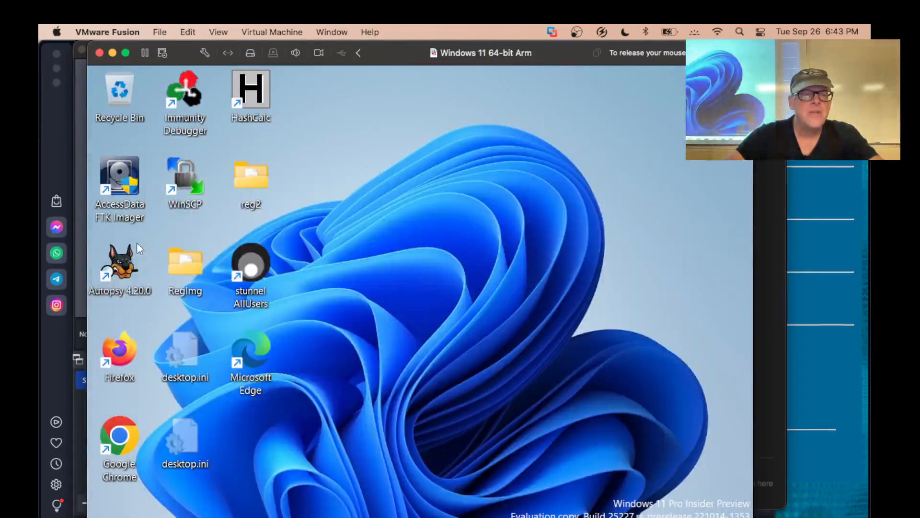
pyautogui.moveTo(125, 284)
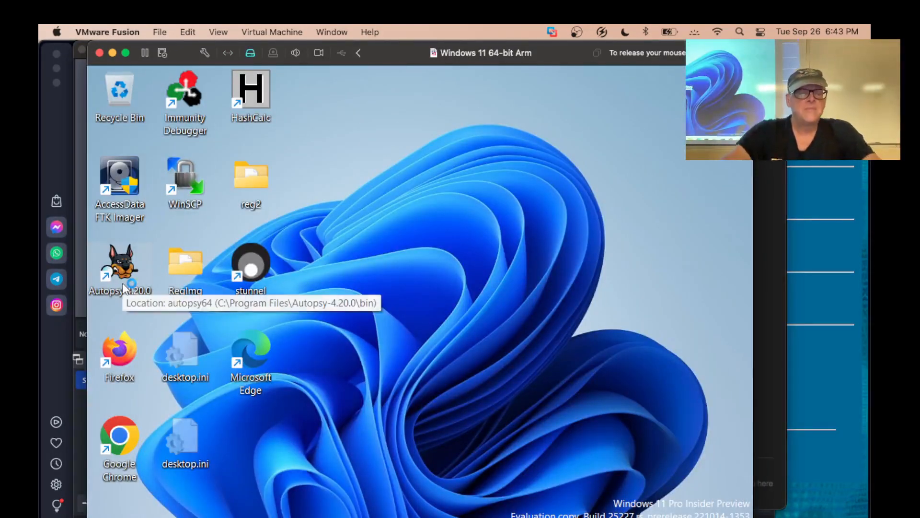
pyautogui.doubleClick(119, 264)
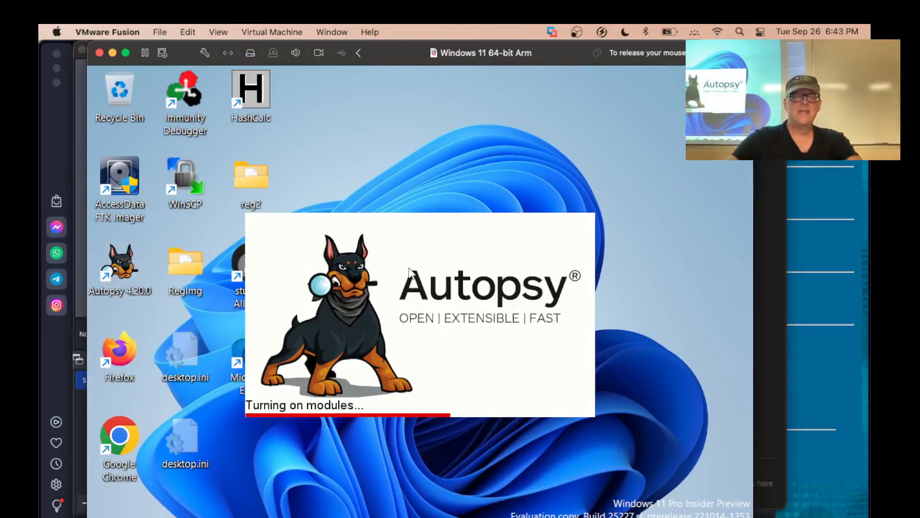
pyautogui.moveTo(476, 146)
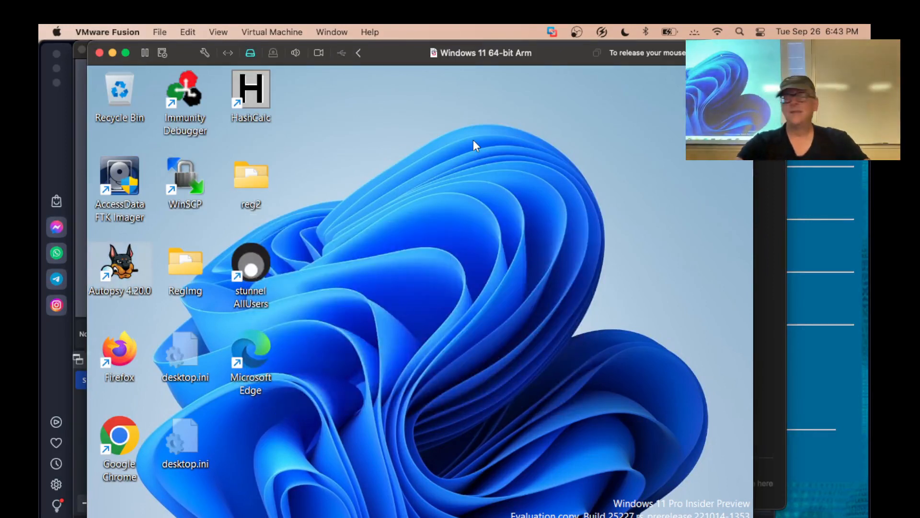
# Once Autopsy finishes loading its modules, choose New Case.
pyautogui.doubleClick(119, 263)
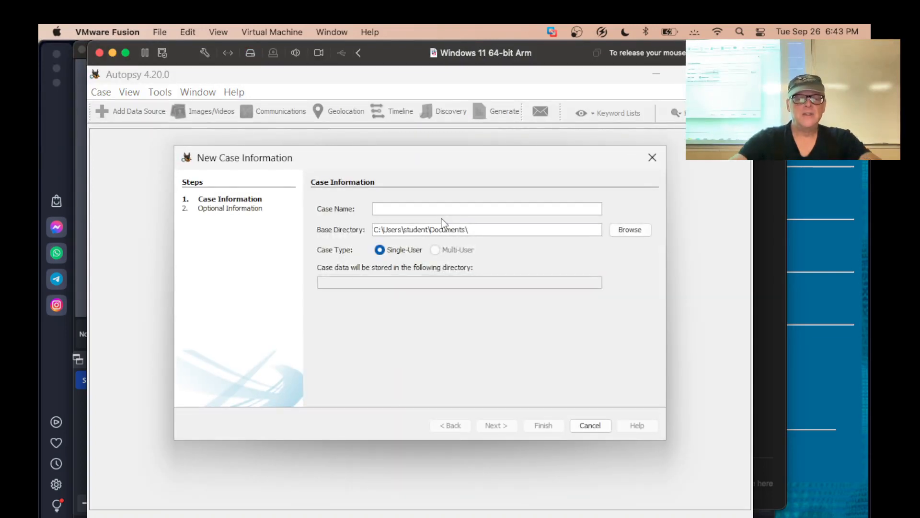
# Name the new case 'reg2', skip the optional details, and finish creating it.
pyautogui.write('reg2')
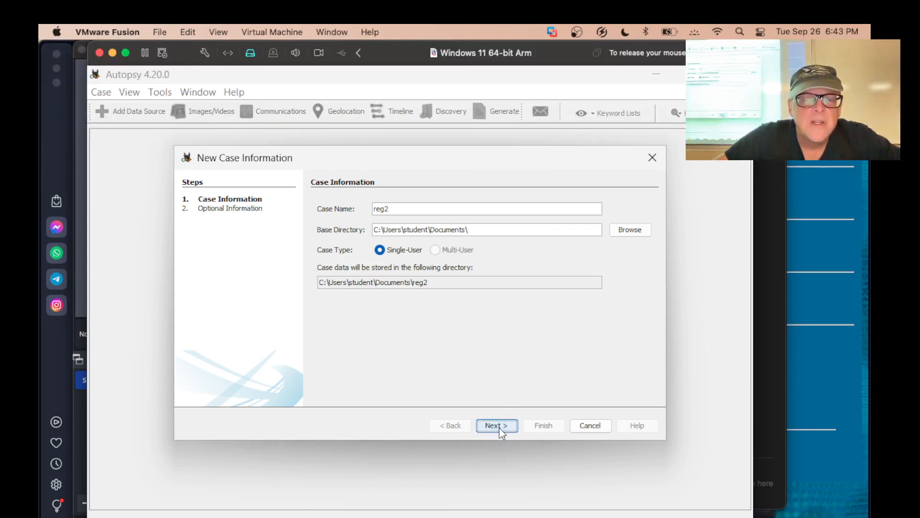
pyautogui.click(497, 425)
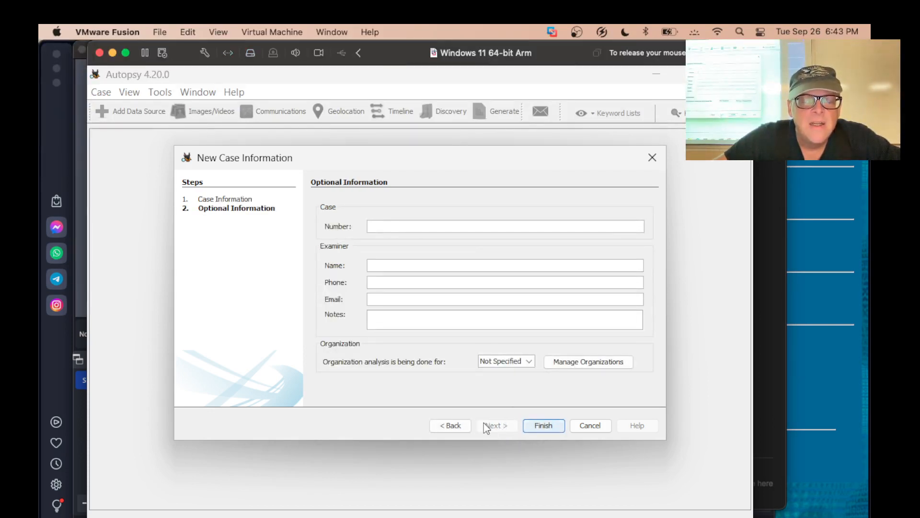
pyautogui.click(544, 425)
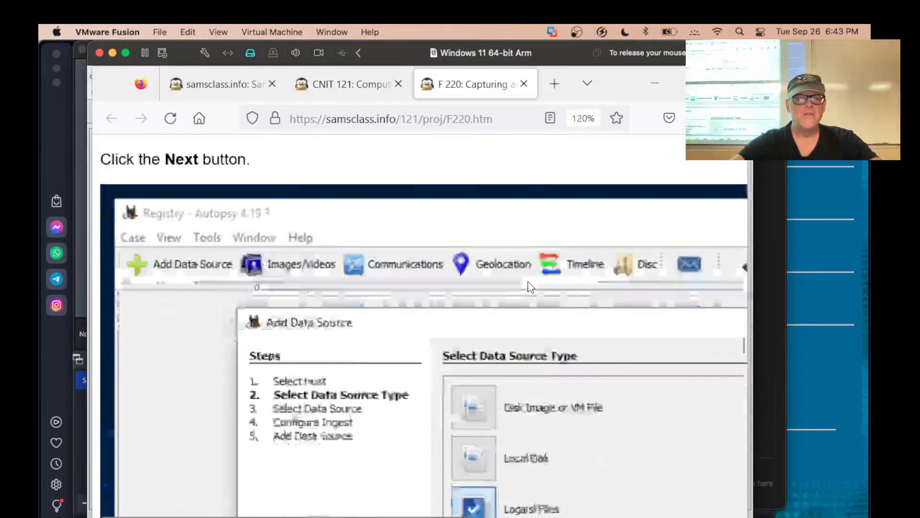
# Scroll the F220 project page down to the Add Data Source steps.
pyautogui.scroll(-3)
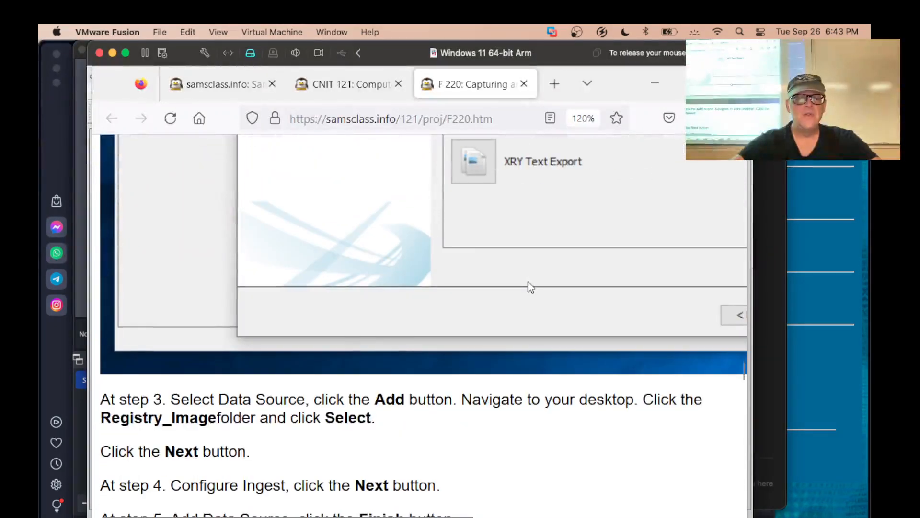
pyautogui.scroll(-3)
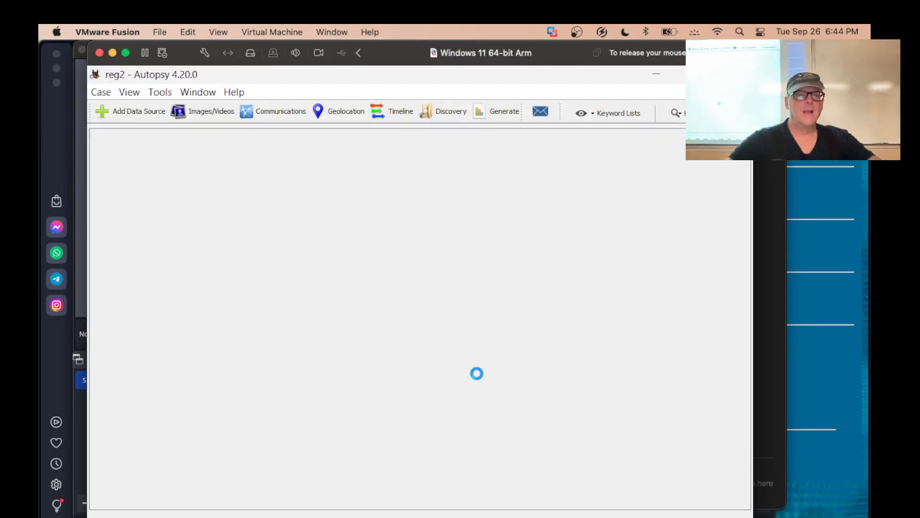
# Add the Desktop reg2 folder as a logical-files data source, keeping the generated host name.
pyautogui.click(139, 111)
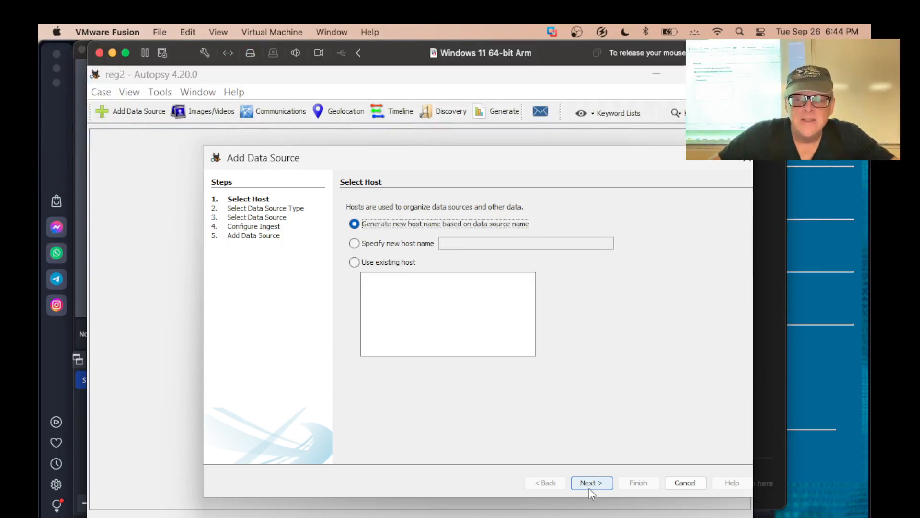
pyautogui.click(591, 482)
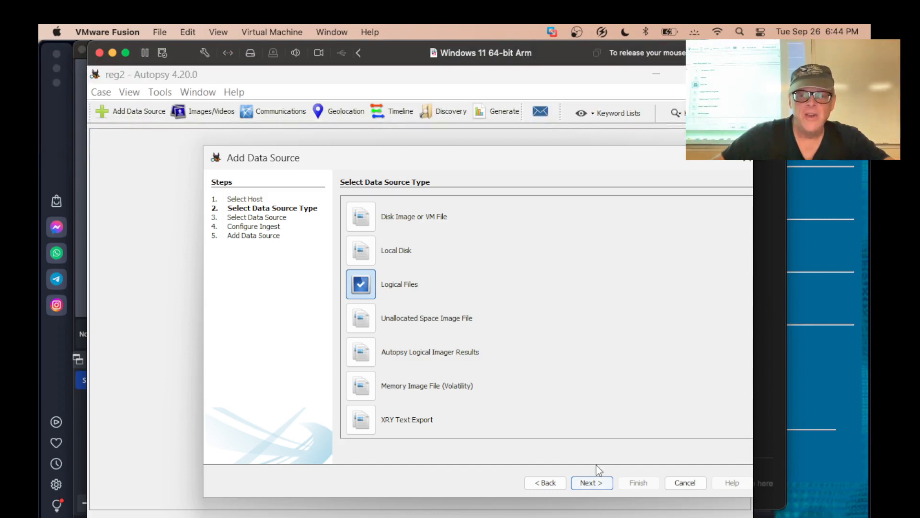
pyautogui.click(591, 483)
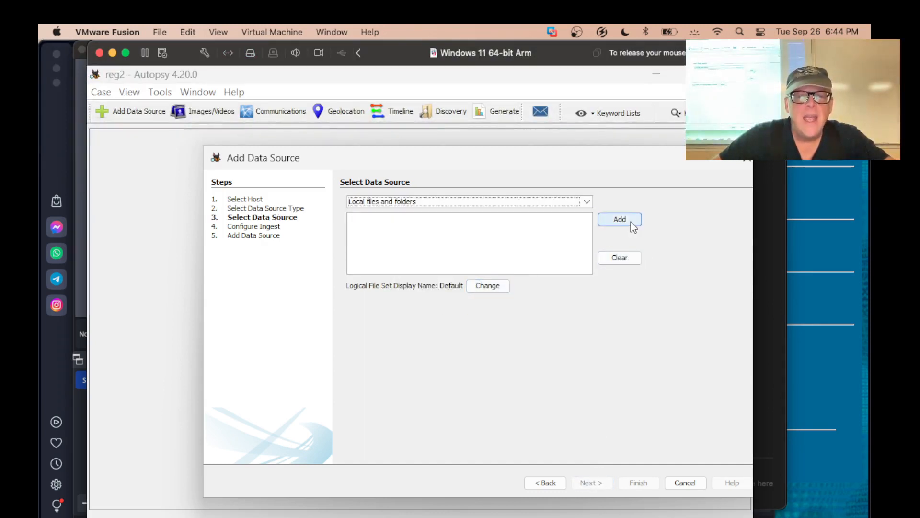
pyautogui.click(619, 219)
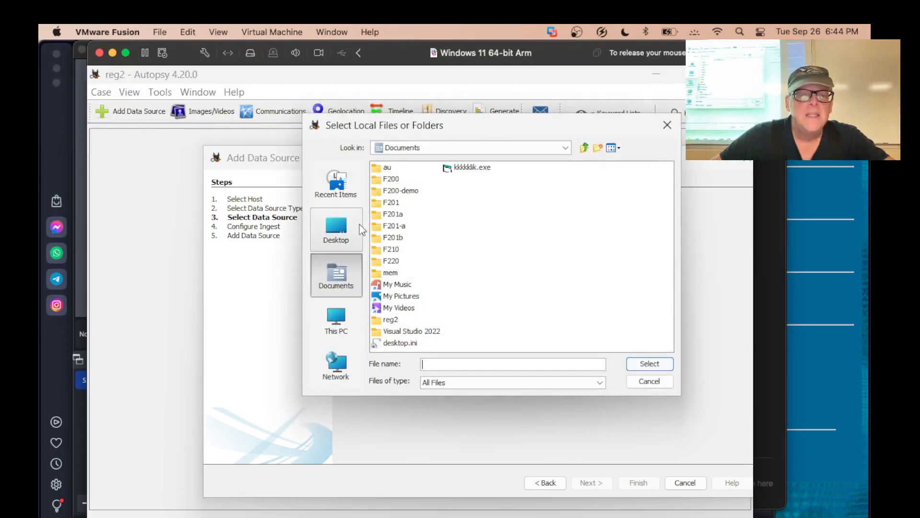
pyautogui.click(335, 227)
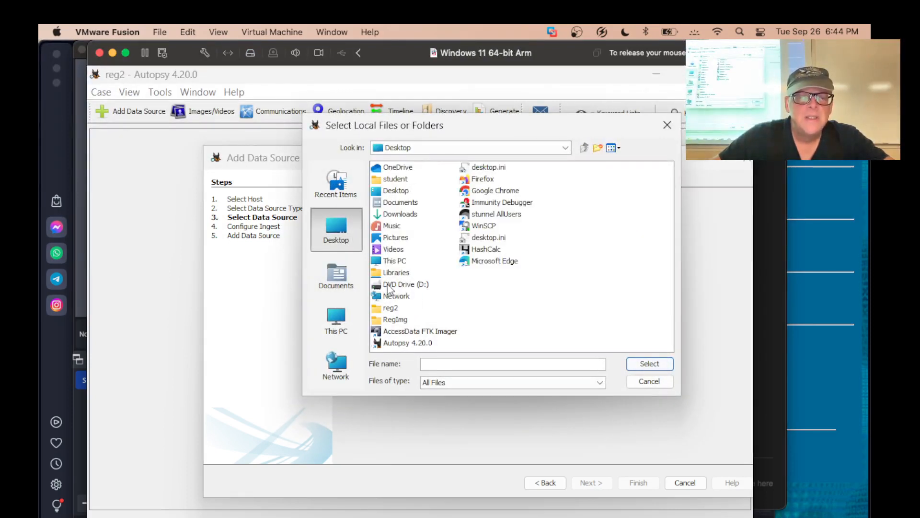
pyautogui.click(391, 308)
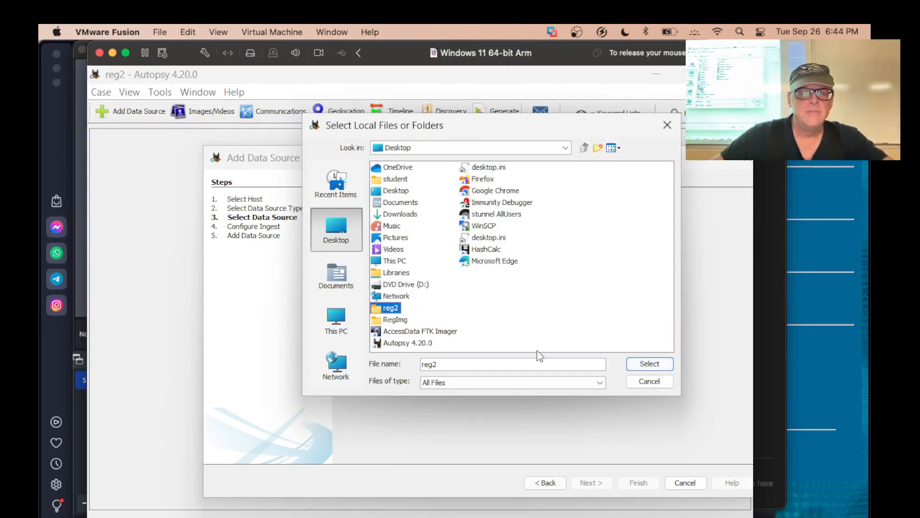
pyautogui.click(649, 363)
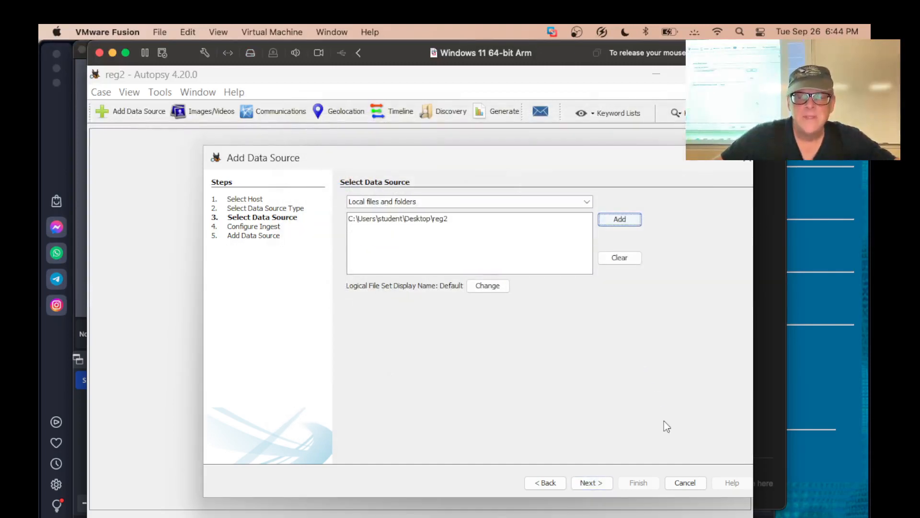
# Accept the default ingest modules and complete the Add Data Source wizard.
pyautogui.click(592, 483)
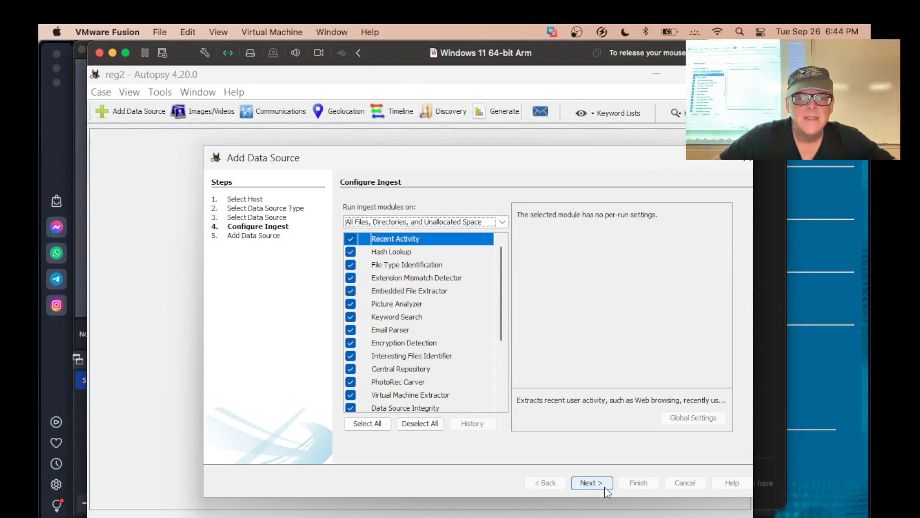
pyautogui.click(591, 483)
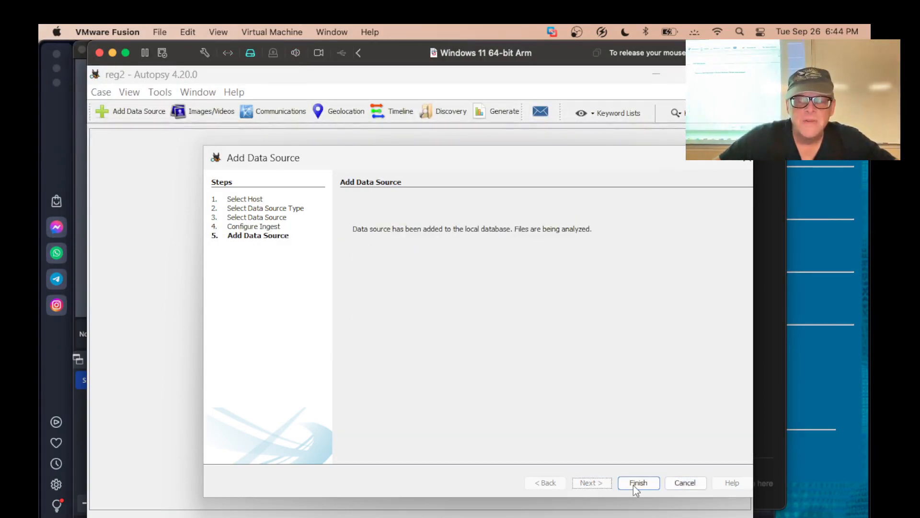
pyautogui.click(639, 482)
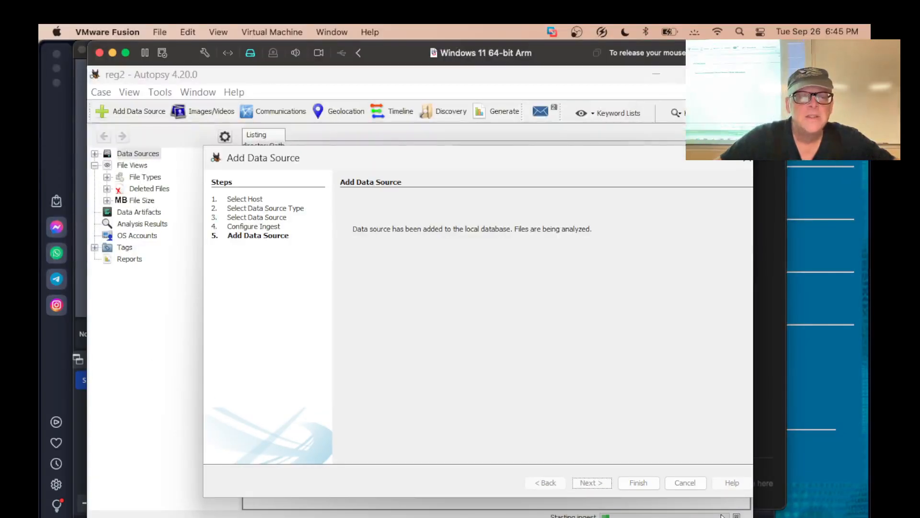
# Dismiss the finished Add Data Source wizard so ingest of reg2 begins.
pyautogui.click(638, 483)
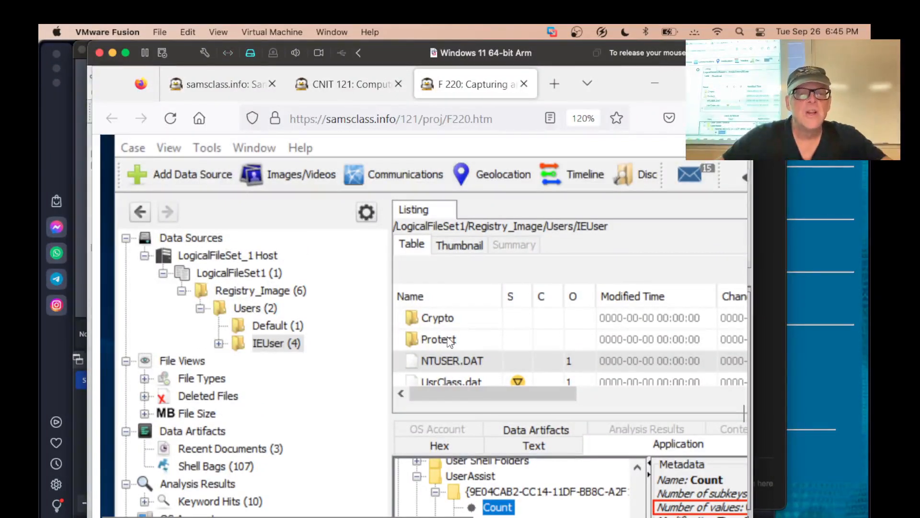
pyautogui.moveTo(487, 358)
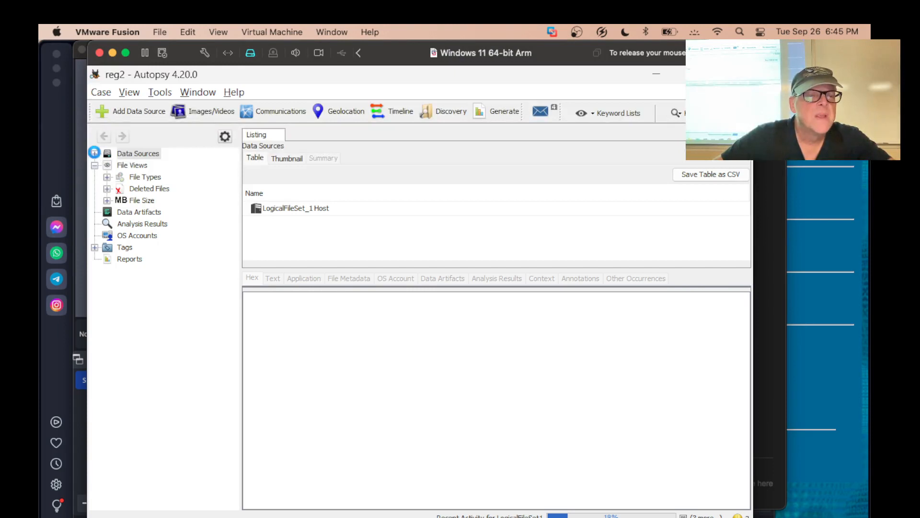
# Expand LogicalFileSet1 > reg2 > Users > student and open NTUSER.DAT.
pyautogui.click(138, 153)
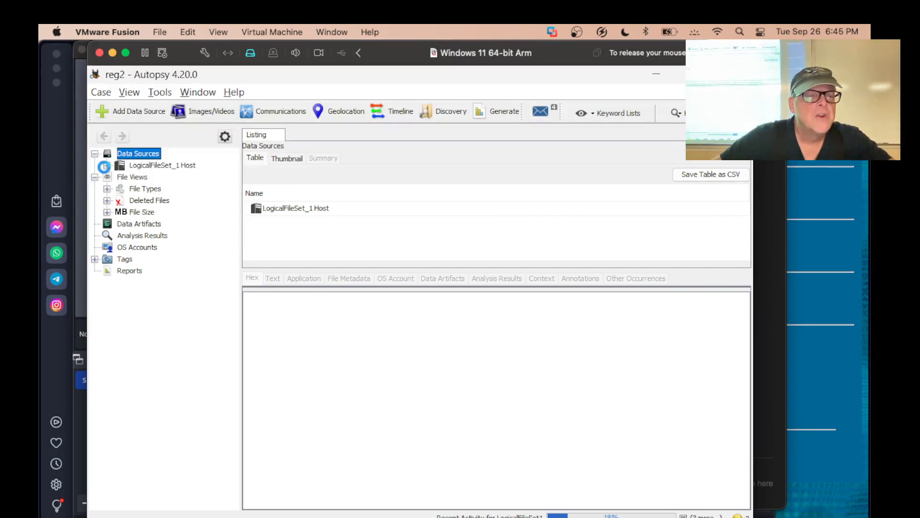
pyautogui.click(107, 165)
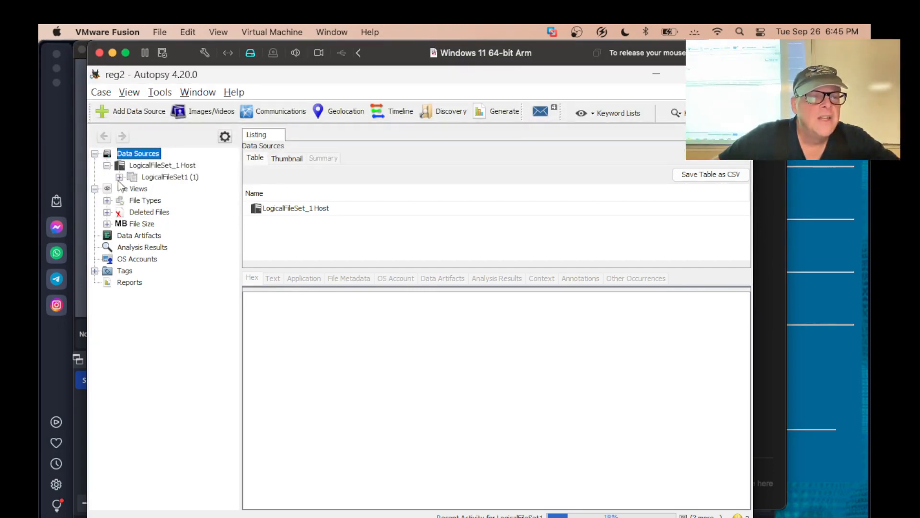
pyautogui.click(119, 177)
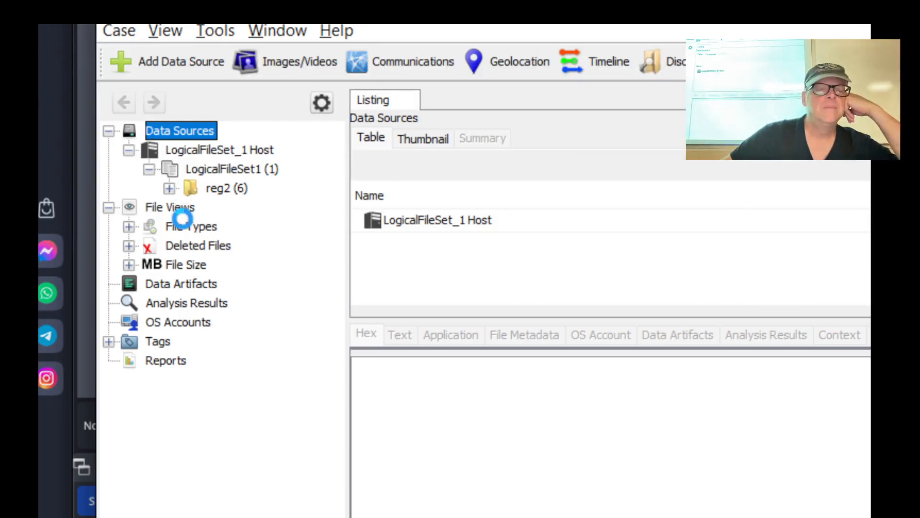
pyautogui.click(168, 188)
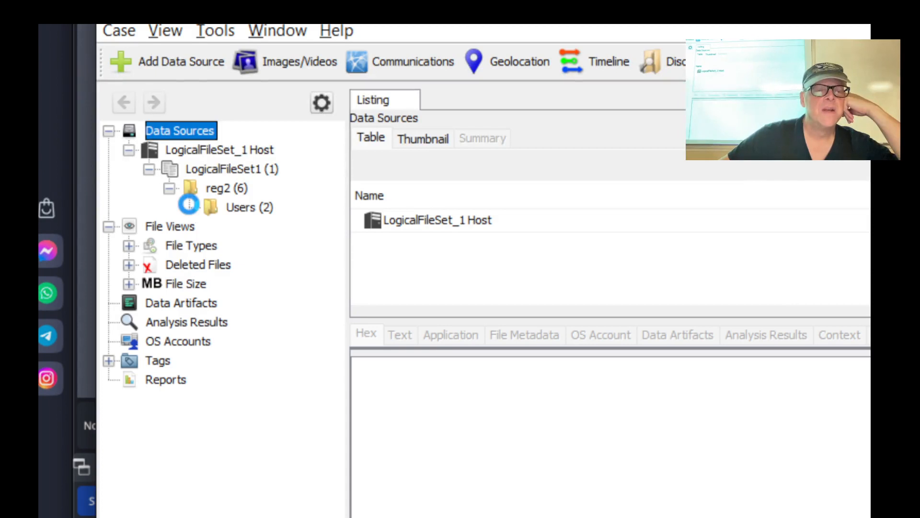
pyautogui.click(185, 207)
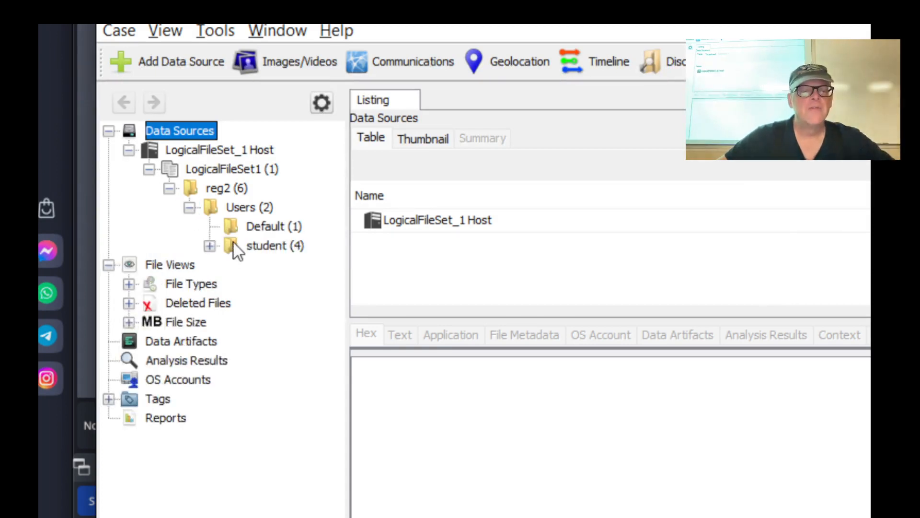
pyautogui.click(269, 245)
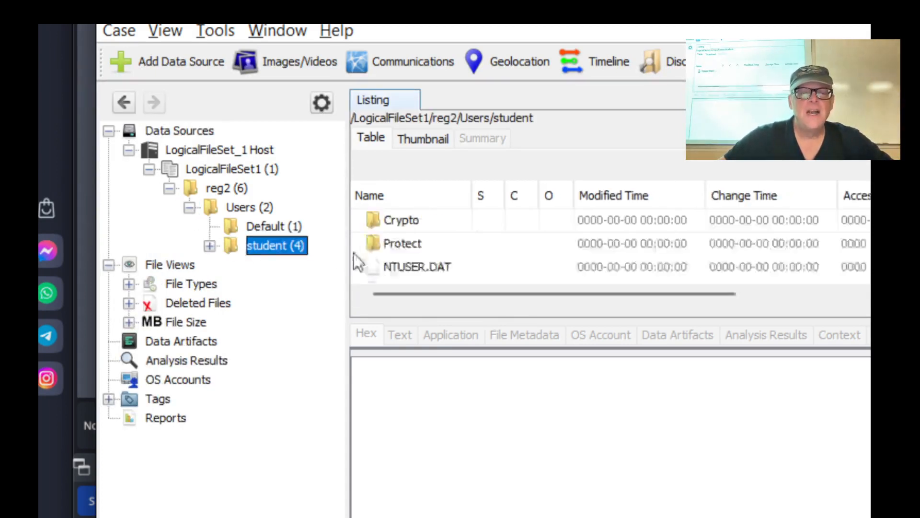
pyautogui.moveTo(425, 270)
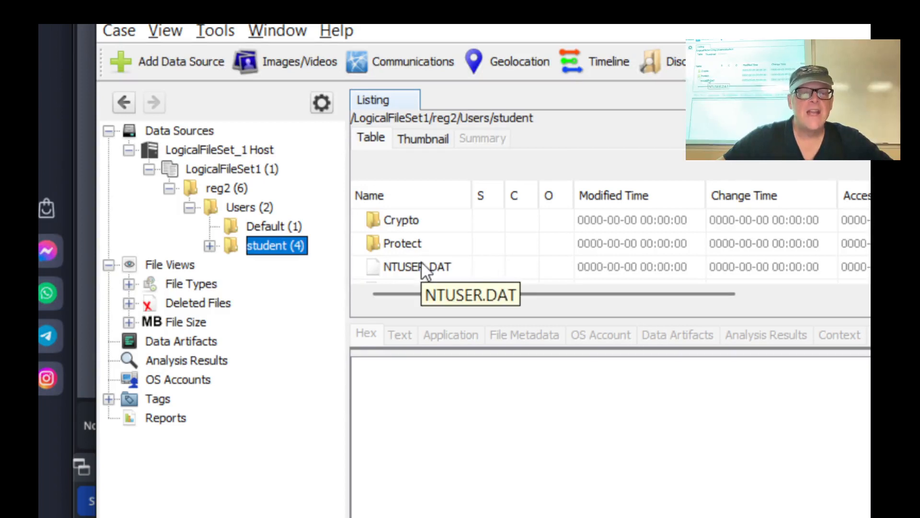
pyautogui.click(418, 266)
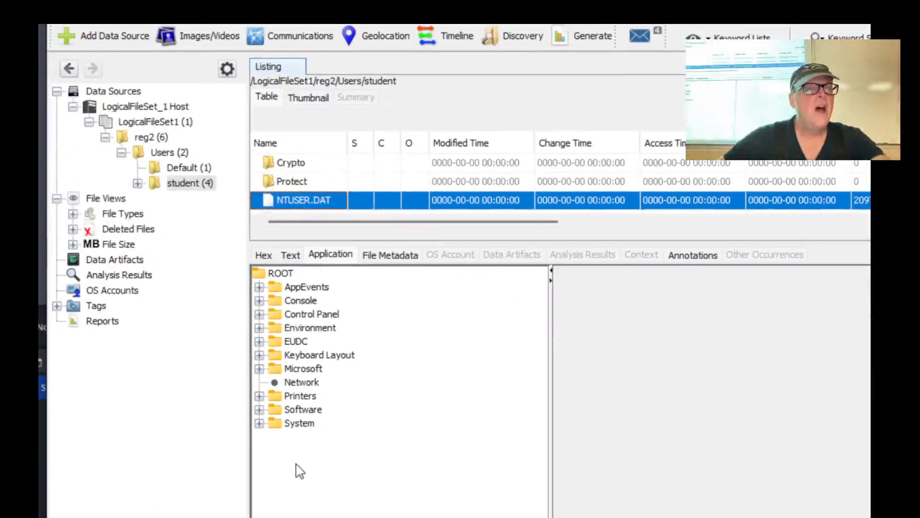
pyautogui.moveTo(350, 193)
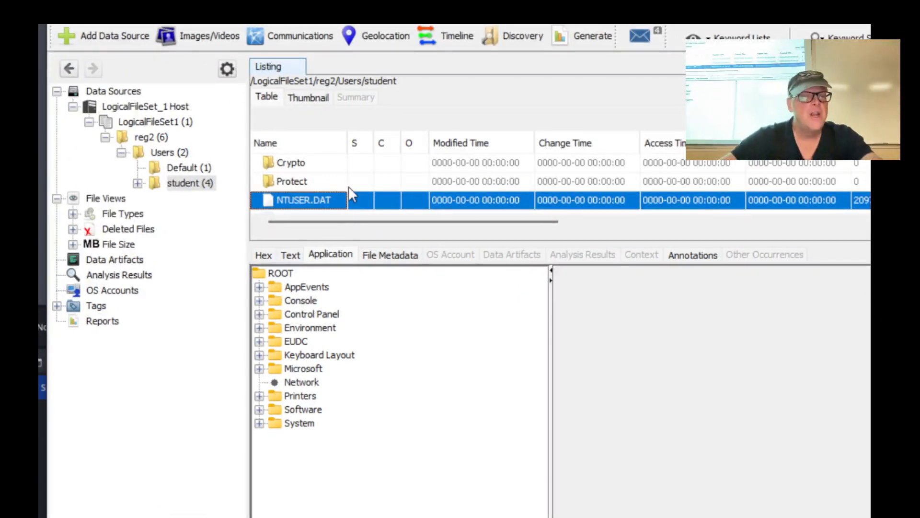
pyautogui.moveTo(297, 404)
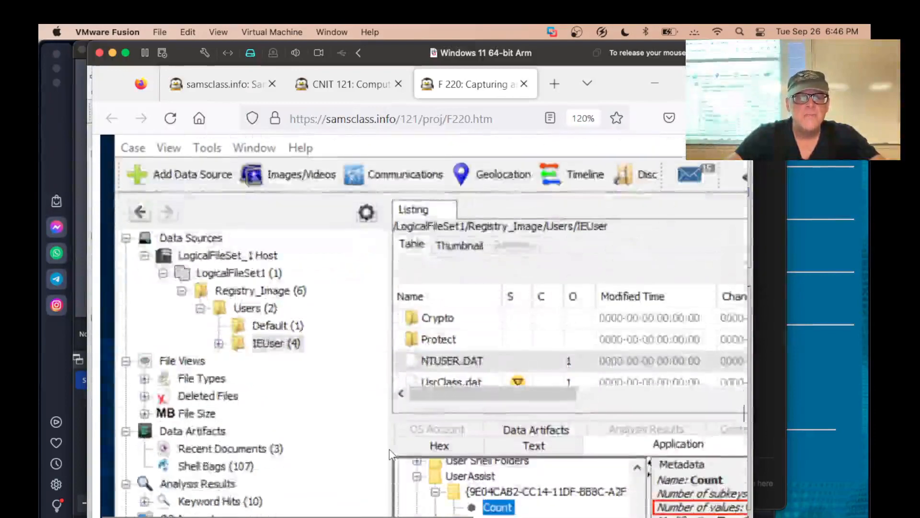
# Scroll the F220 page to the 'Viewing UserAssist with Registry Viewer' section.
pyautogui.scroll(-3)
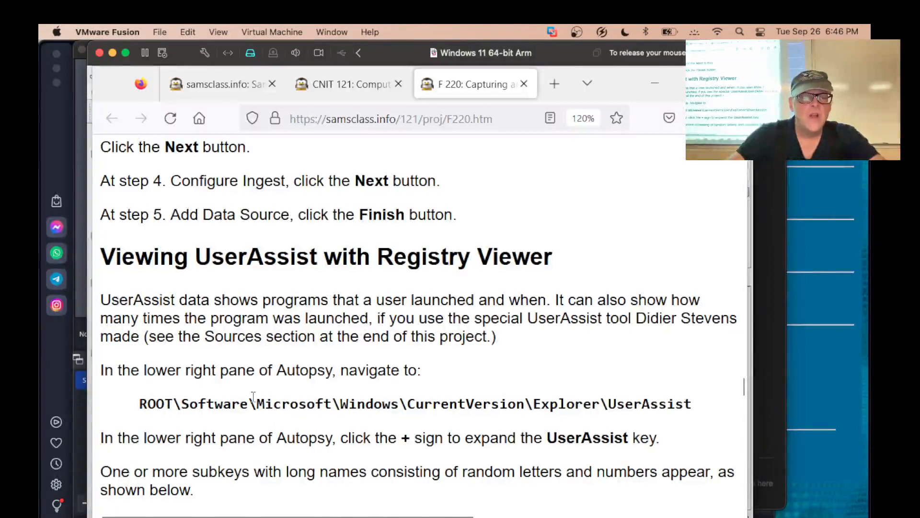
pyautogui.moveTo(582, 411)
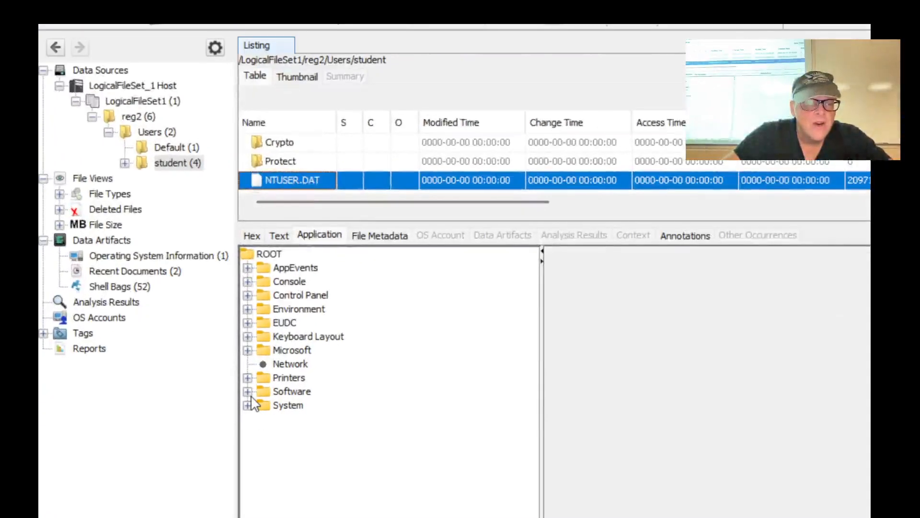
# Expand NTUSER.DAT's ROOT\Software tree down through CurrentVersion to the Explorer key.
pyautogui.click(249, 391)
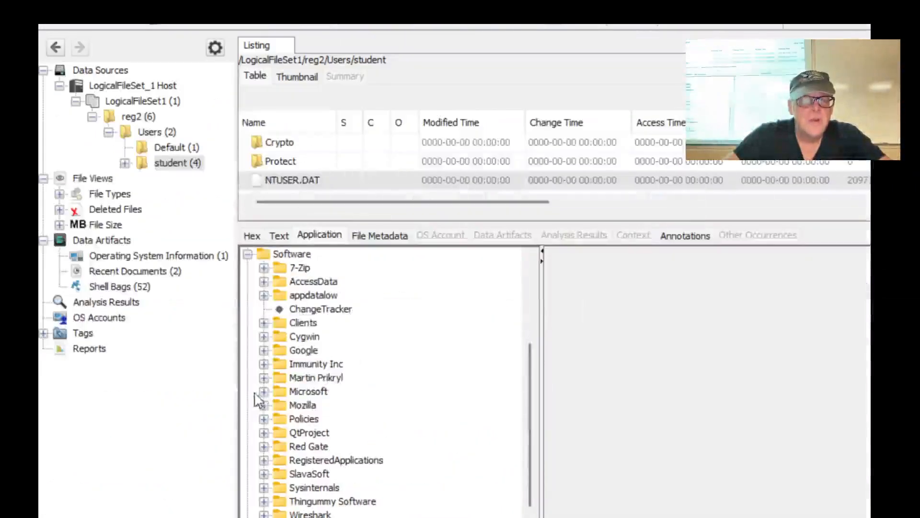
pyautogui.moveTo(275, 403)
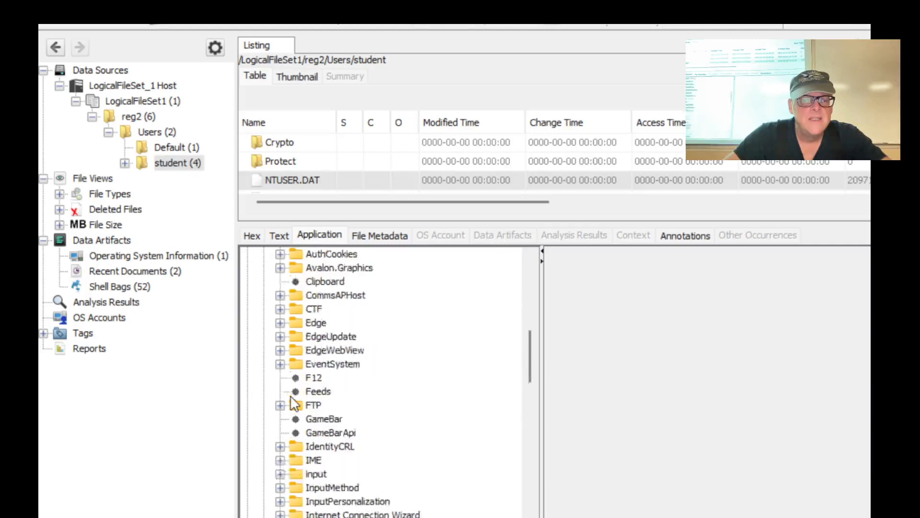
pyautogui.scroll(-3)
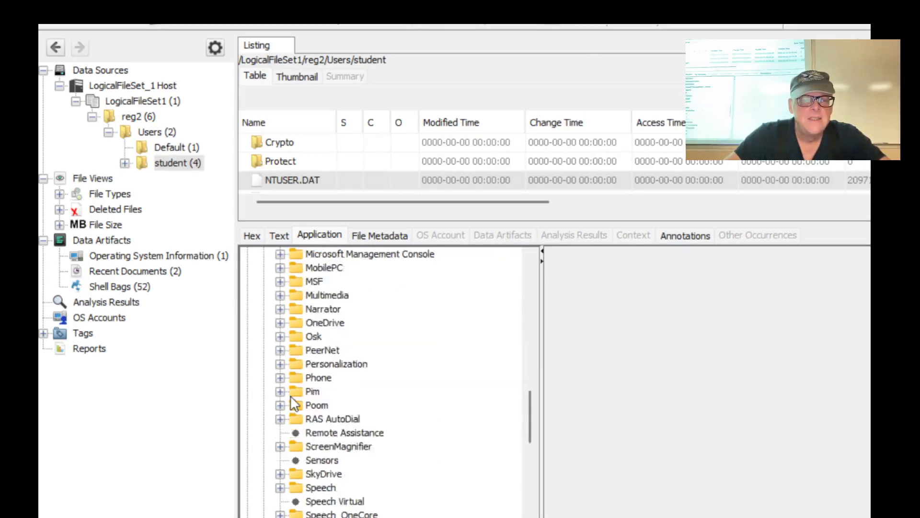
pyautogui.scroll(-3)
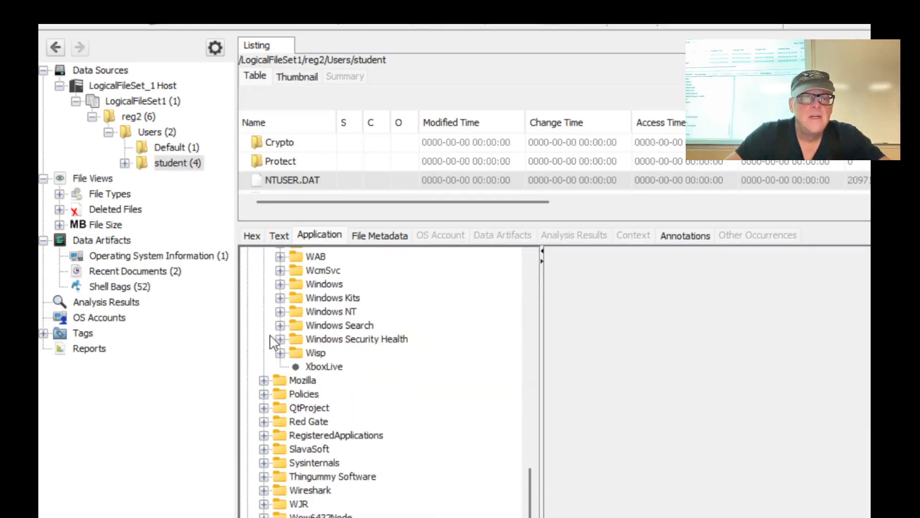
pyautogui.click(279, 284)
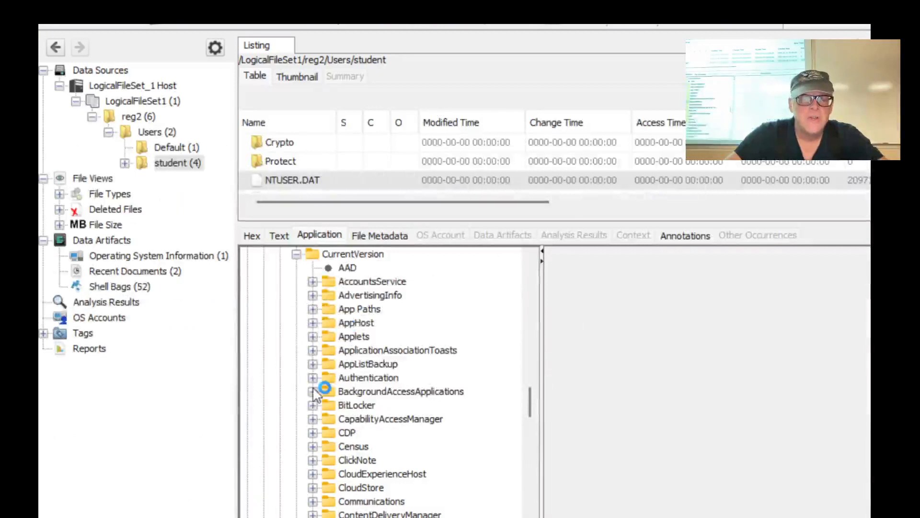
pyautogui.scroll(-3)
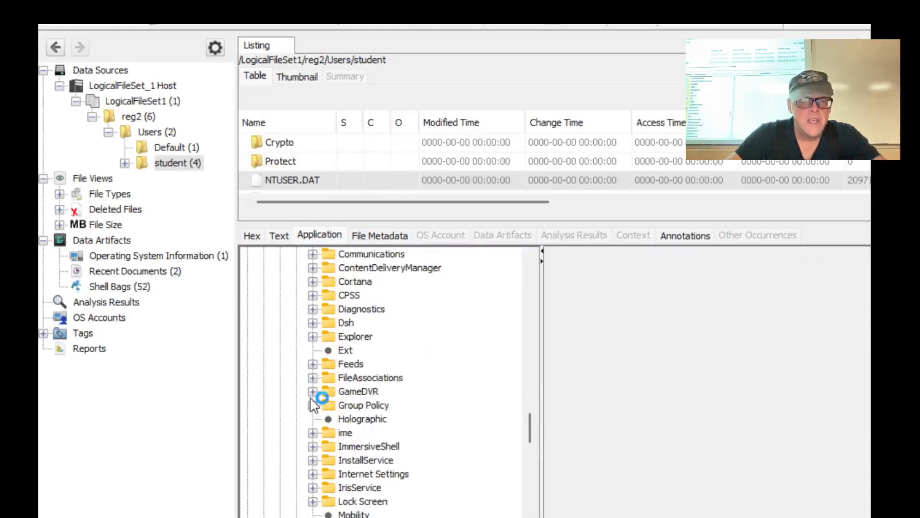
pyautogui.scroll(-3)
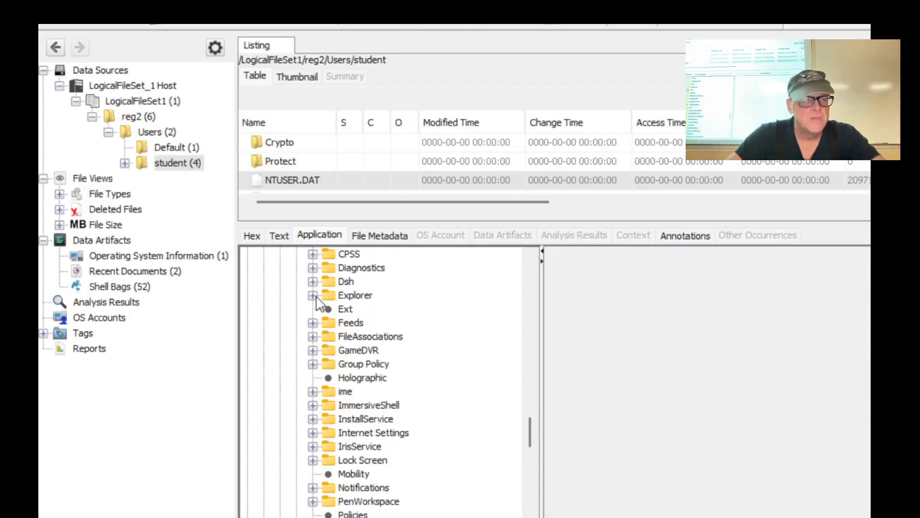
pyautogui.click(315, 295)
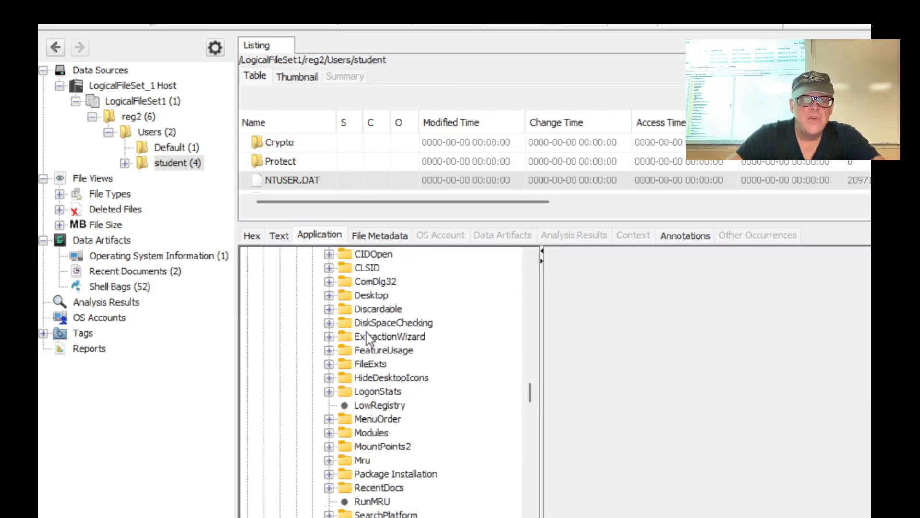
# Expand UserAssist and widen the tree pane so full GUID subkey names show.
pyautogui.scroll(-3)
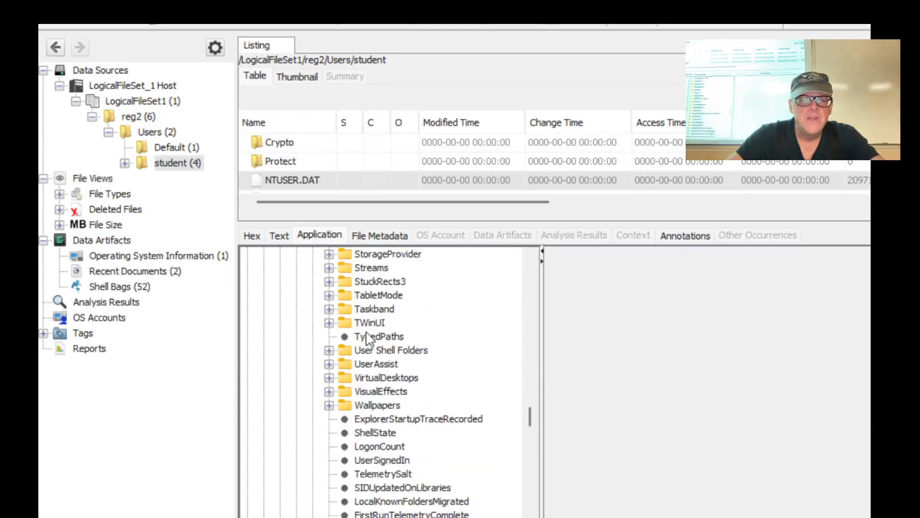
pyautogui.scroll(-3)
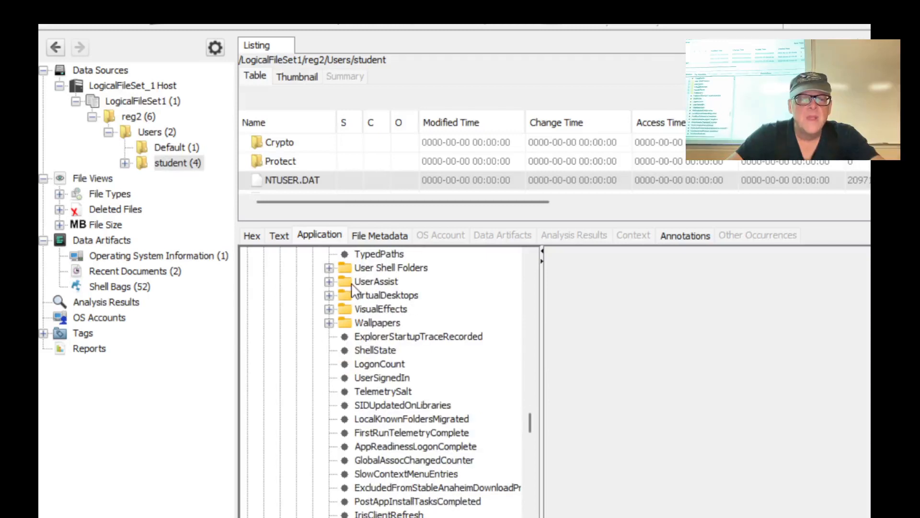
pyautogui.click(331, 282)
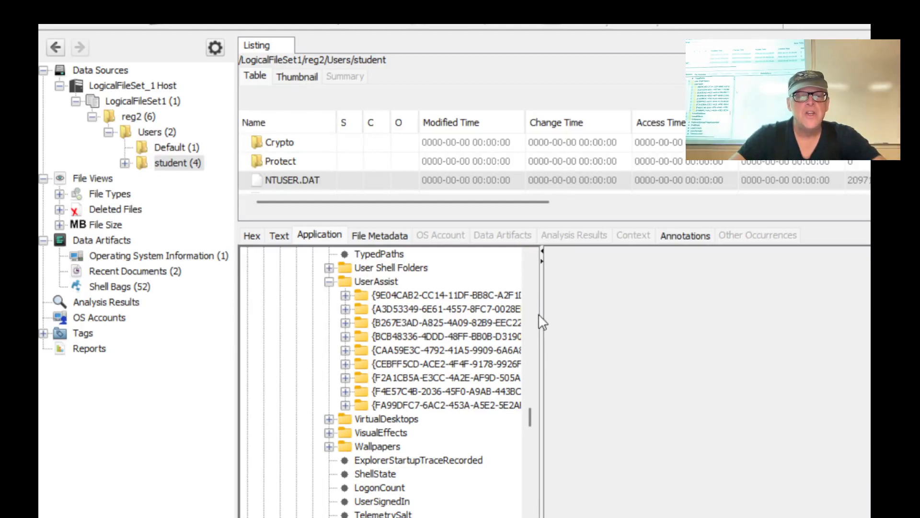
pyautogui.moveTo(531, 321); pyautogui.dragTo(607, 321)
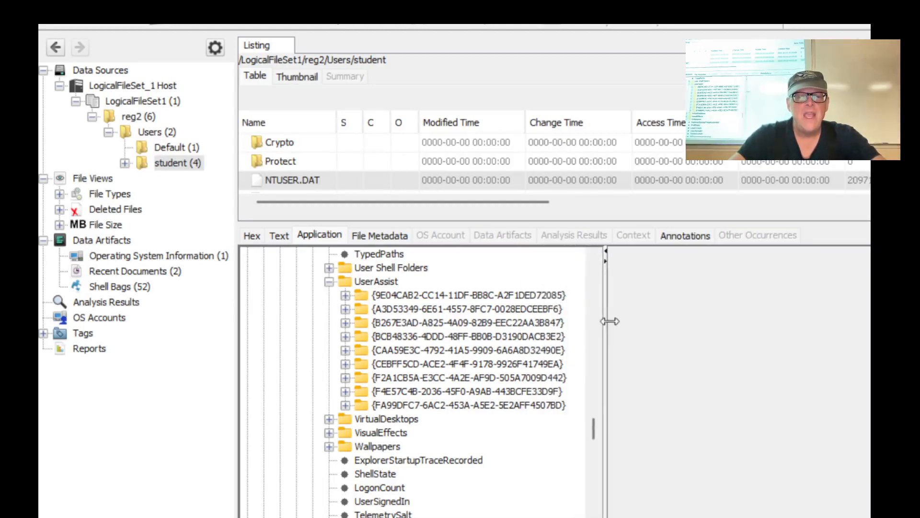
pyautogui.click(345, 296)
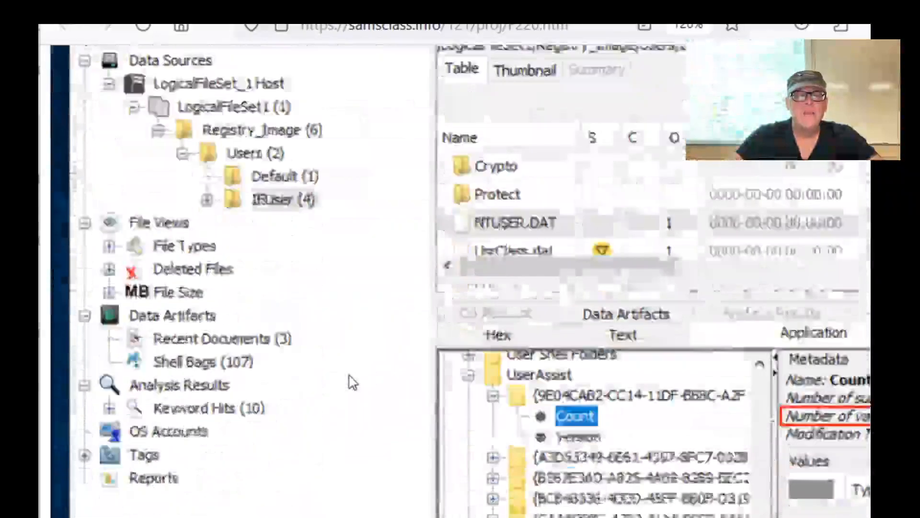
# Scroll to the screenshot of UserAssist with Count selected, then right-click an entry.
pyautogui.scroll(-3)
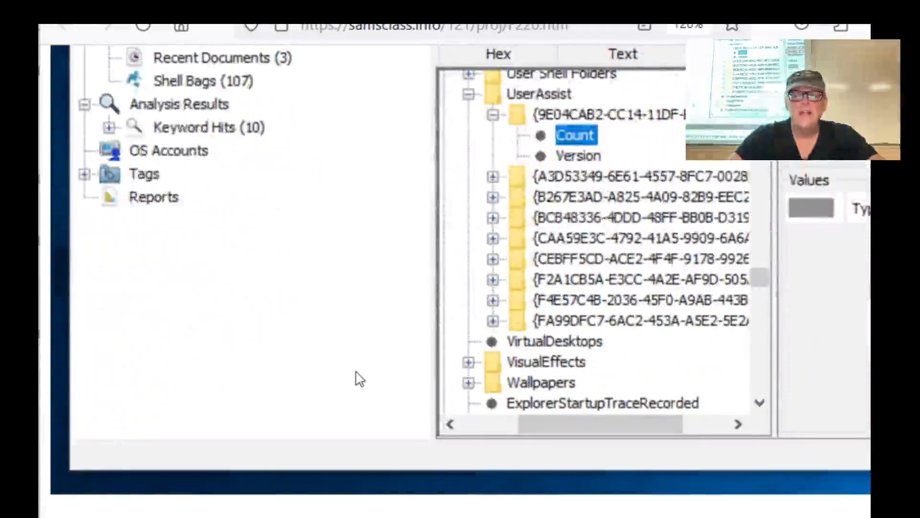
pyautogui.rightClick(358, 378)
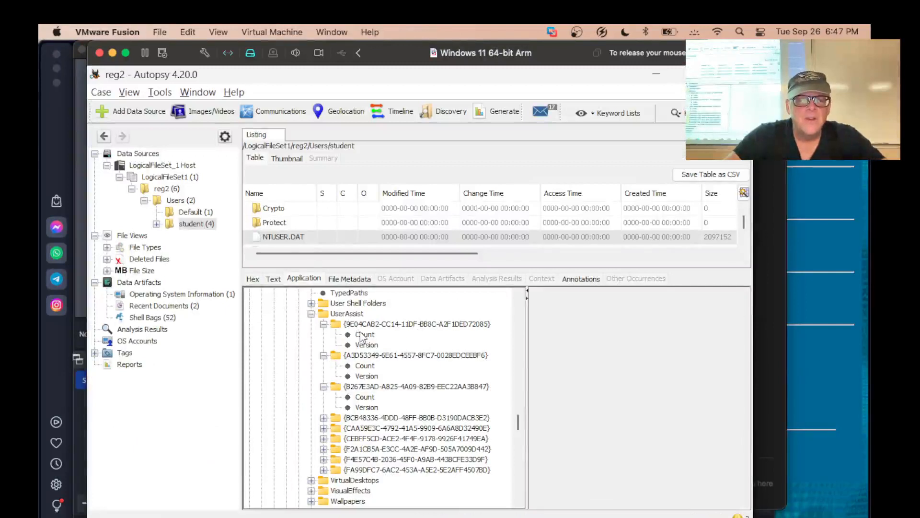
# Browse the UserAssist GUID Count keys until CEBFF5CD's Count lists 84 encoded program names.
pyautogui.click(365, 335)
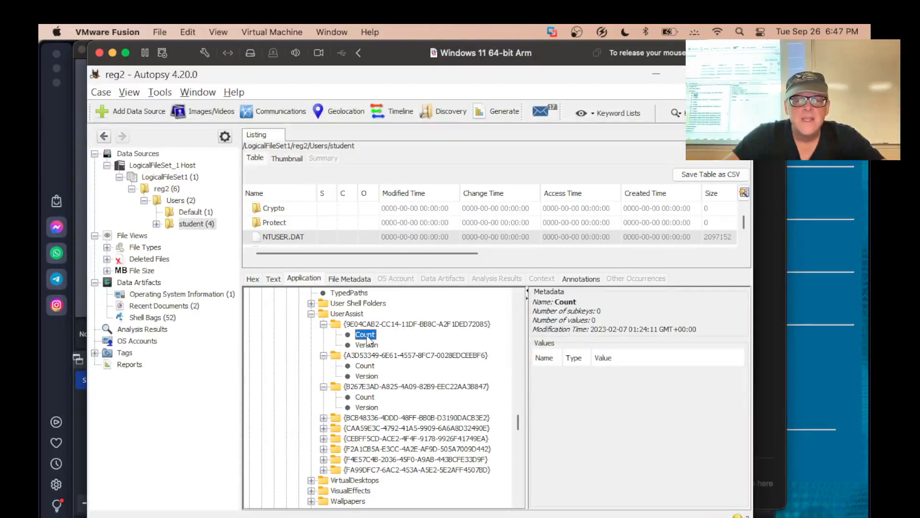
pyautogui.moveTo(579, 347)
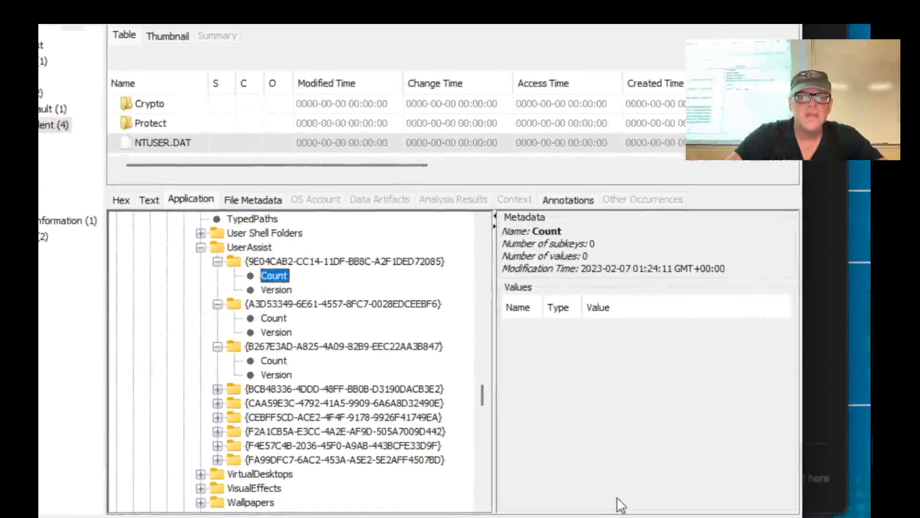
pyautogui.click(274, 318)
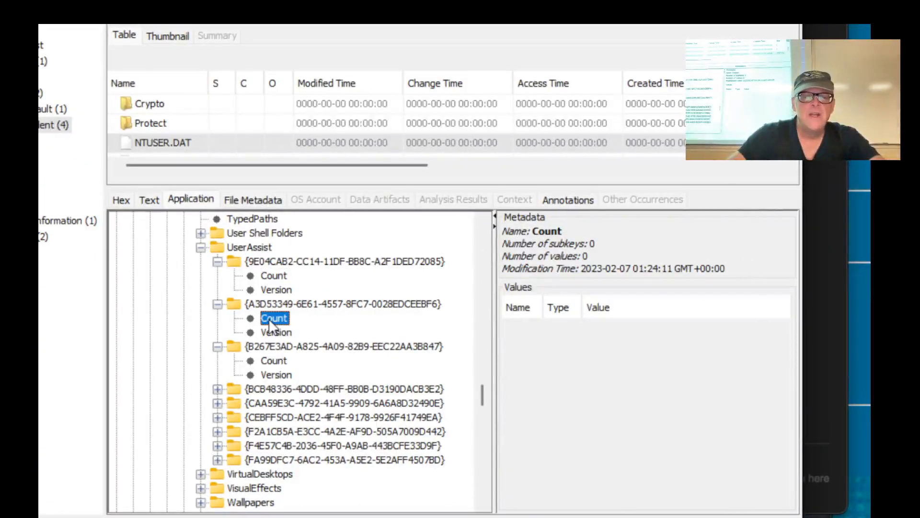
pyautogui.click(267, 360)
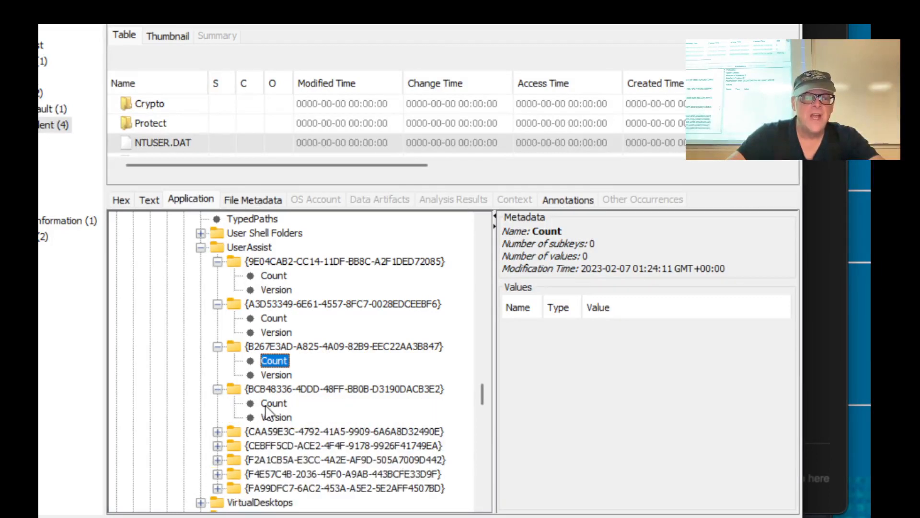
pyautogui.click(270, 403)
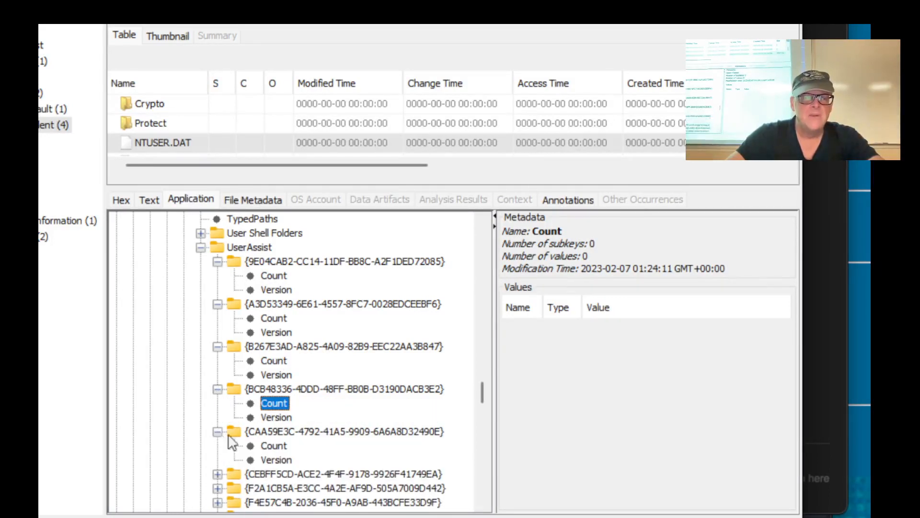
pyautogui.scroll(-3)
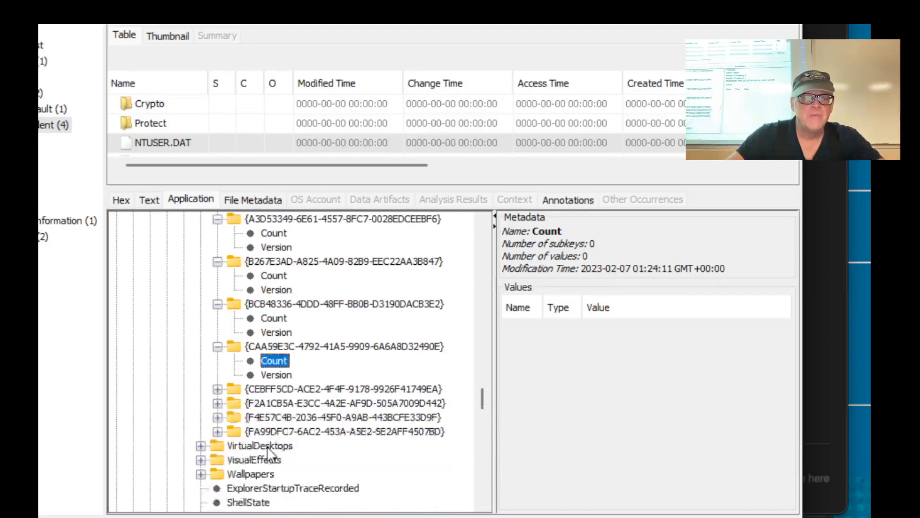
pyautogui.click(217, 389)
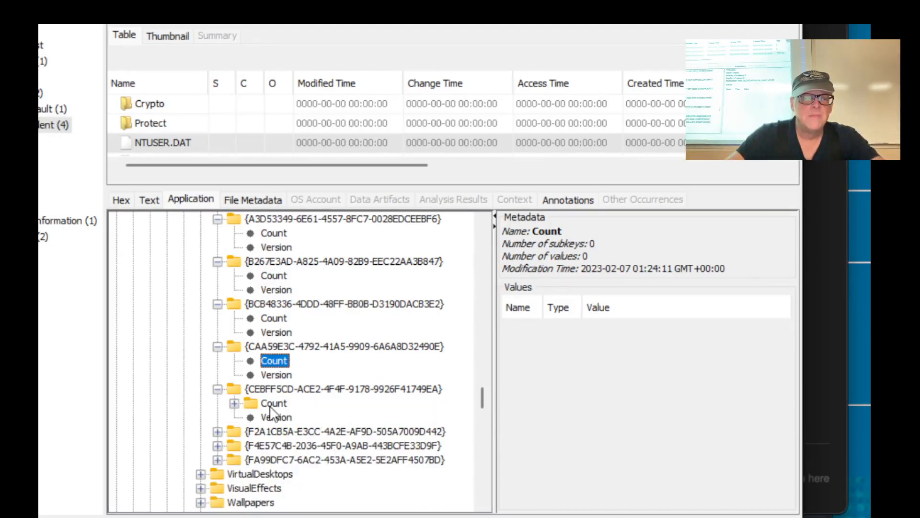
pyautogui.click(273, 403)
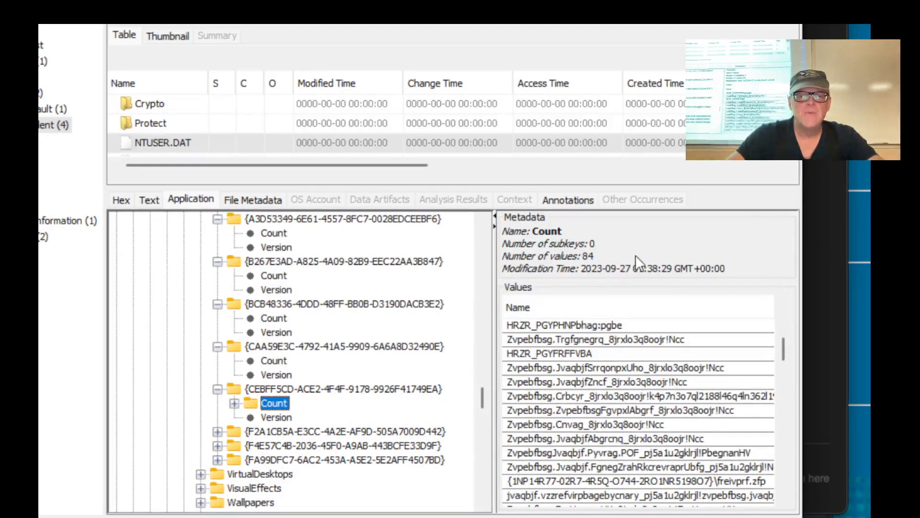
pyautogui.moveTo(610, 269)
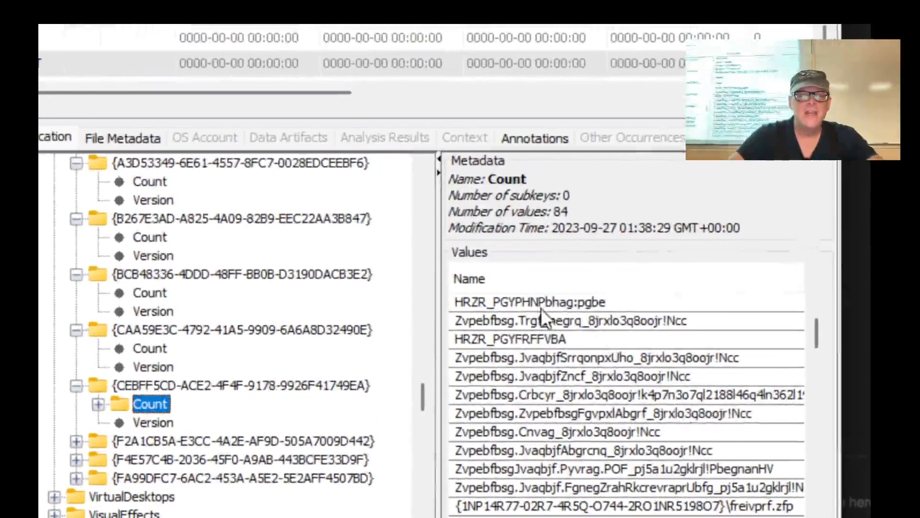
pyautogui.moveTo(550, 427)
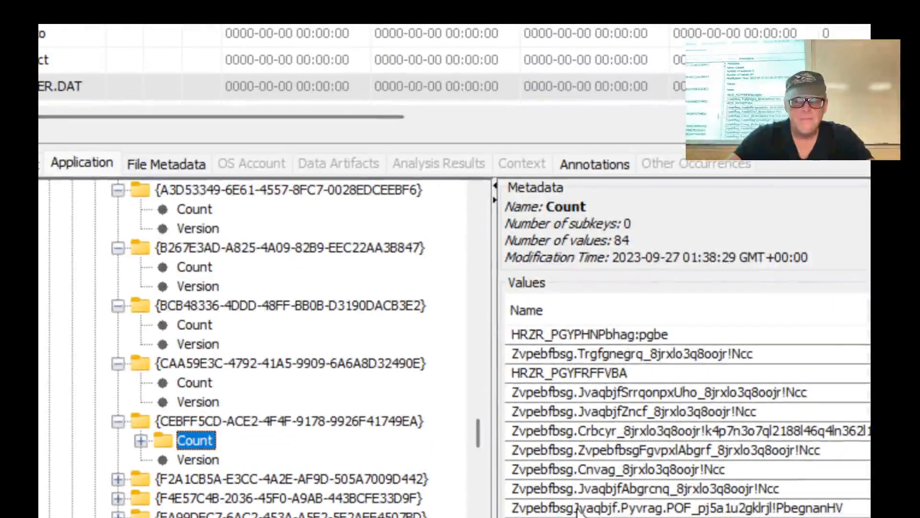
pyautogui.moveTo(678, 426)
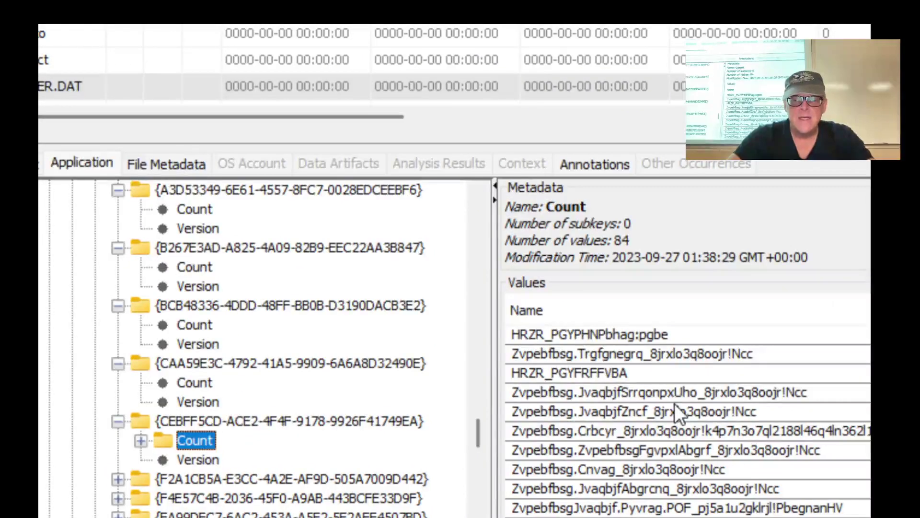
pyautogui.moveTo(539, 381)
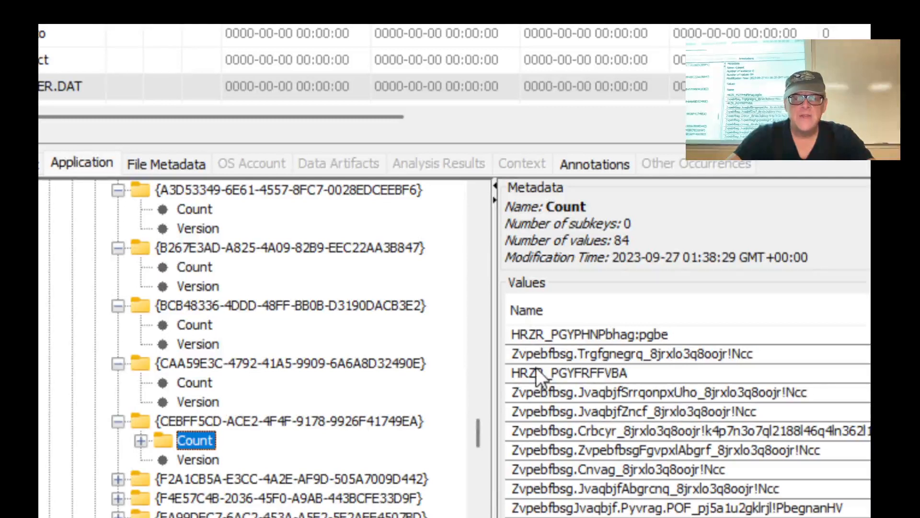
pyautogui.moveTo(540, 359)
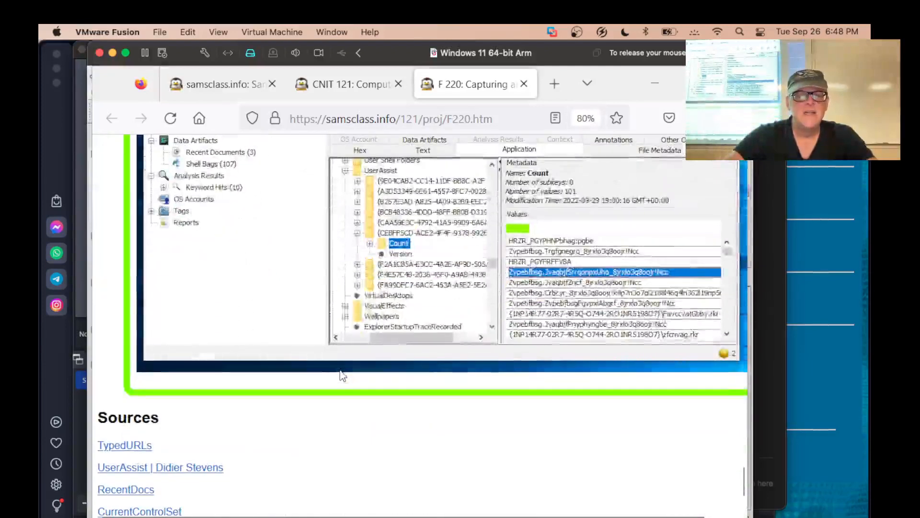
# Scroll the F 220 page down to the ROT-13 paragraph with the rot13.com link.
pyautogui.scroll(-3)
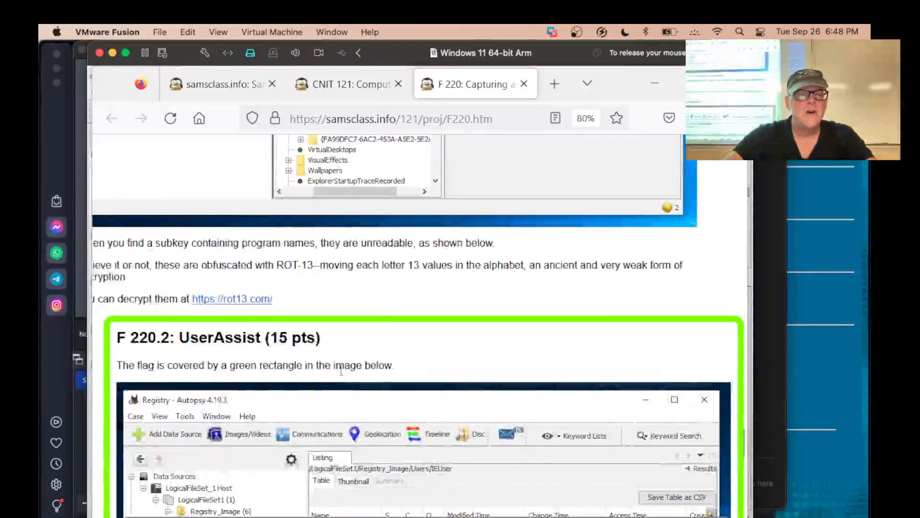
pyautogui.scroll(-3)
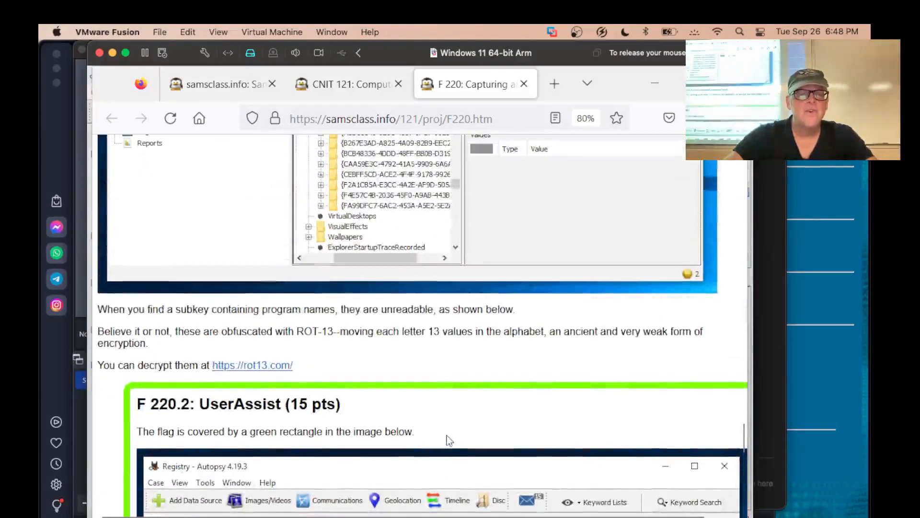
# Search for a rot13 decoder in a new tab and open rot13.com.
pyautogui.click(554, 83)
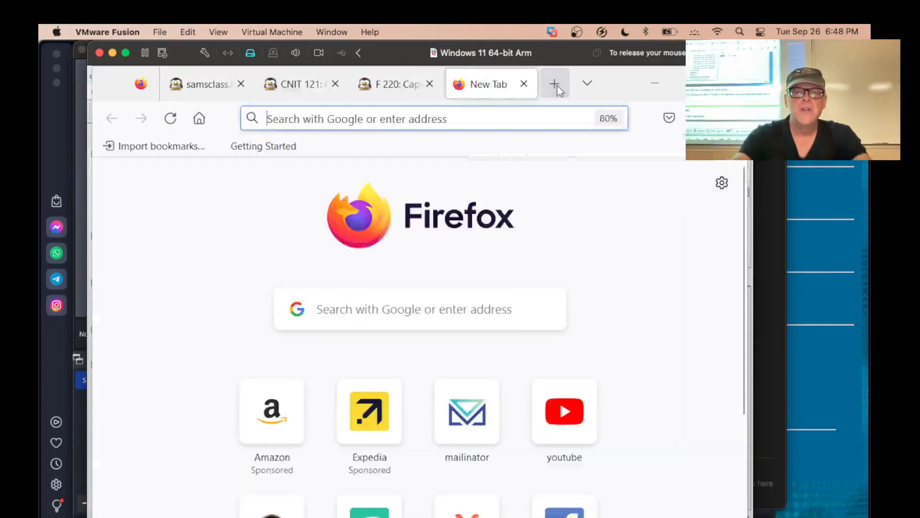
pyautogui.write('rot13')
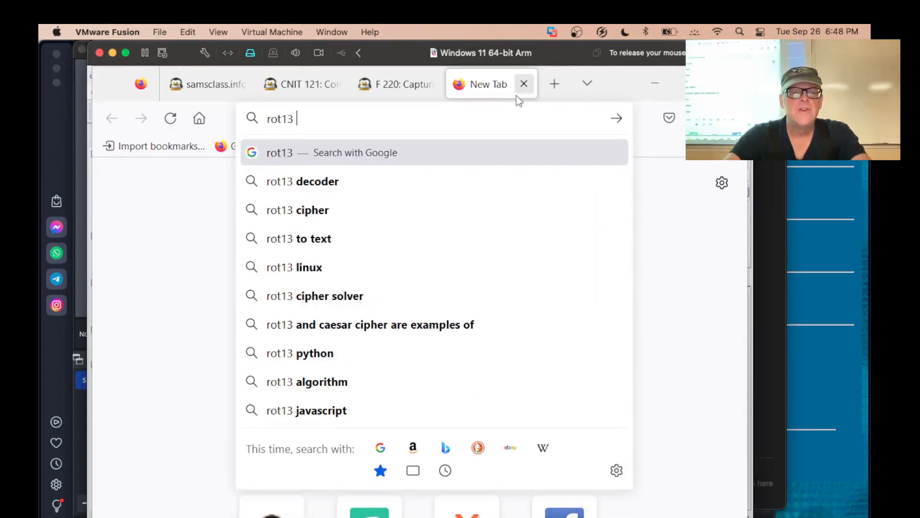
pyautogui.click(302, 181)
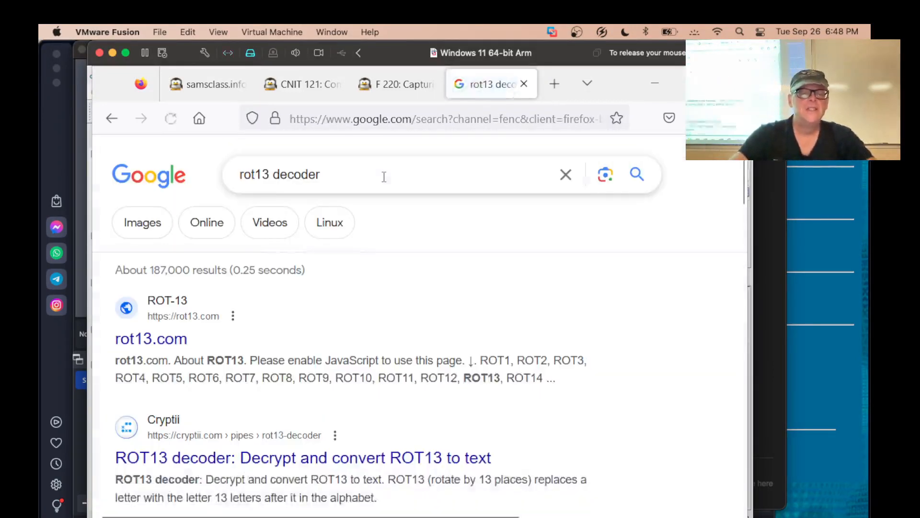
pyautogui.click(151, 339)
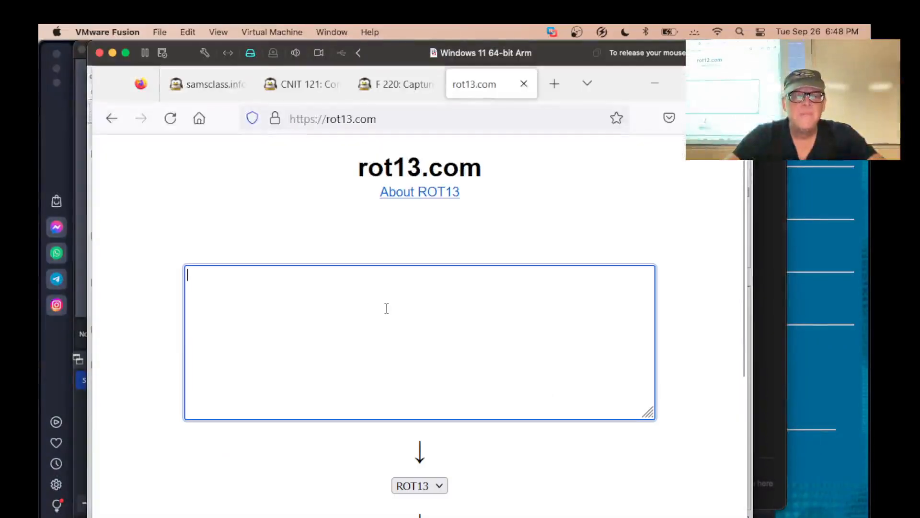
# Enter 'zvpeb' in the rot13.com decoder, then go back to the F 220 page.
pyautogui.write('z')
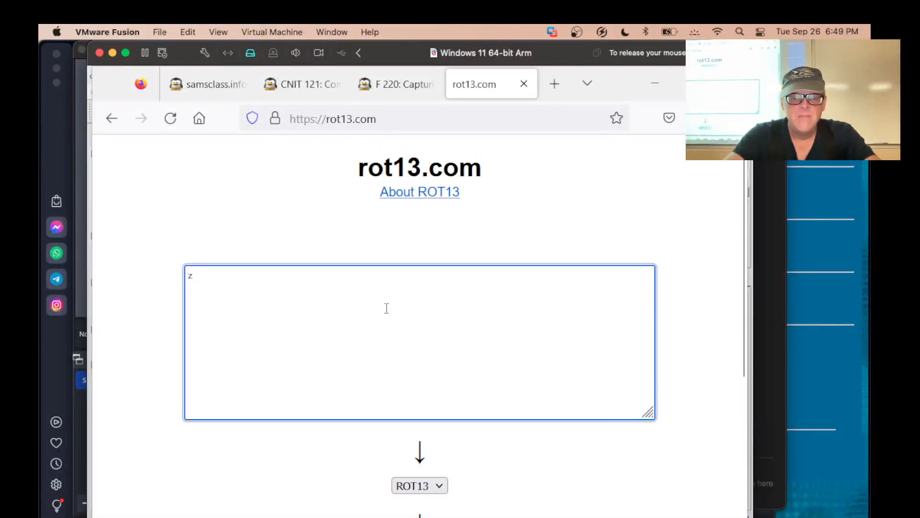
pyautogui.write('vpeb')
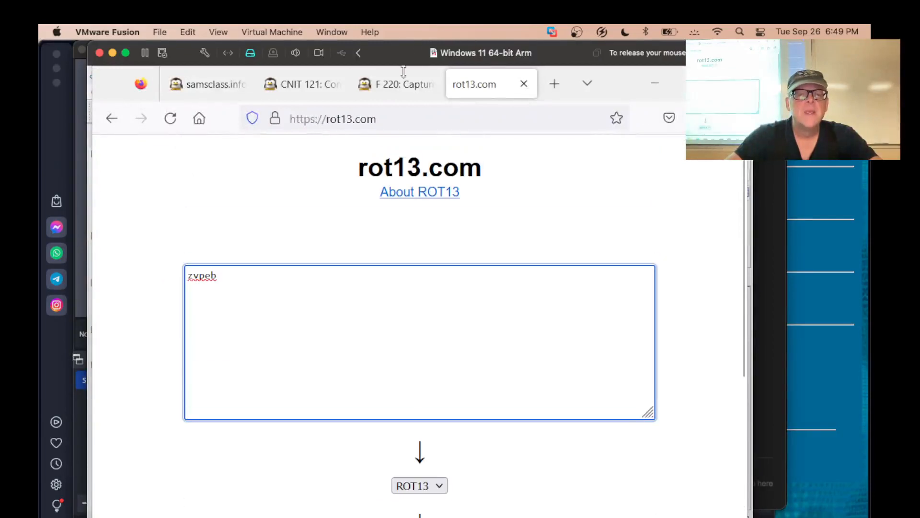
pyautogui.click(398, 84)
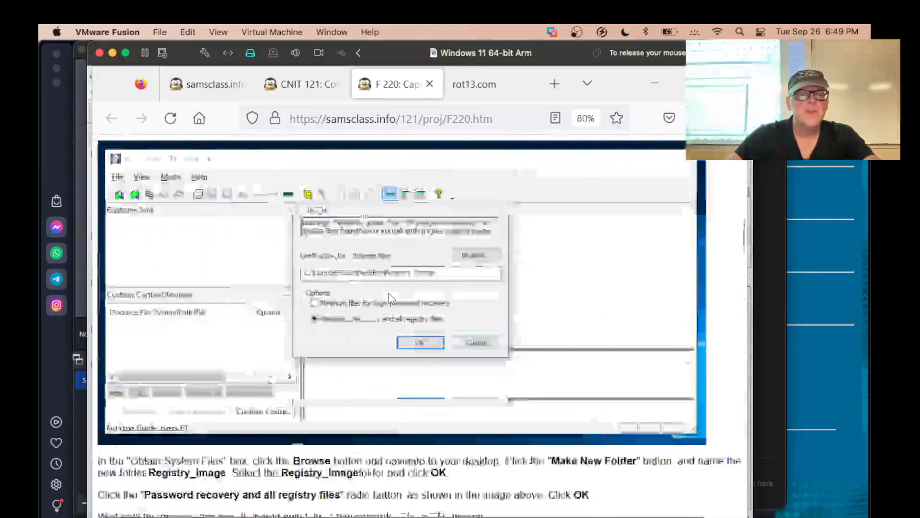
pyautogui.scroll(-3)
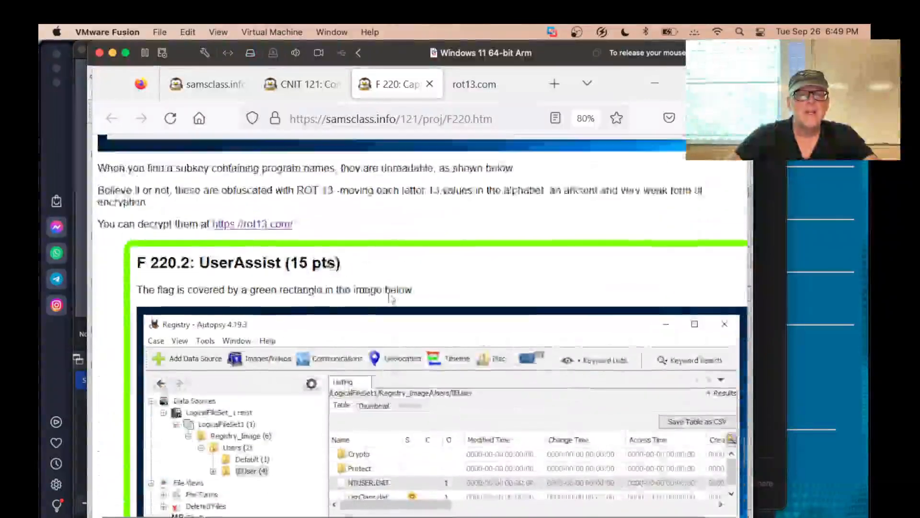
pyautogui.scroll(-3)
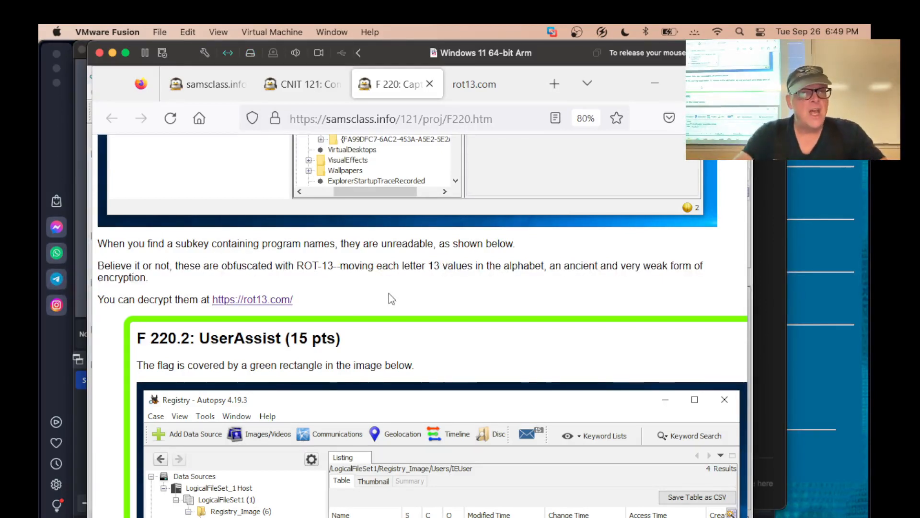
pyautogui.moveTo(290, 302)
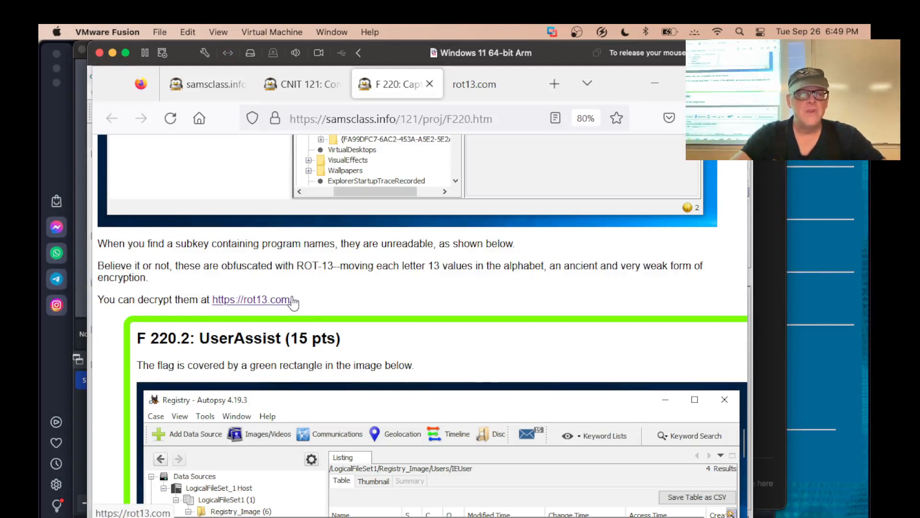